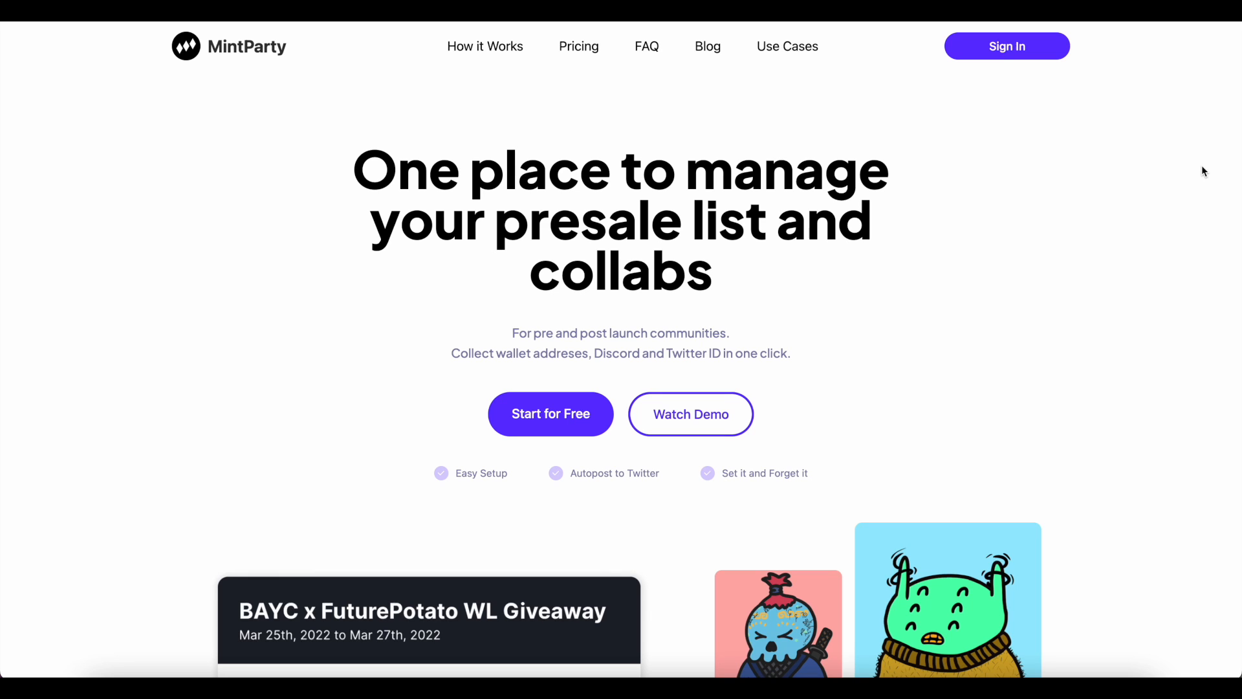
Subscribe to the thirdweb YouTube channel and set its notification bell to All.
scroll("down", 3)
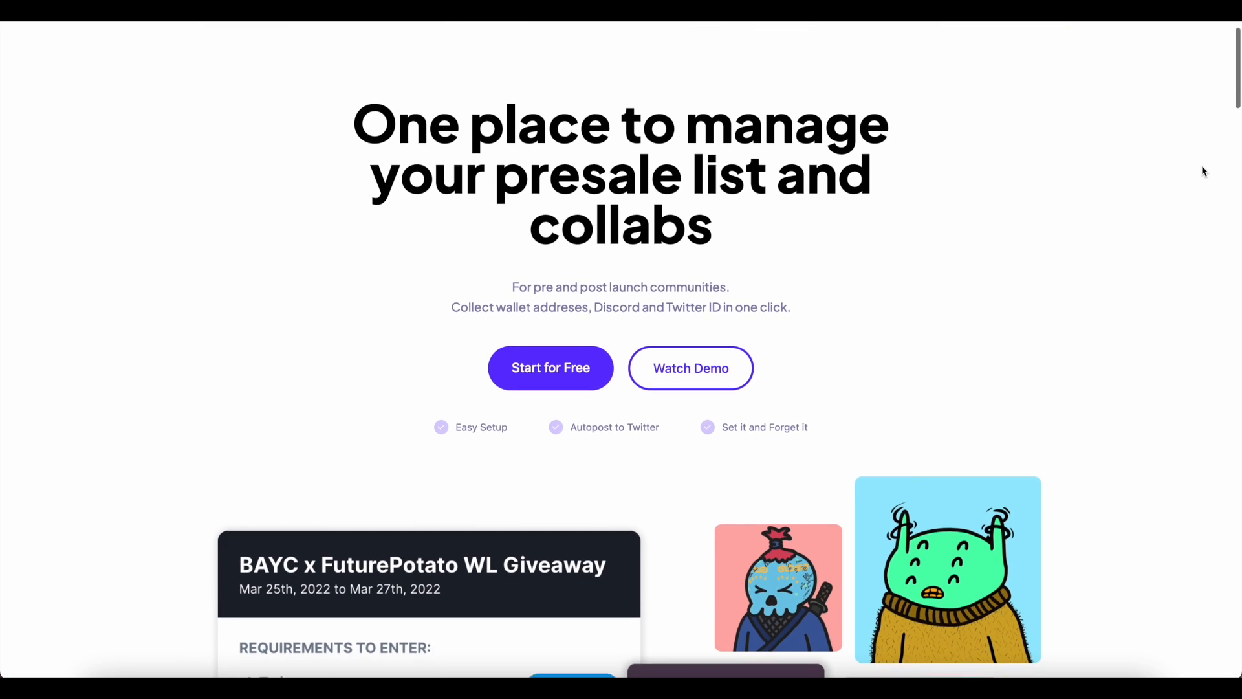
scroll("down", 3)
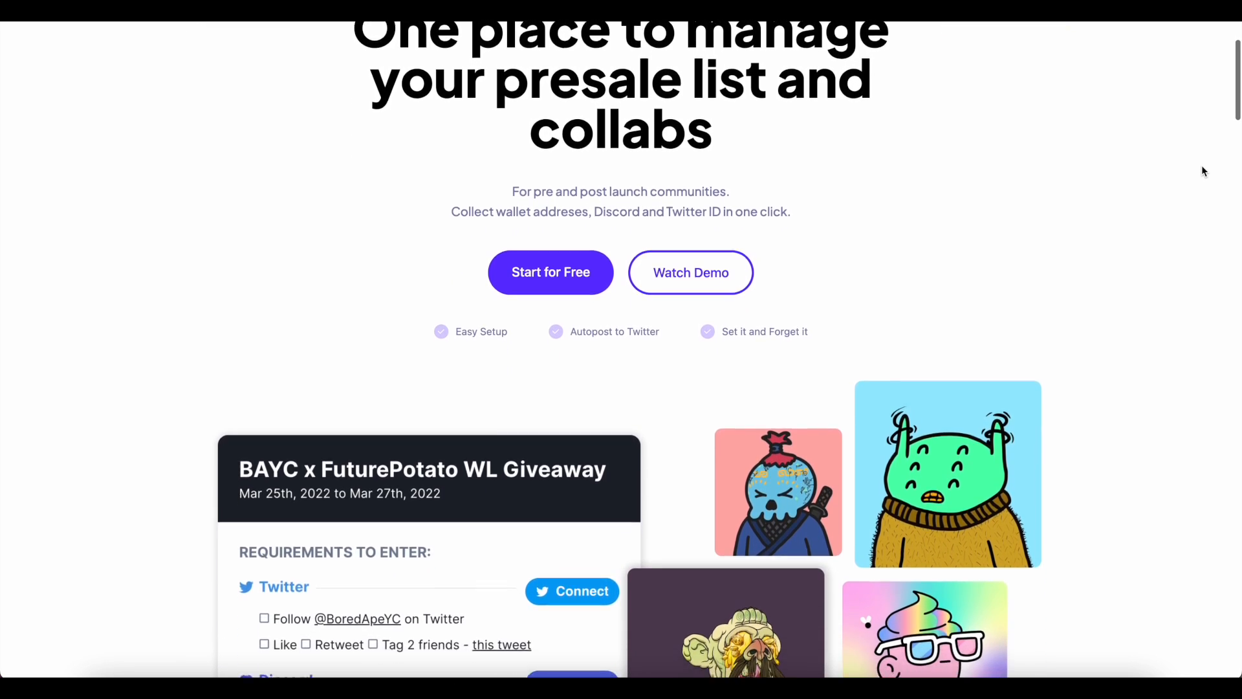
scroll("down", 3)
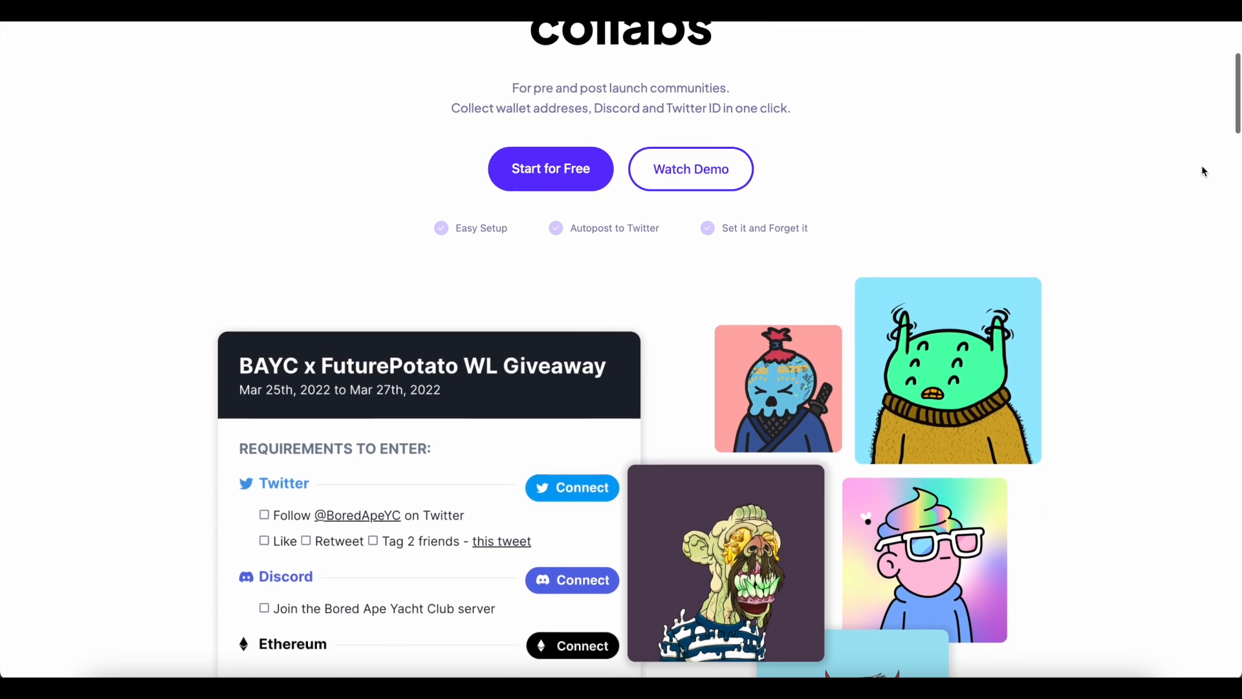
scroll("down", 3)
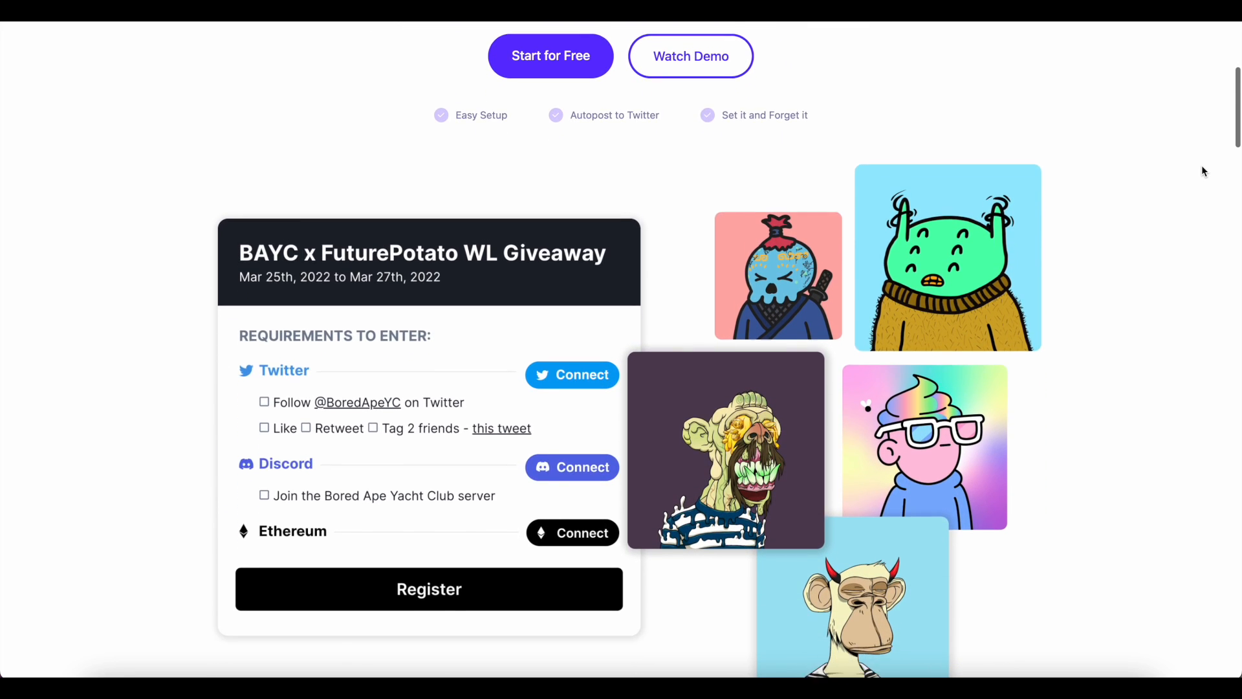
scroll("down", 3)
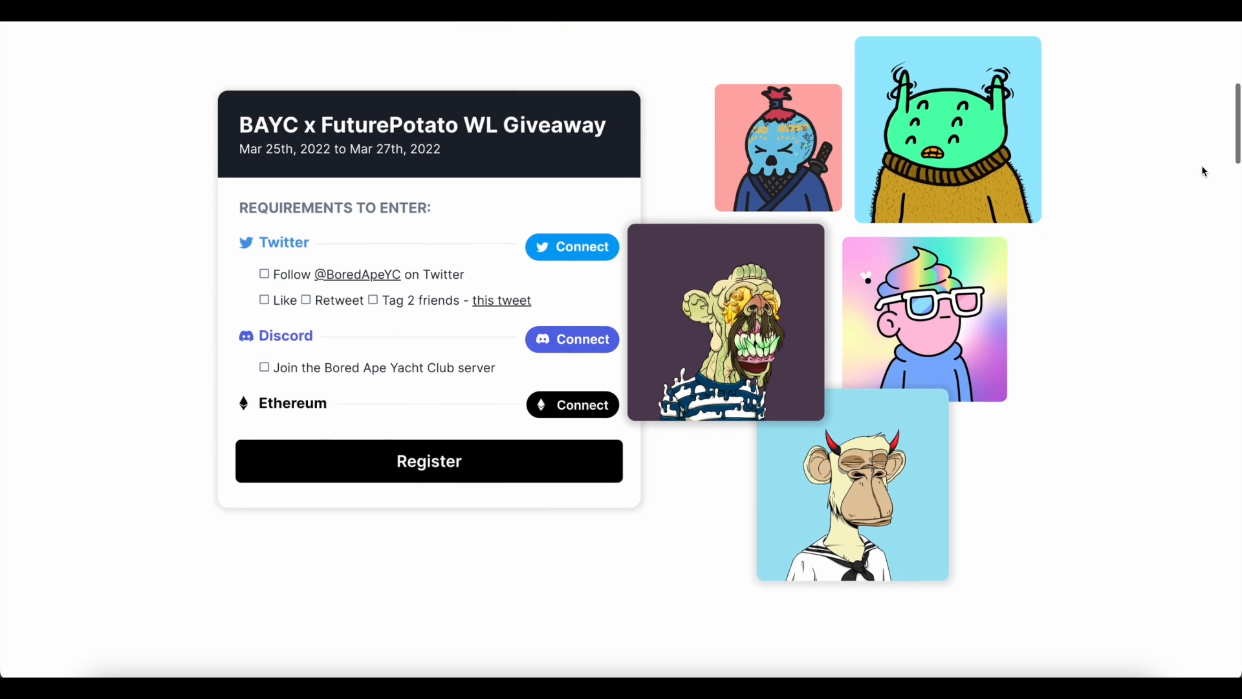
scroll("down", 3)
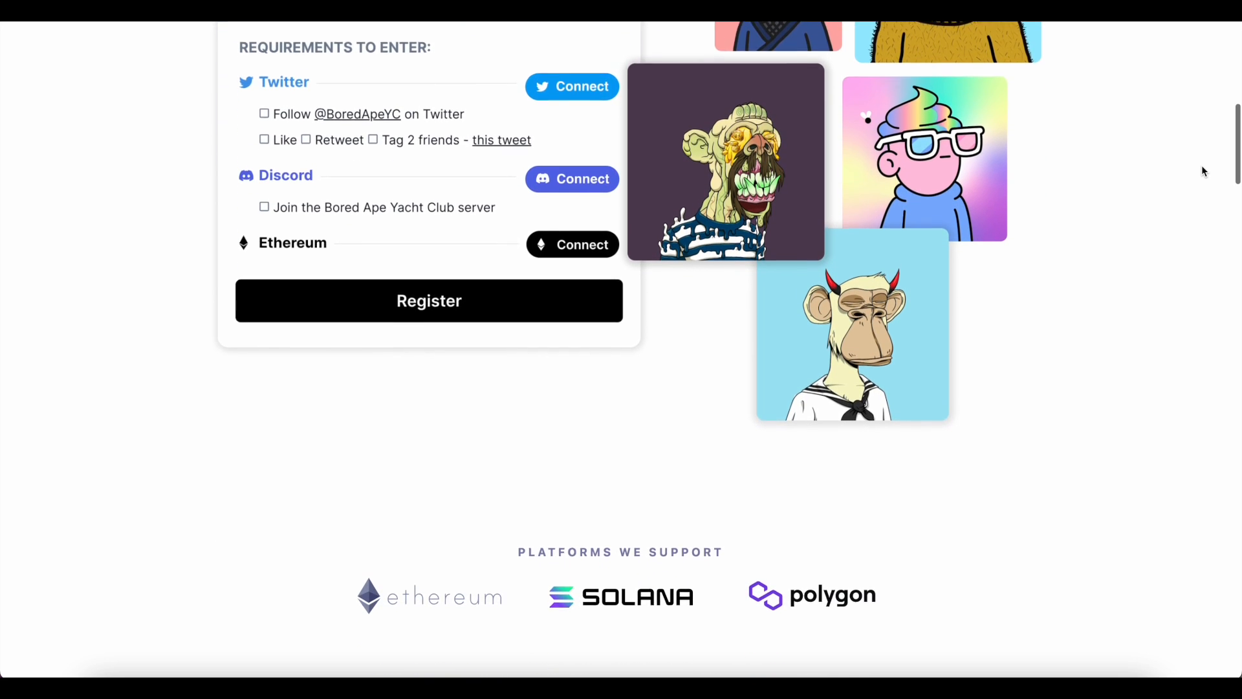
scroll("down", 3)
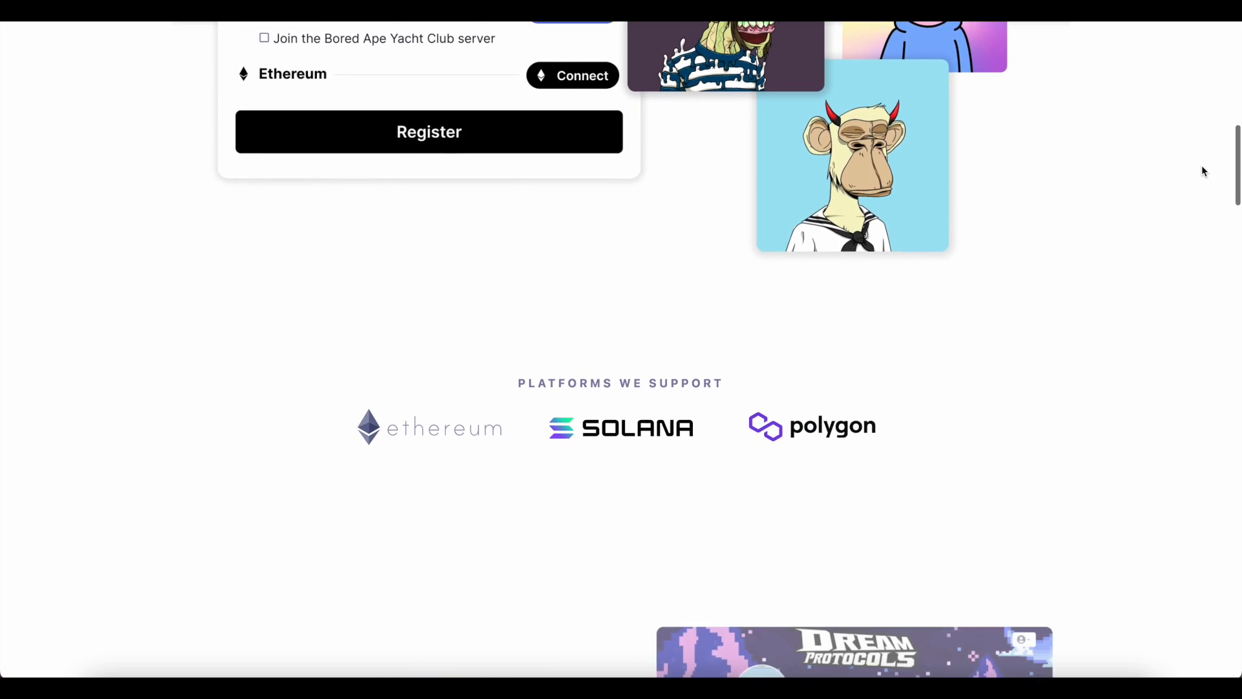
scroll("down", 3)
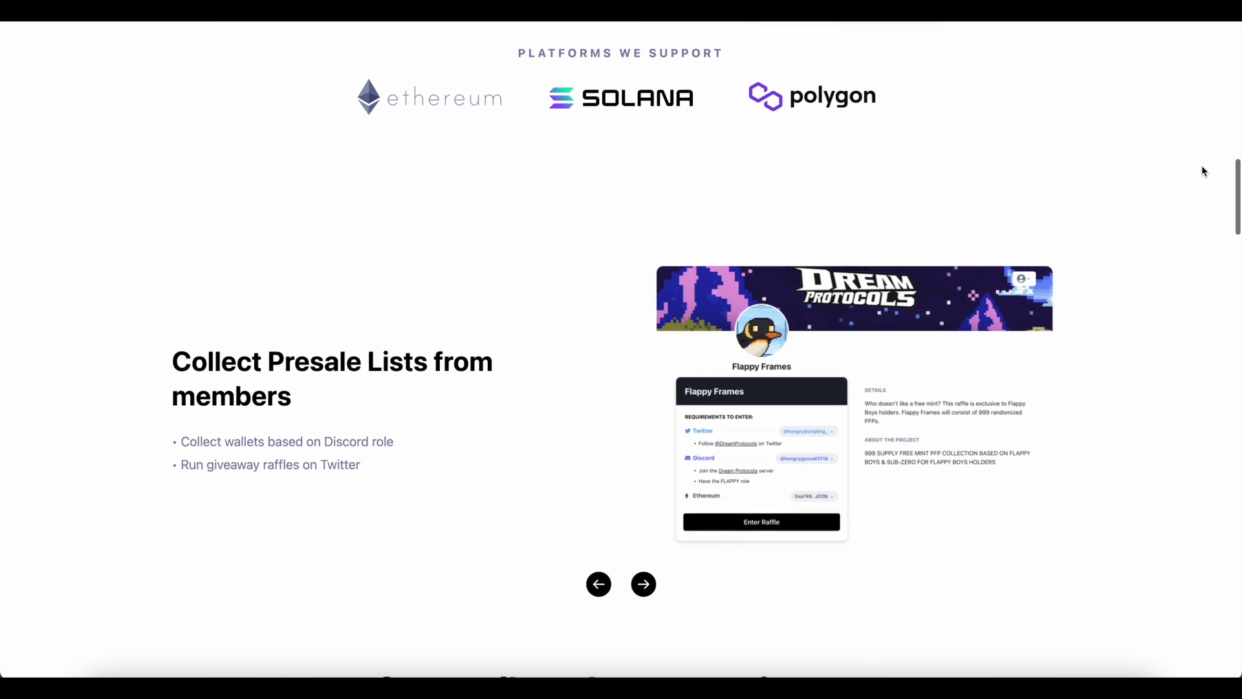
scroll("down", 3)
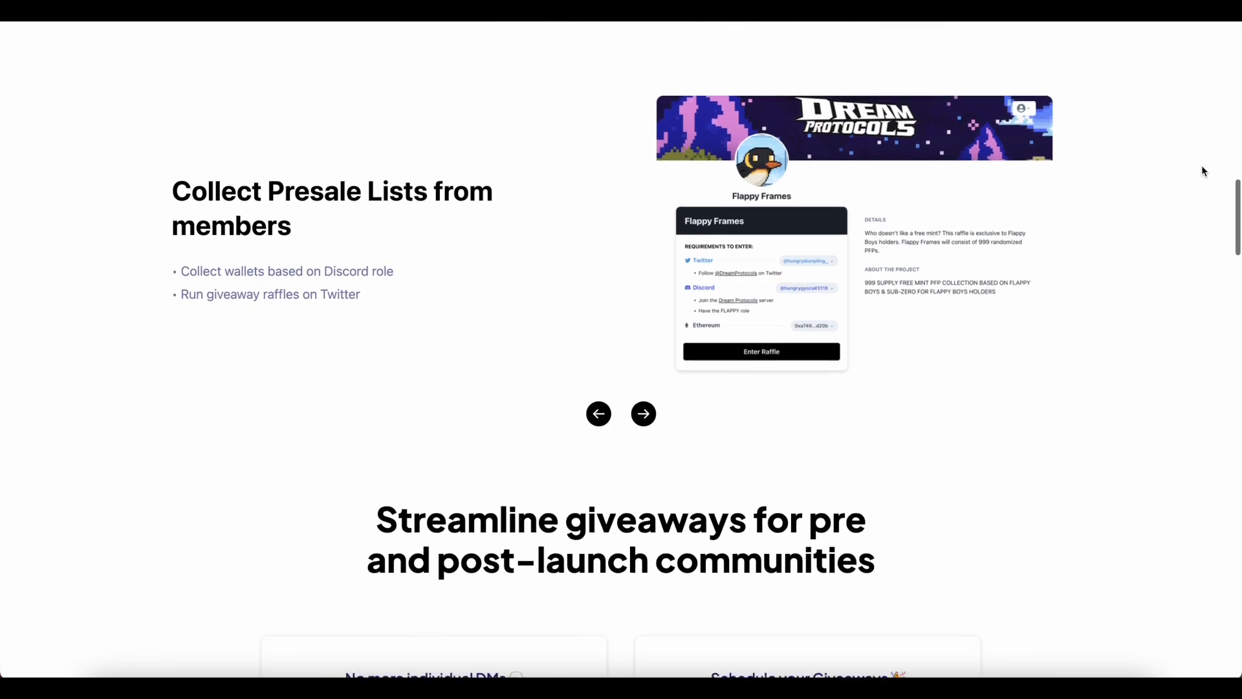
scroll("down", 3)
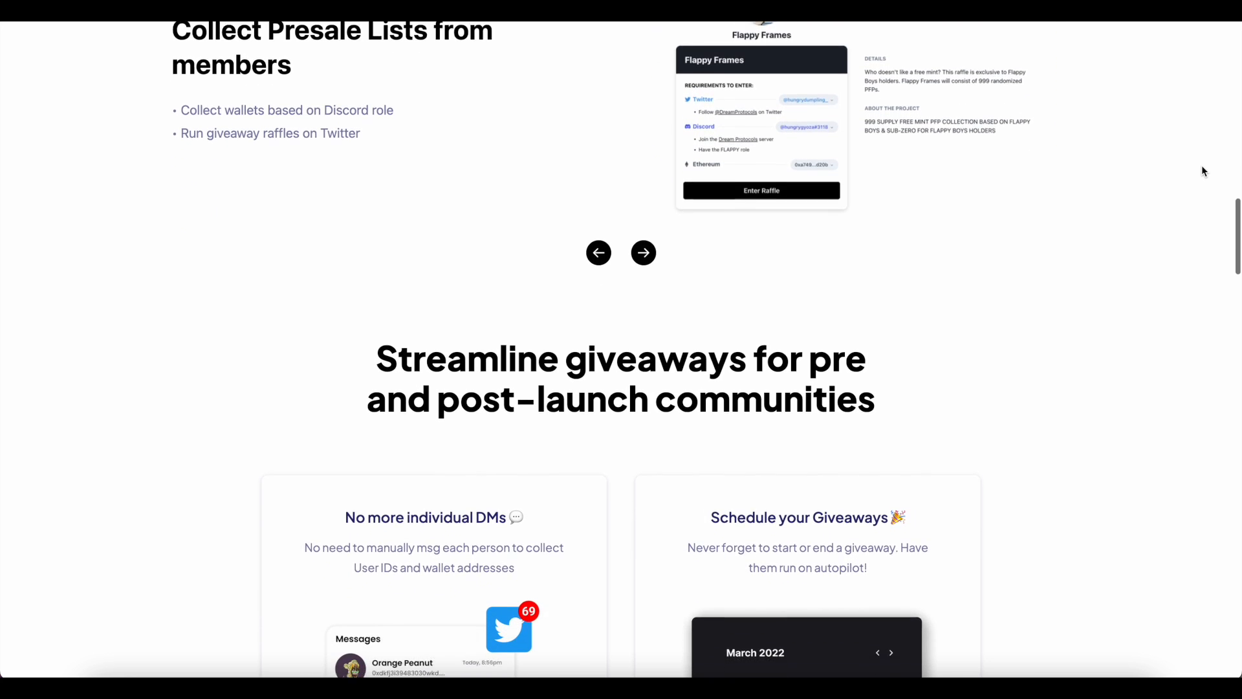
scroll("down", 3)
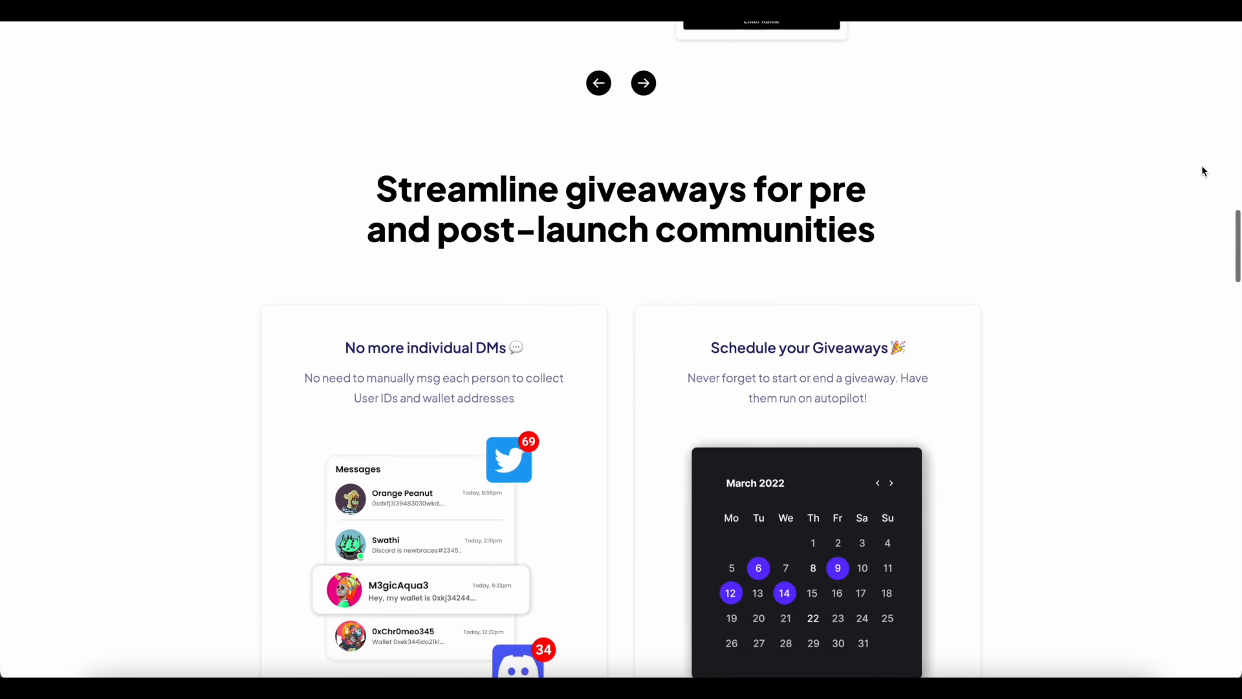
scroll("down", 3)
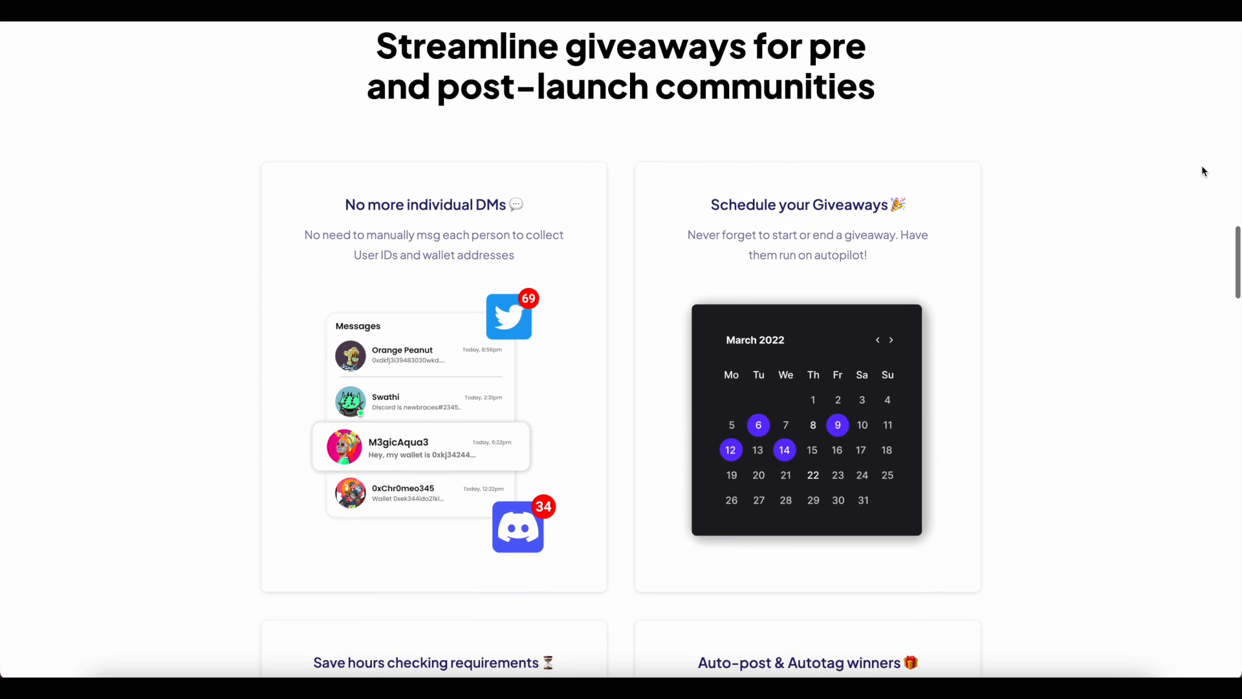
scroll("down", 3)
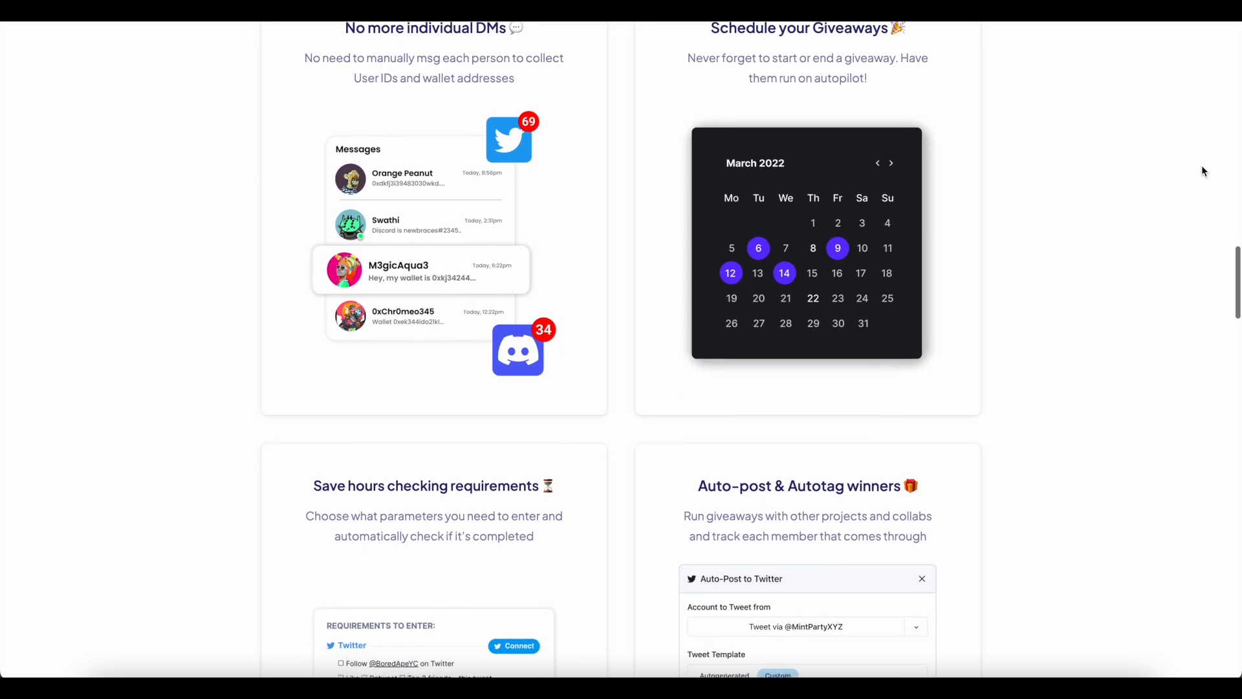
scroll("down", 3)
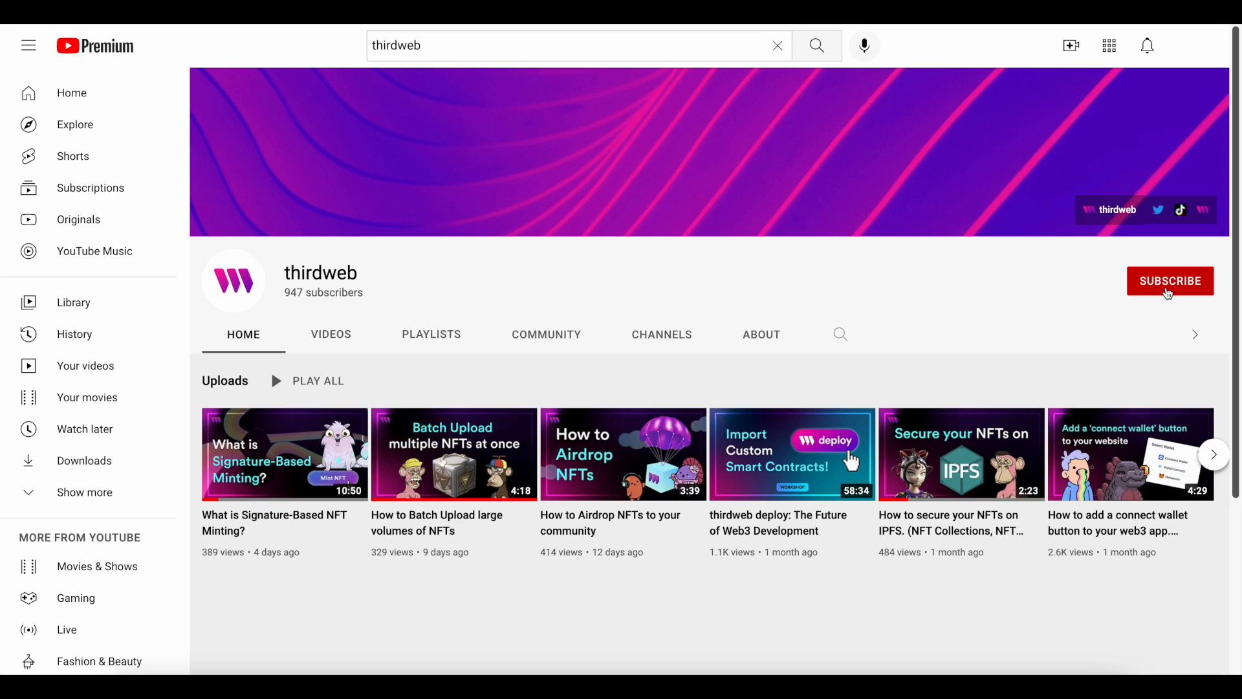
left_click(1170, 281)
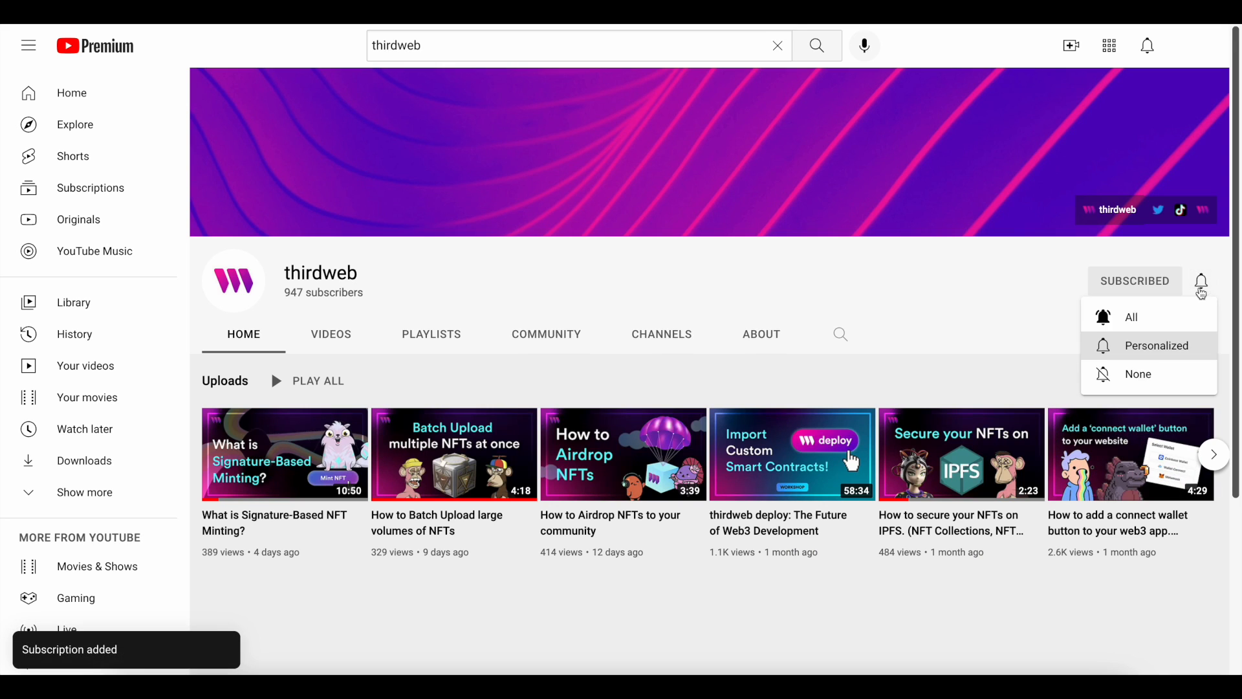
left_click(1201, 280)
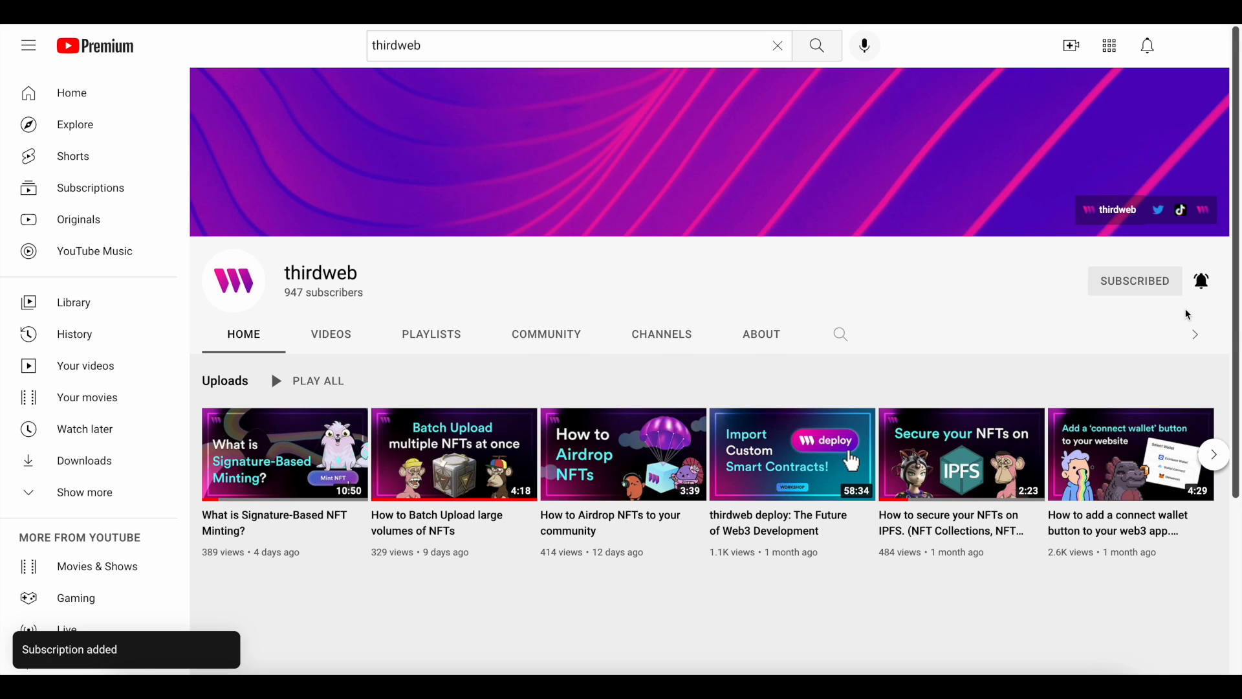
left_click(1201, 281)
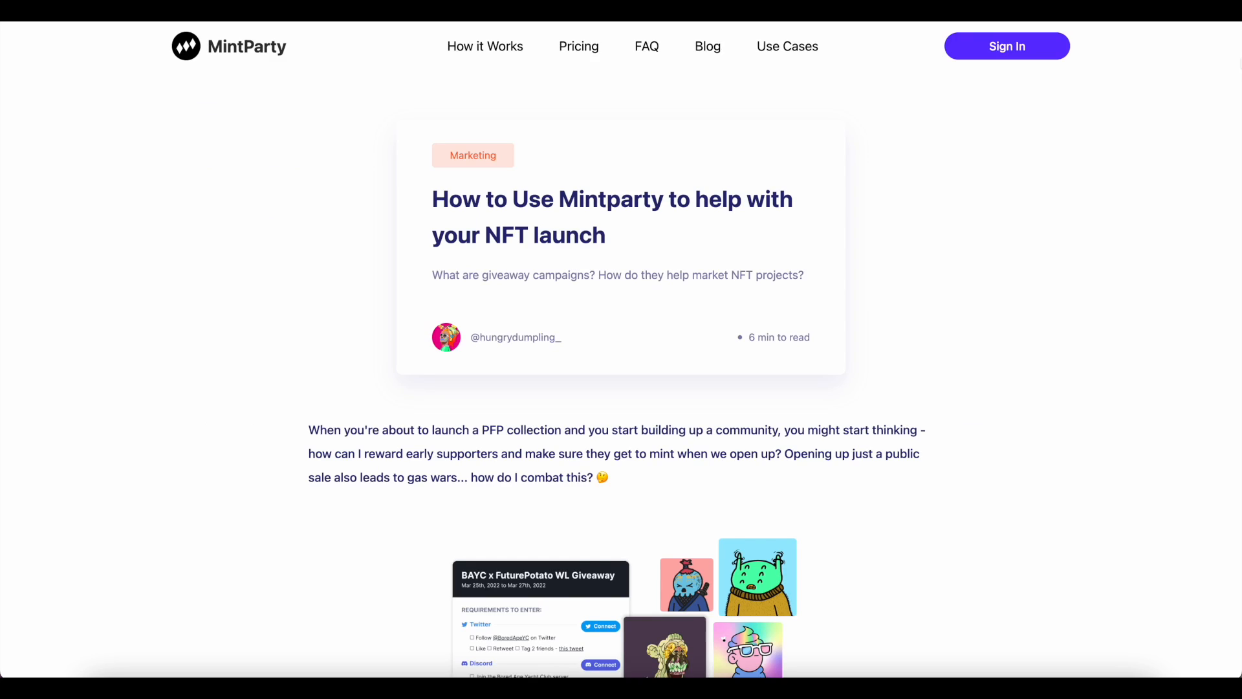
scroll("down", 3)
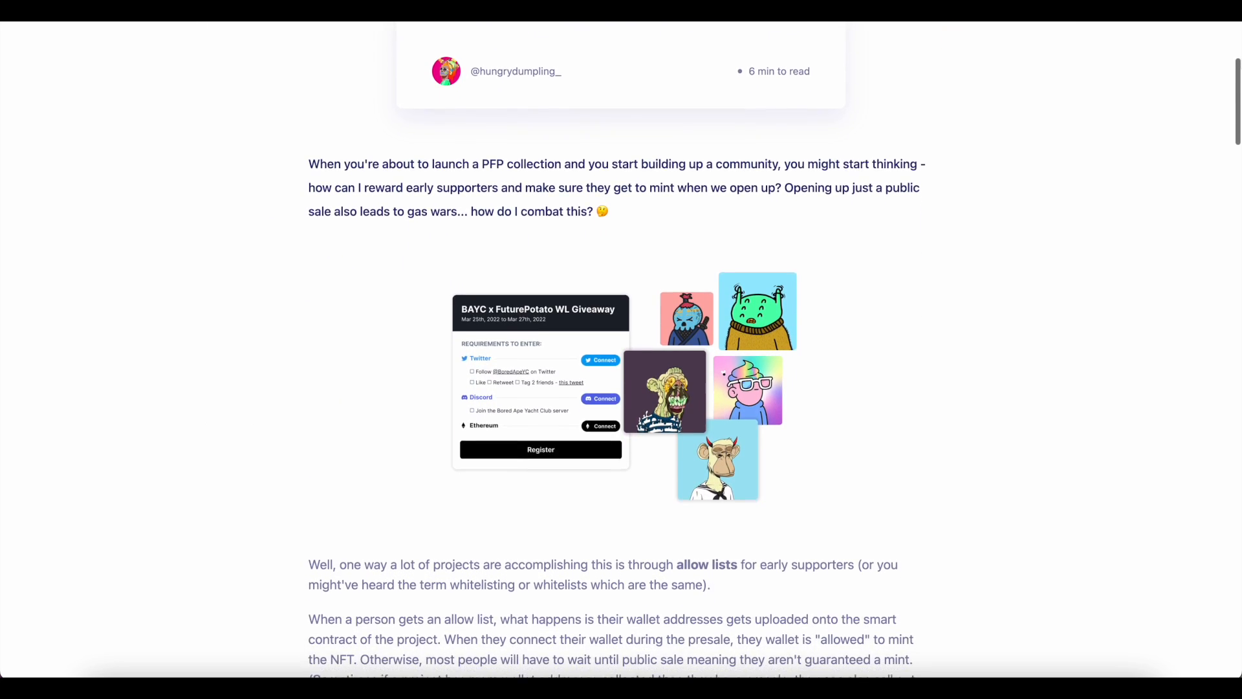
scroll("down", 3)
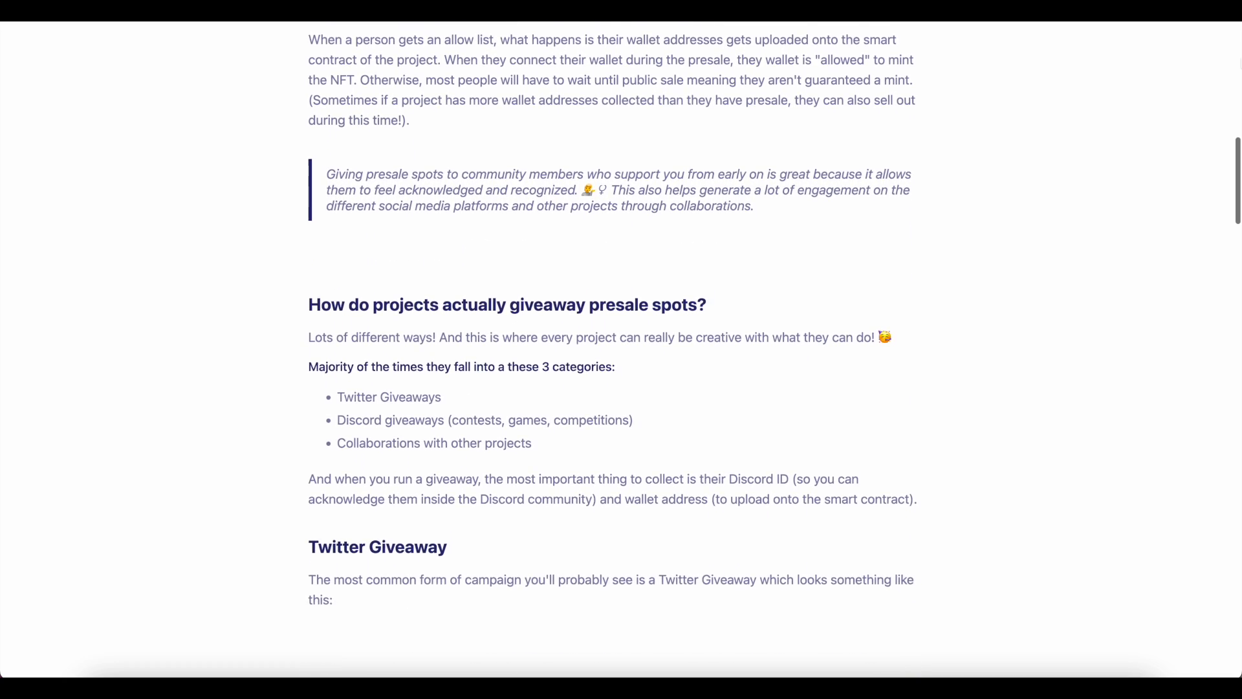
scroll("down", 3)
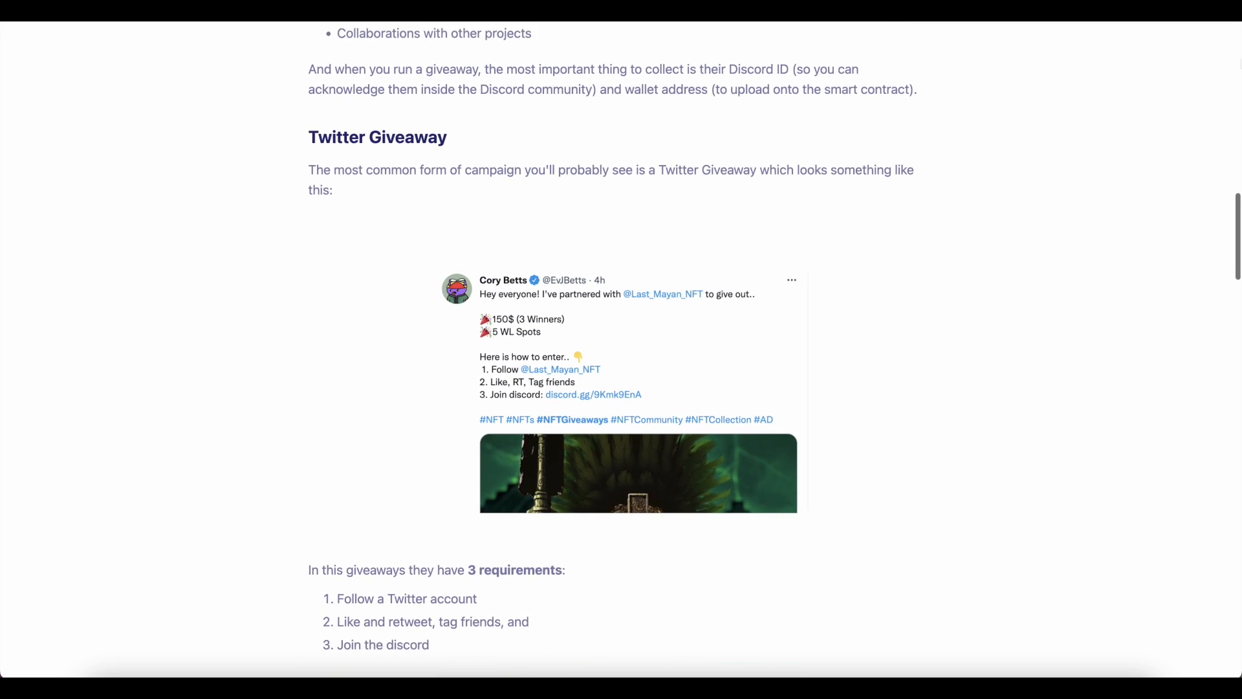
scroll("down", 3)
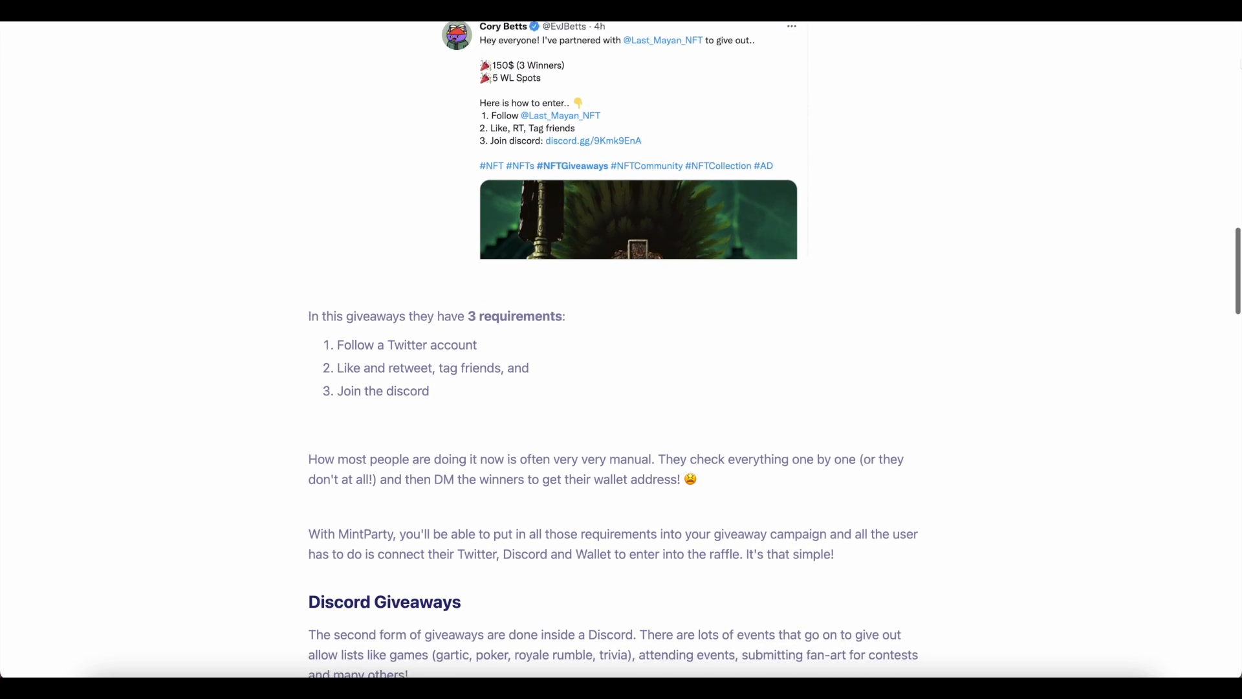
scroll("down", 3)
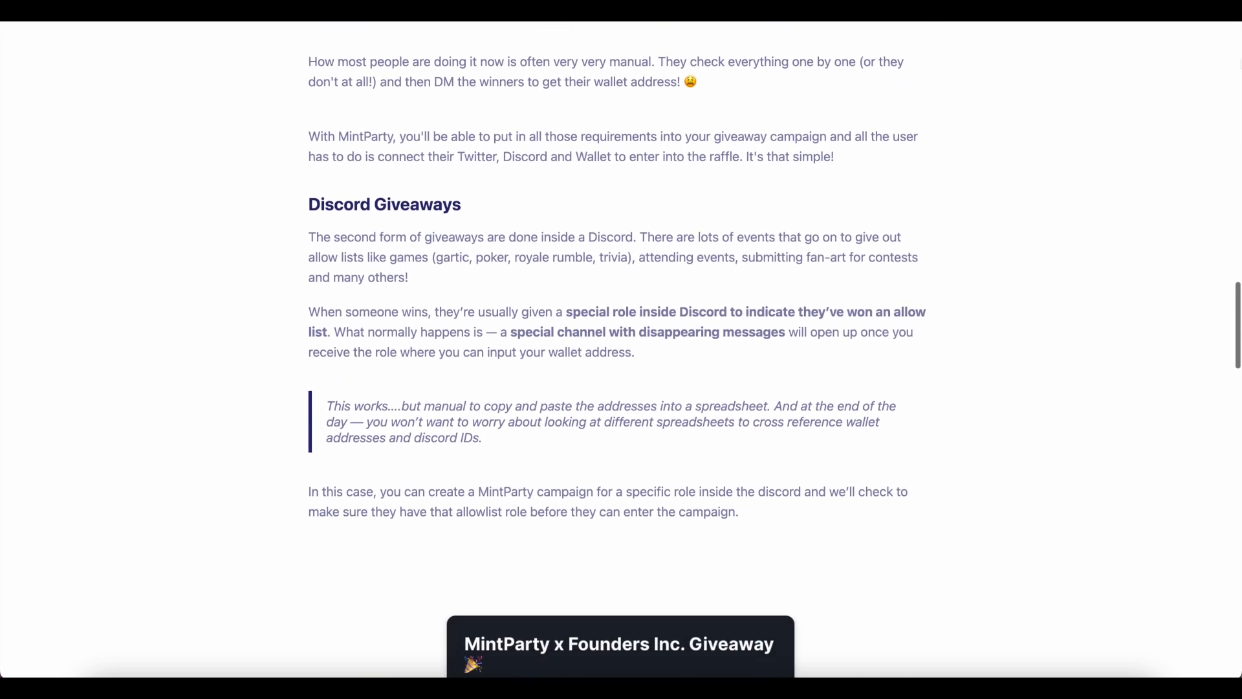
scroll("down", 3)
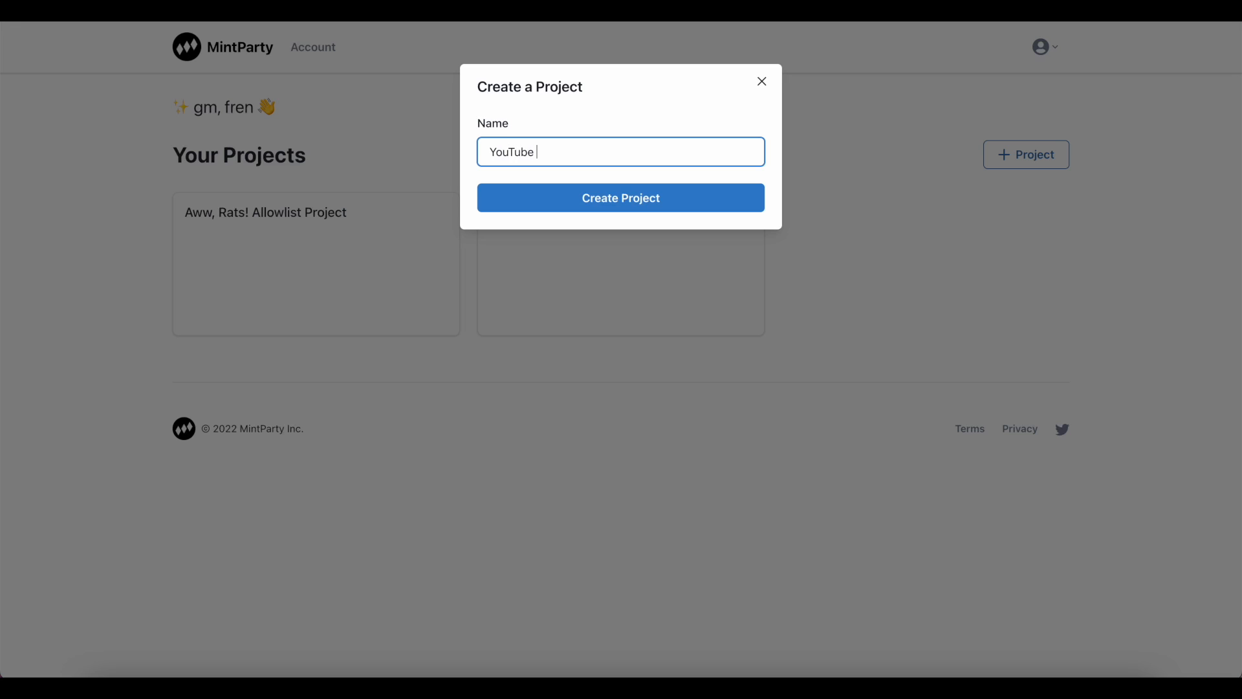
Create the 'YouTube Tutorial' project and add an 'Allowlist Campaign' to it.
left_click(620, 198)
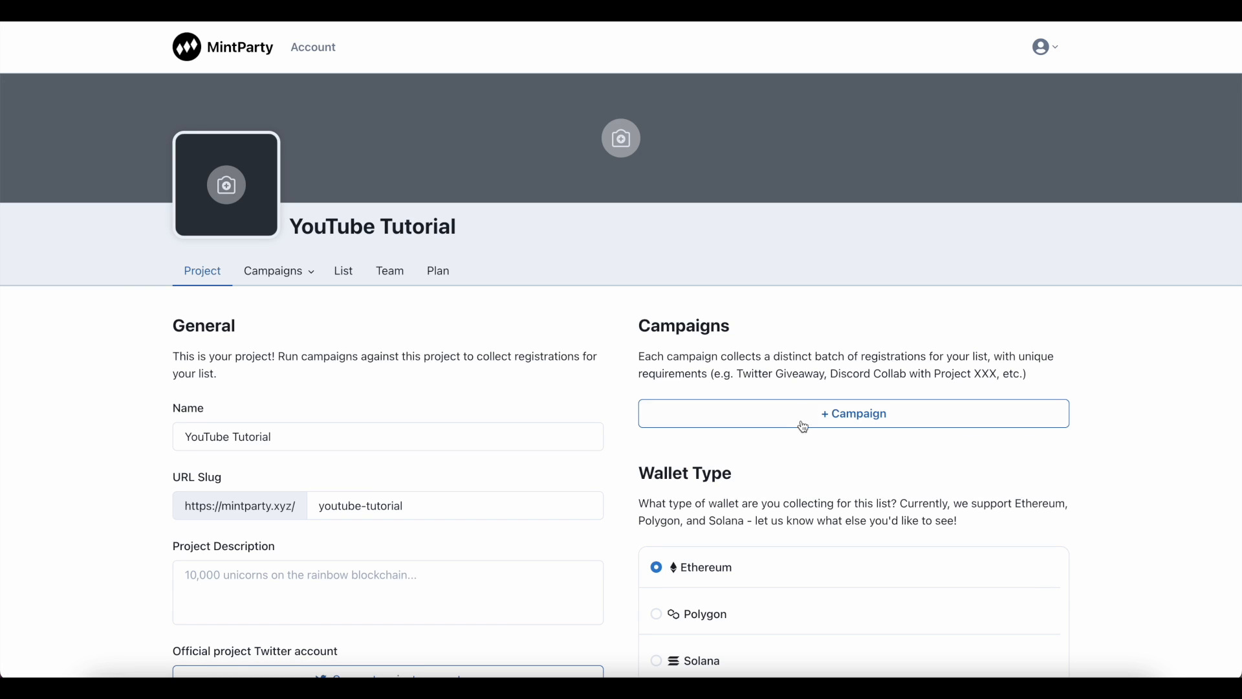
left_click(853, 414)
type("Allowlist Campai")
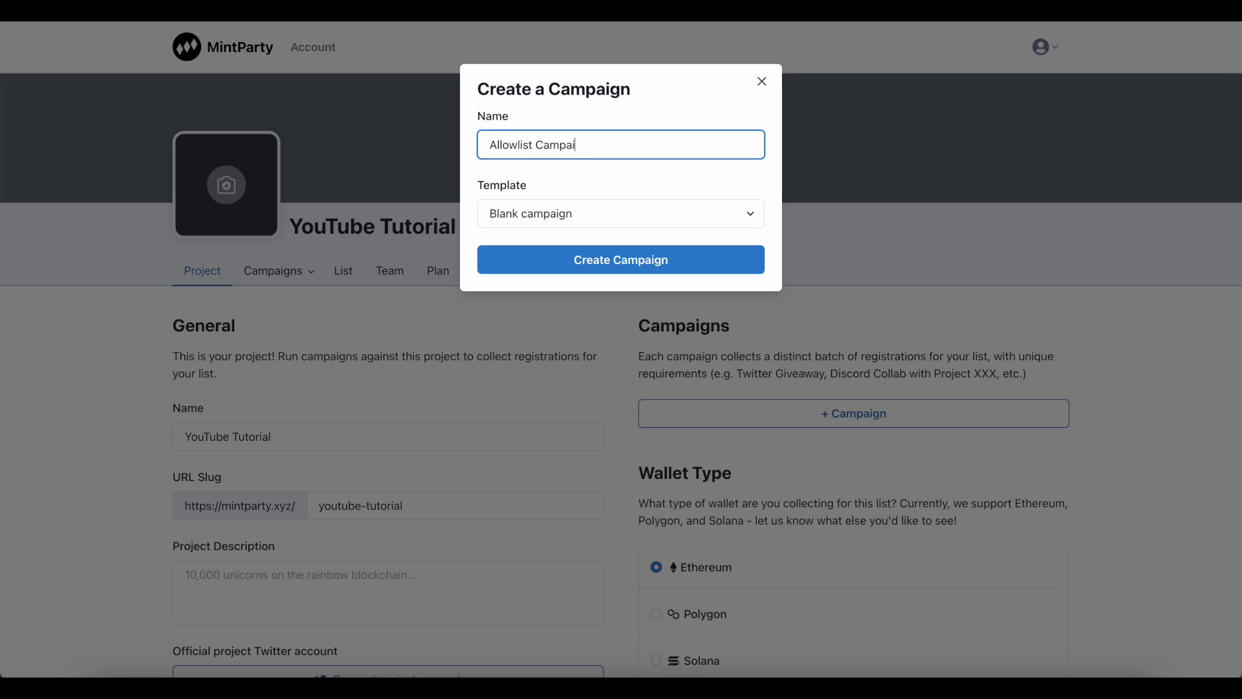
left_click(621, 260)
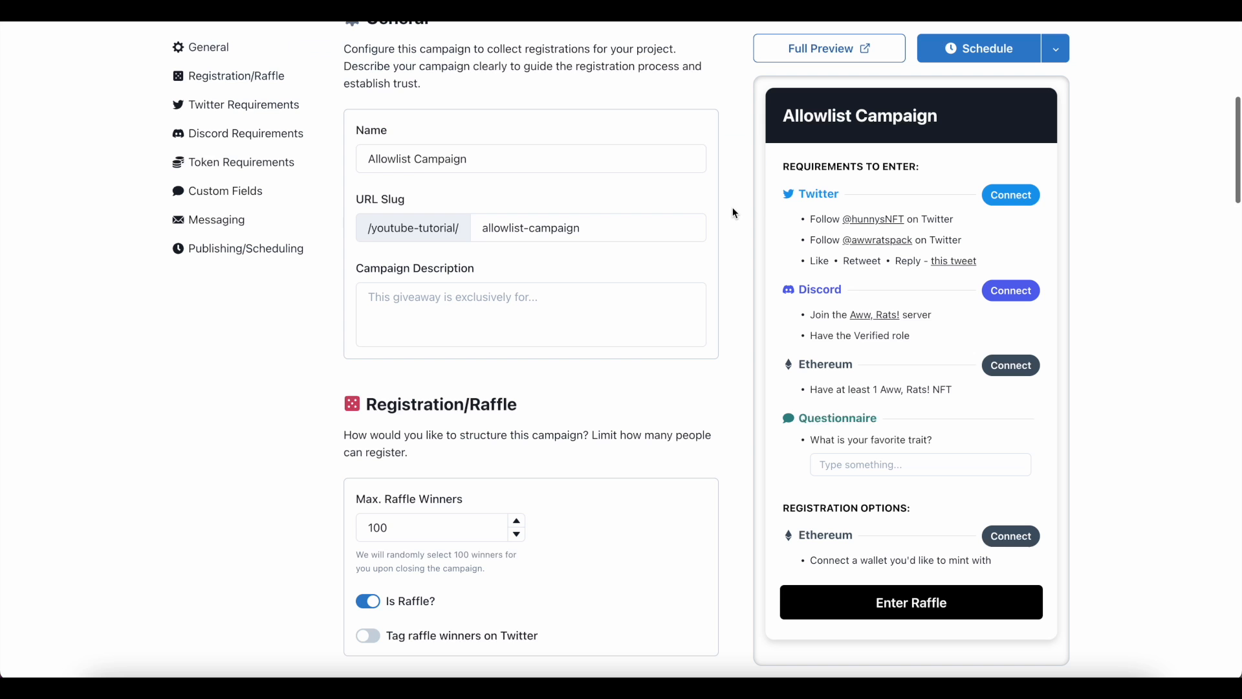
scroll("down", 3)
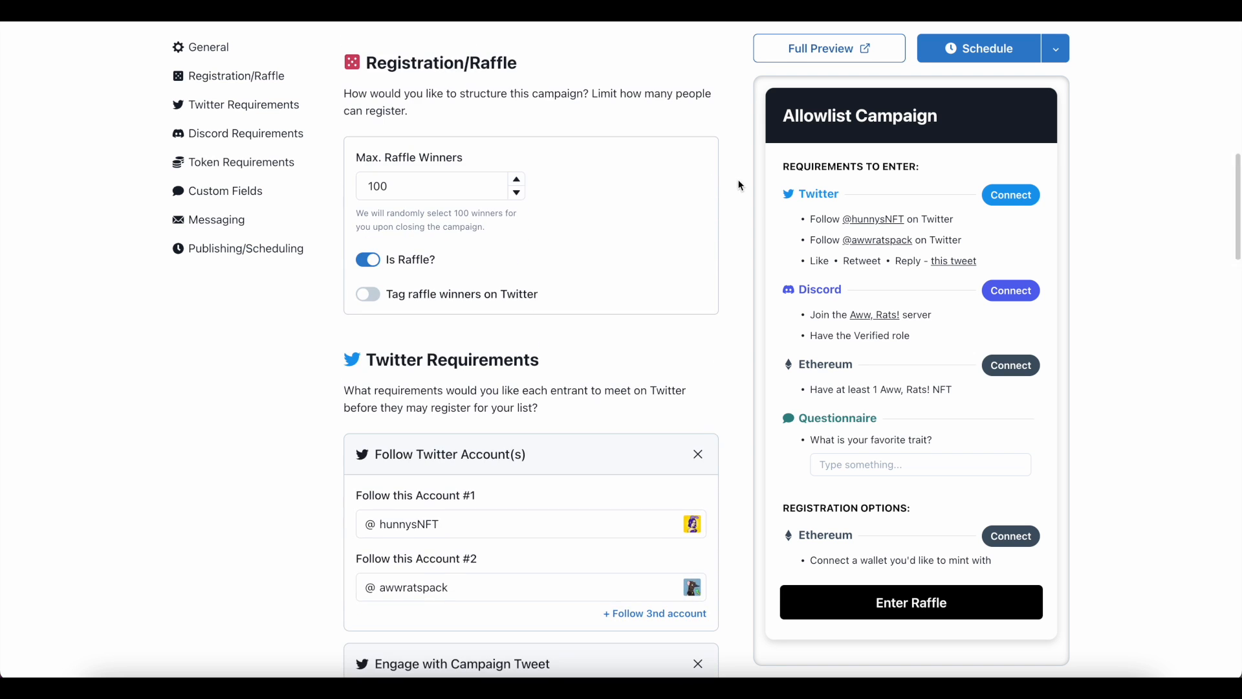
scroll("down", 3)
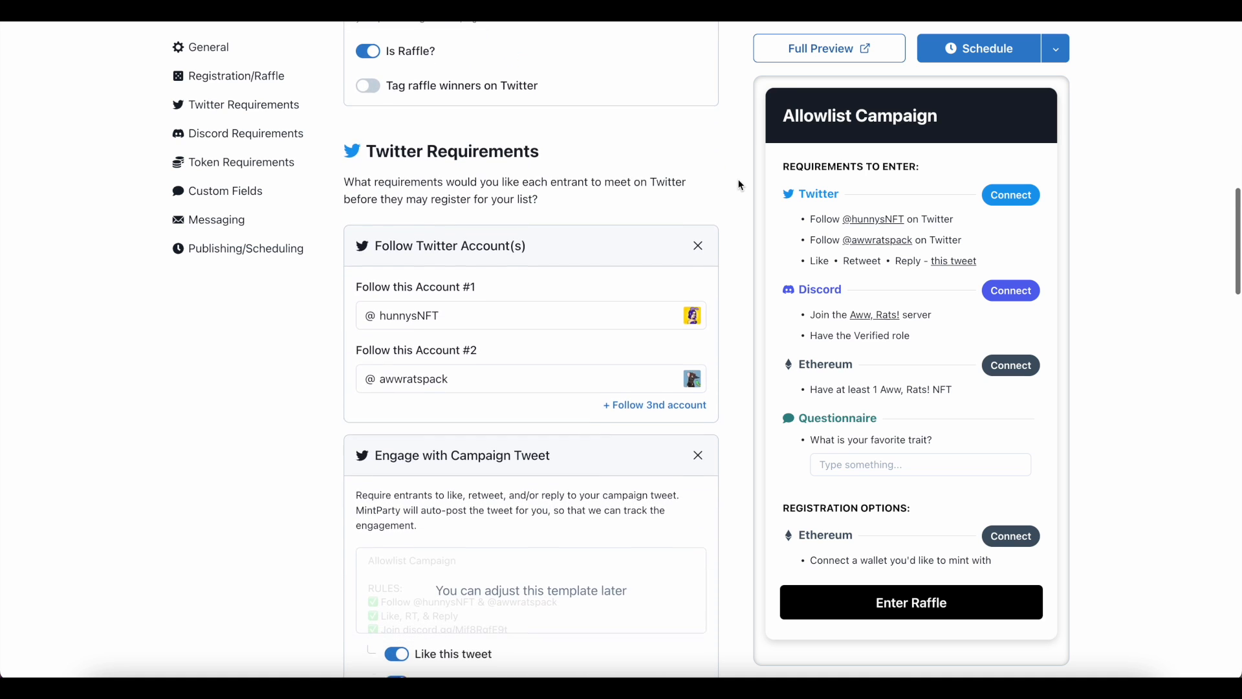
scroll("down", 3)
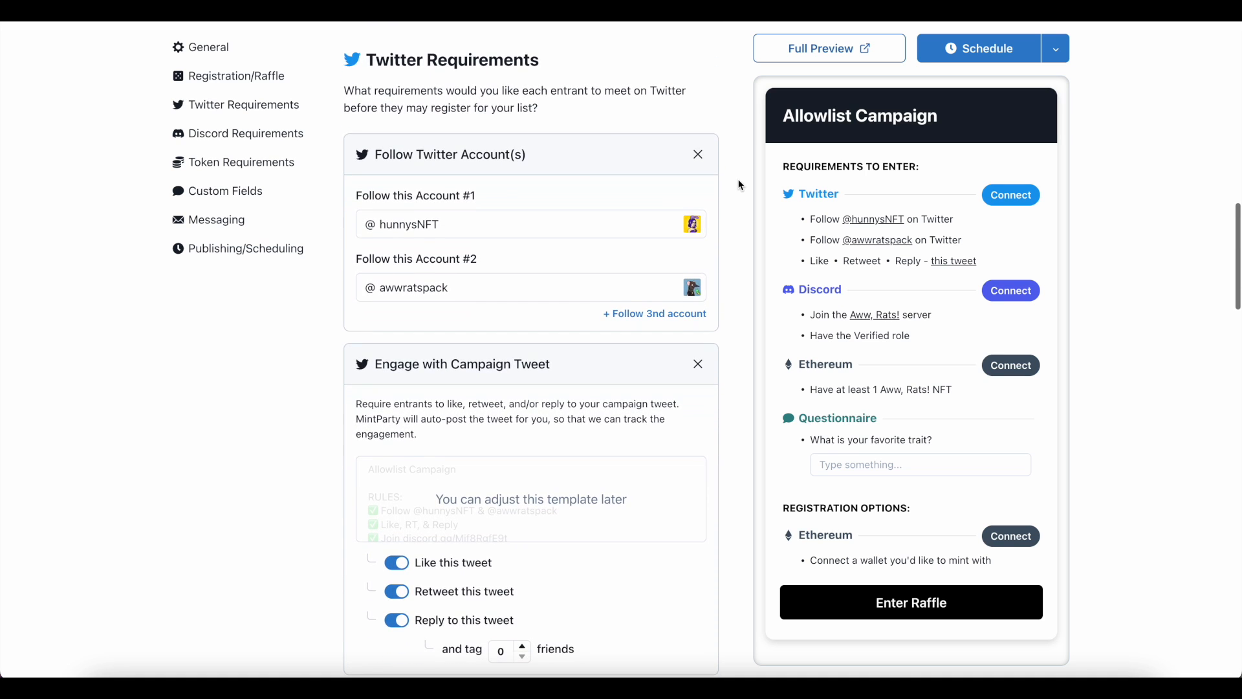
scroll("down", 3)
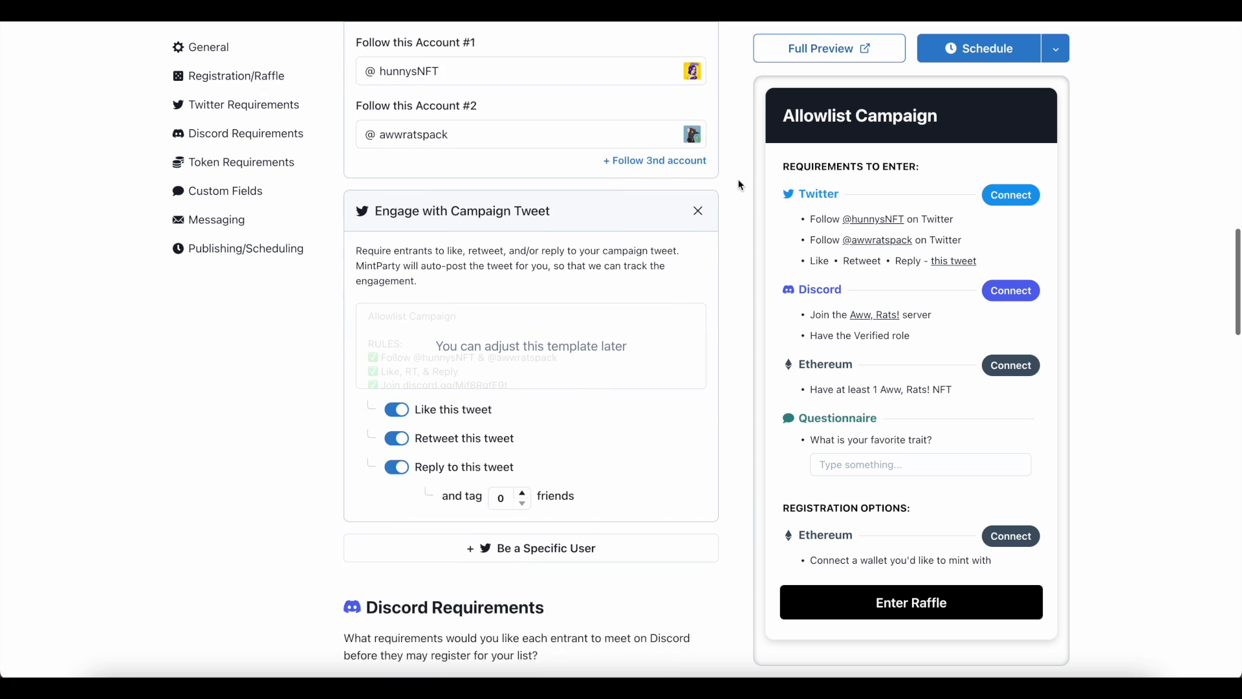
scroll("down", 3)
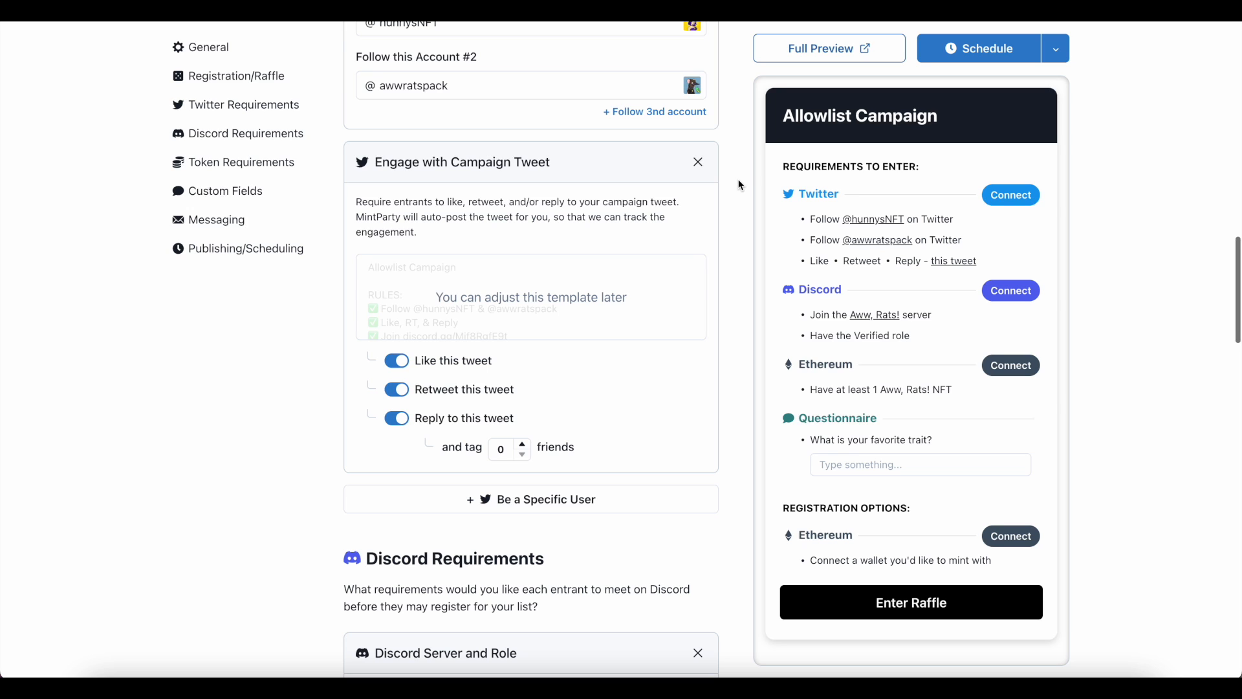
scroll("down", 3)
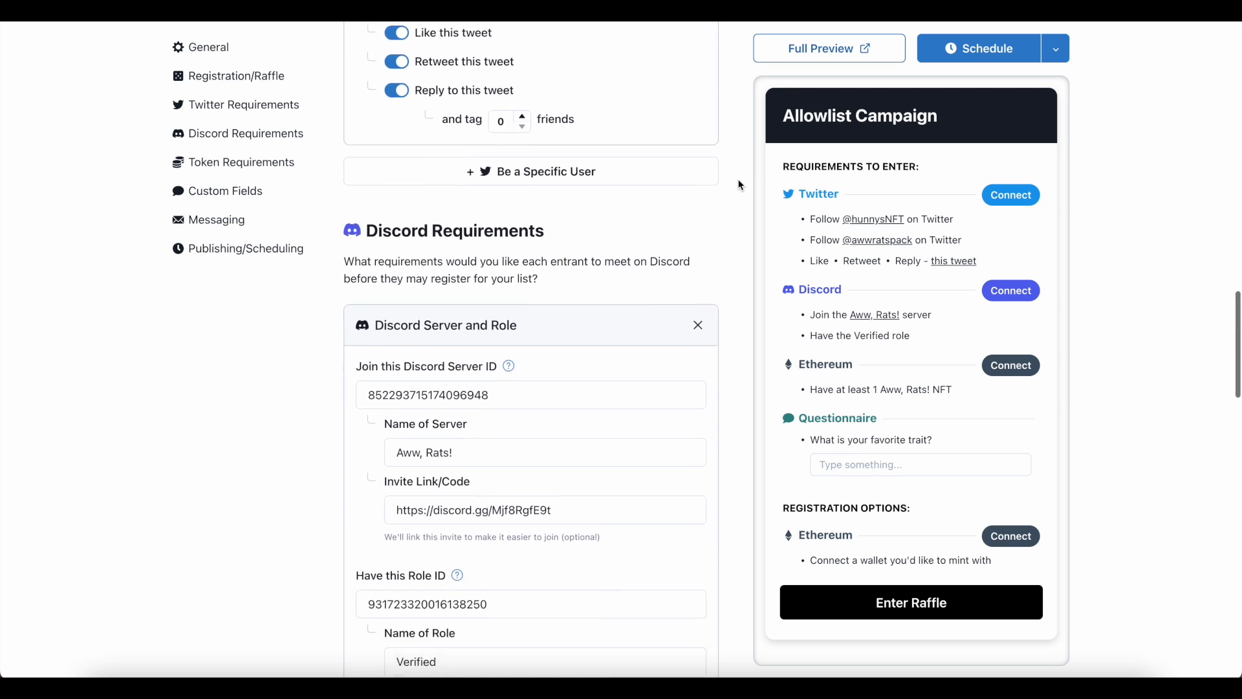
scroll("down", 3)
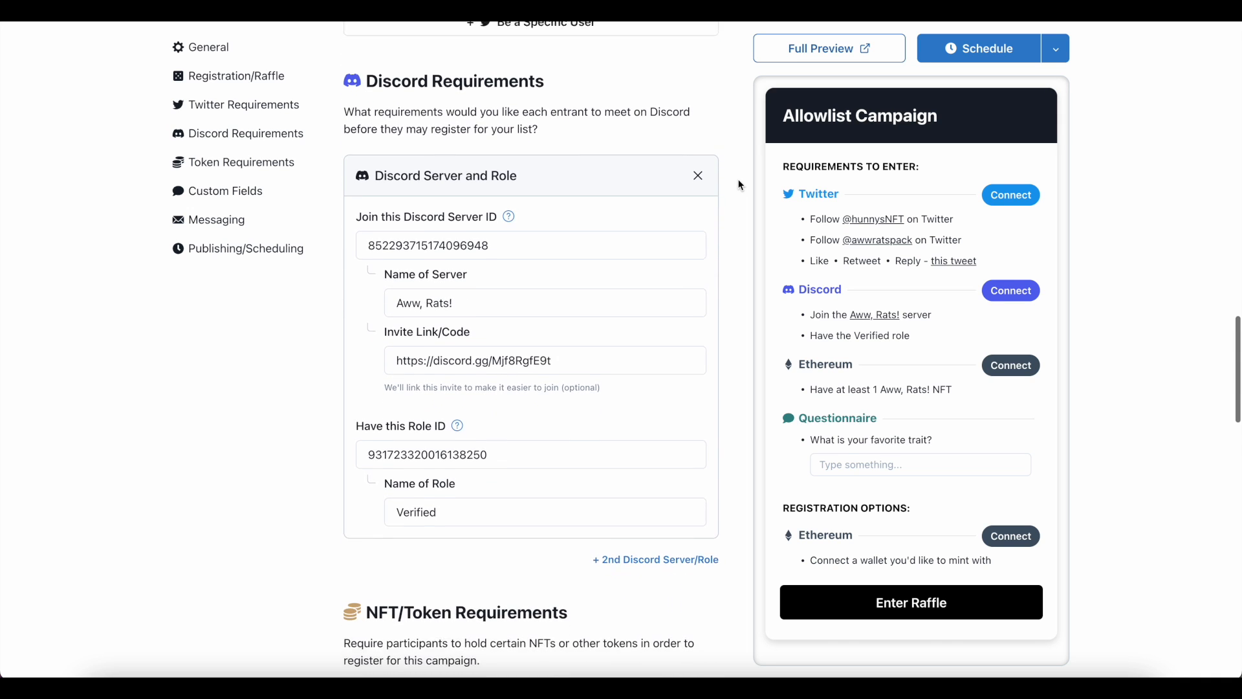
scroll("down", 3)
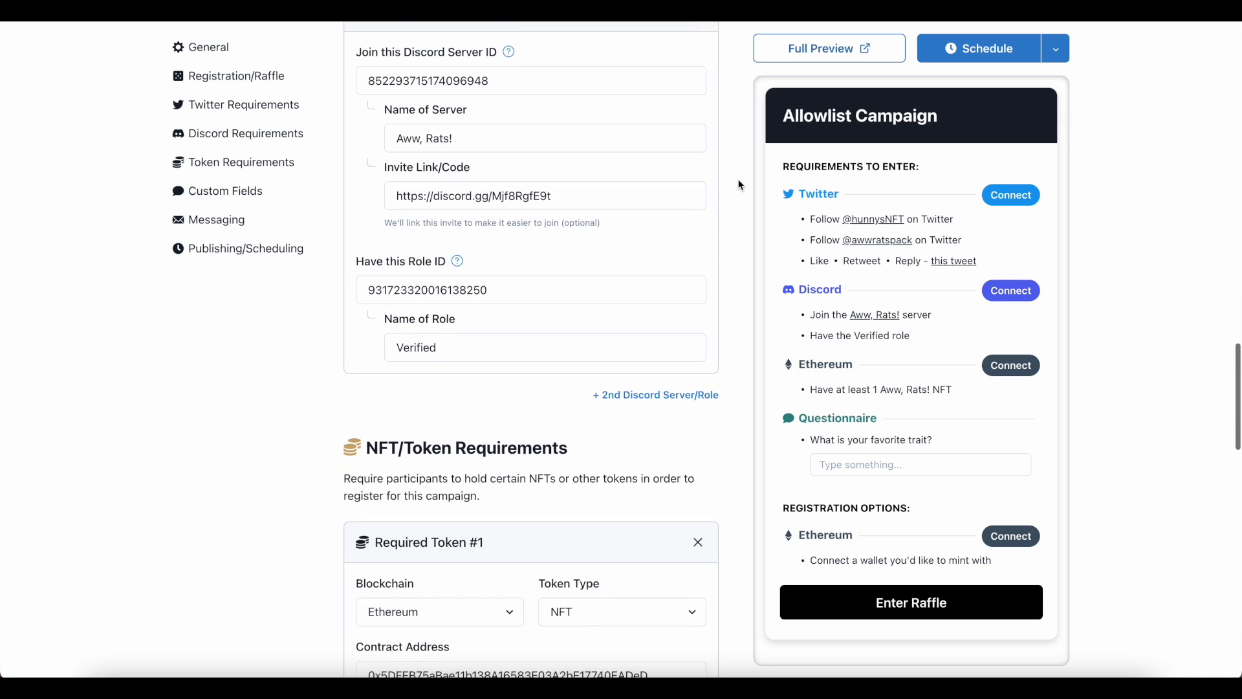
scroll("down", 3)
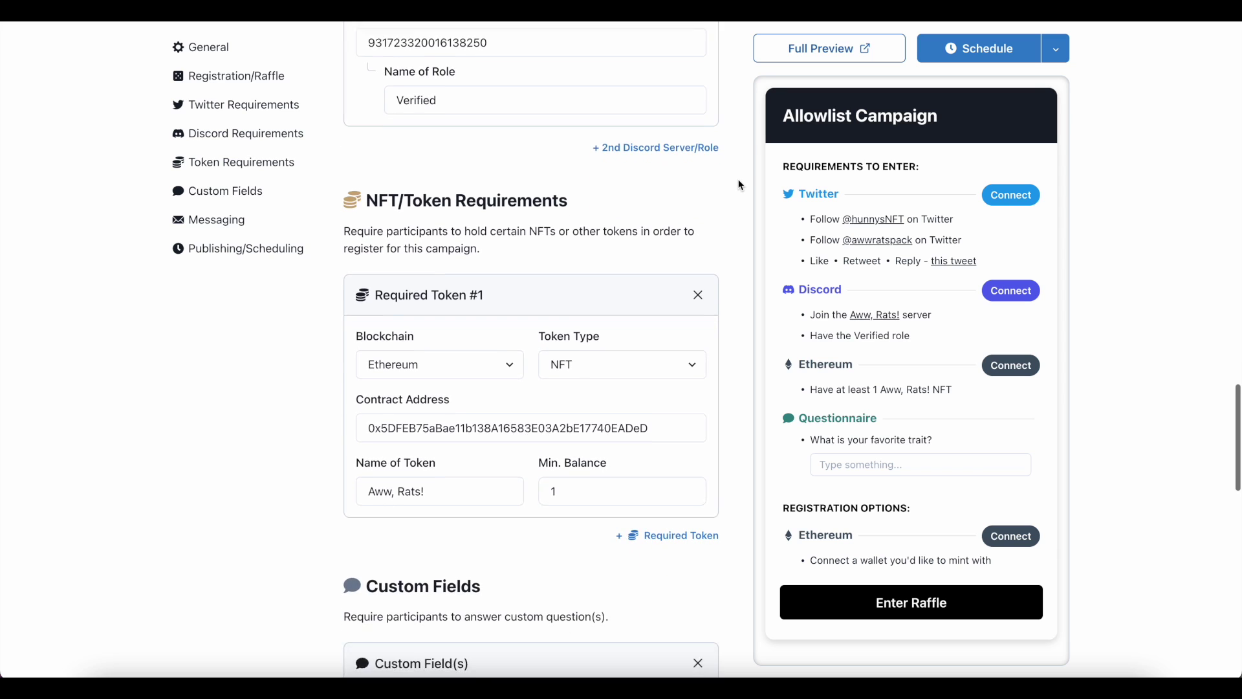
scroll("down", 3)
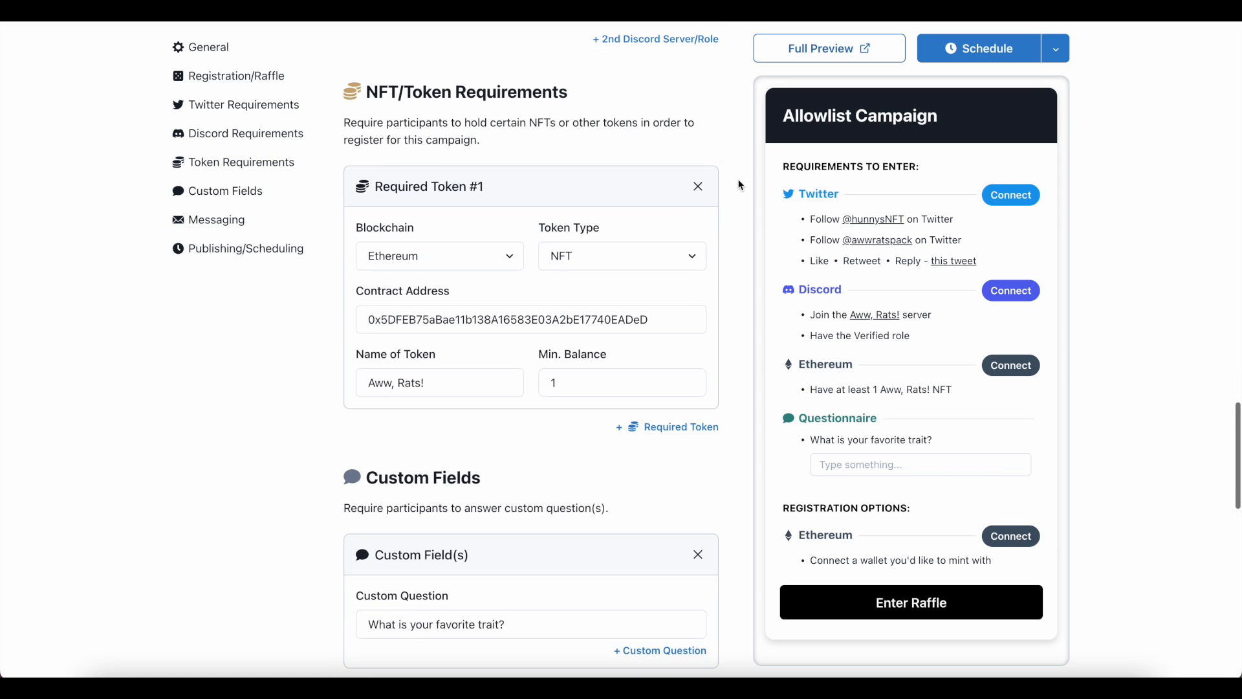
scroll("down", 3)
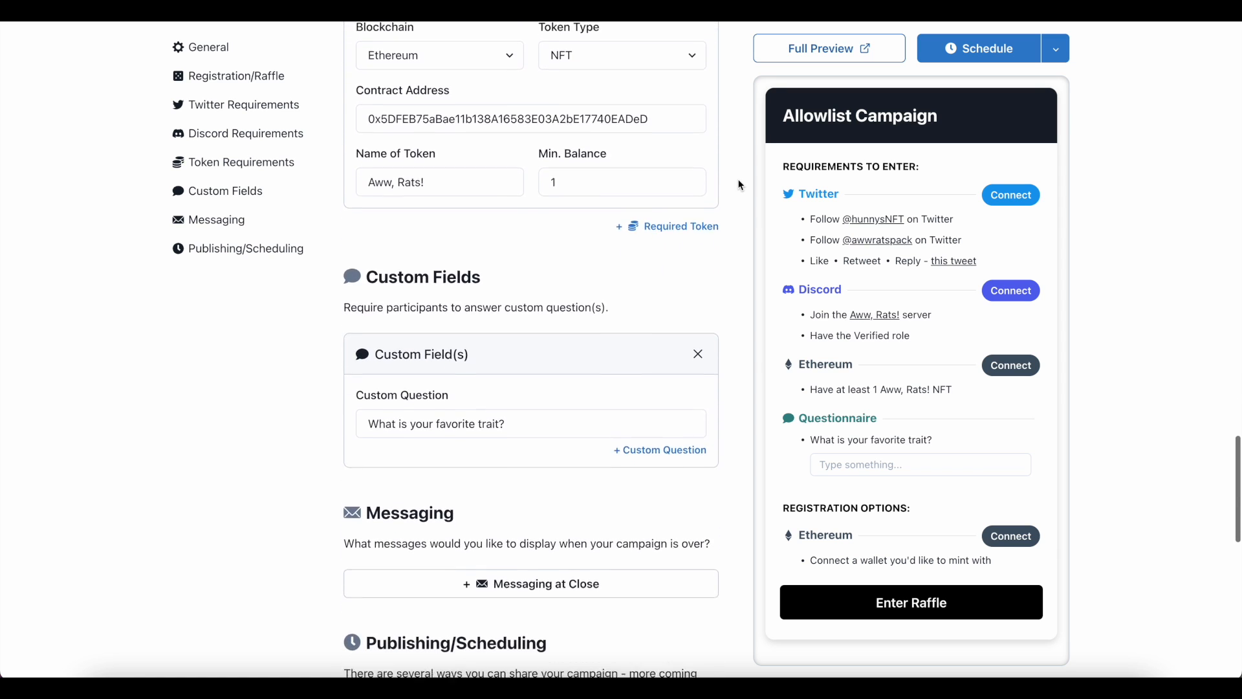
scroll("down", 3)
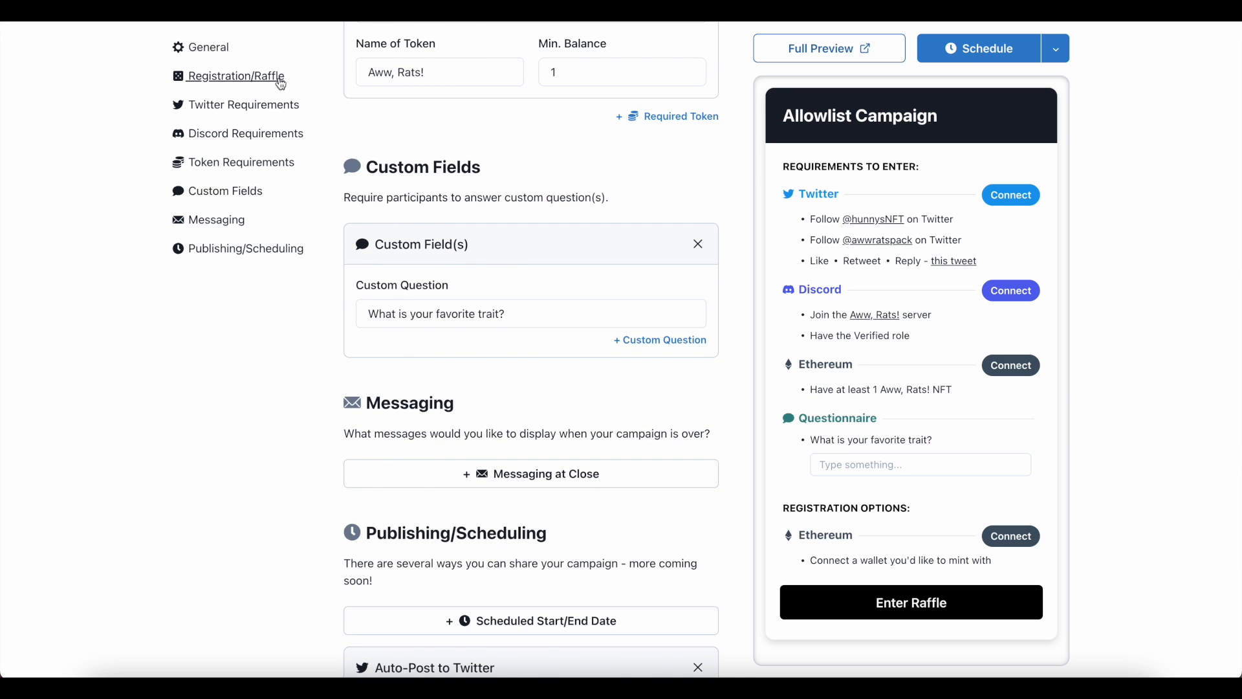
left_click(237, 76)
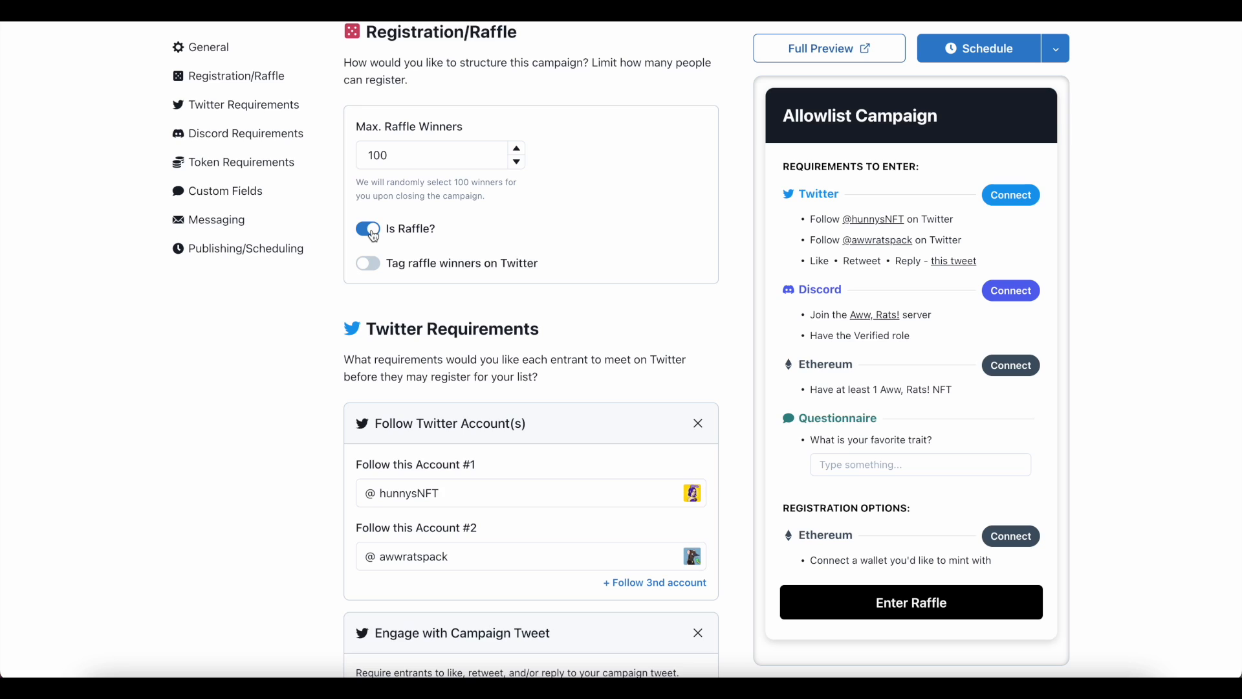
left_click(367, 229)
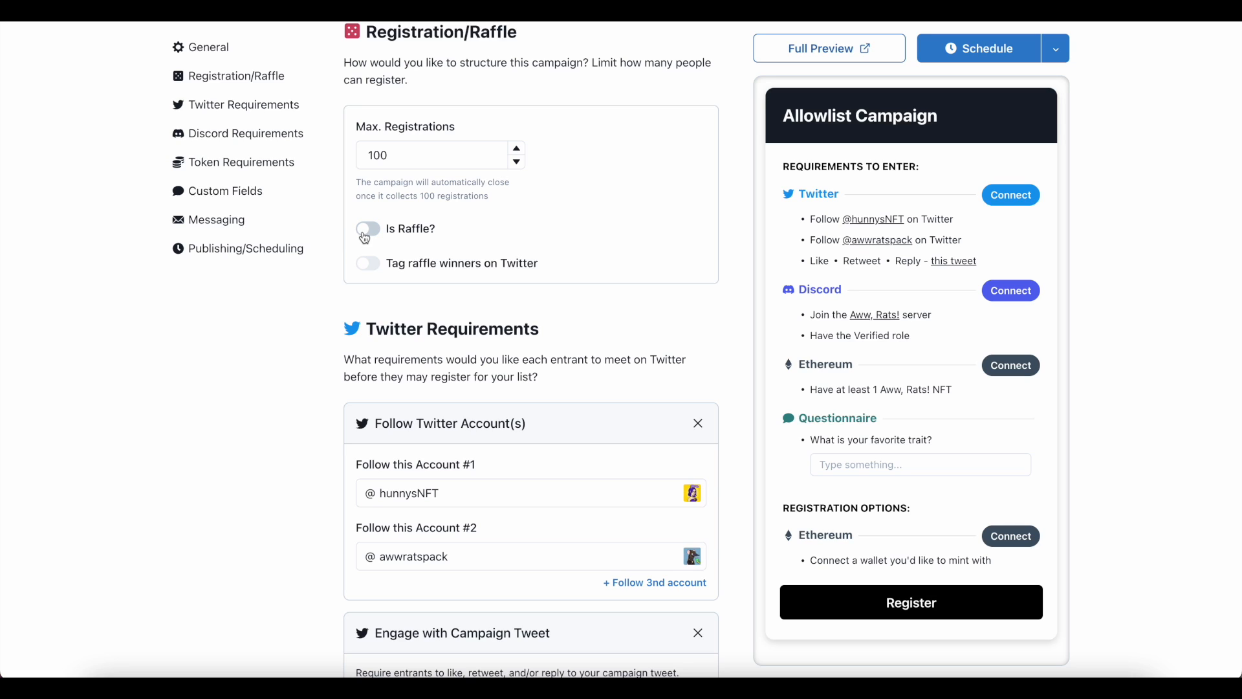
left_click(367, 228)
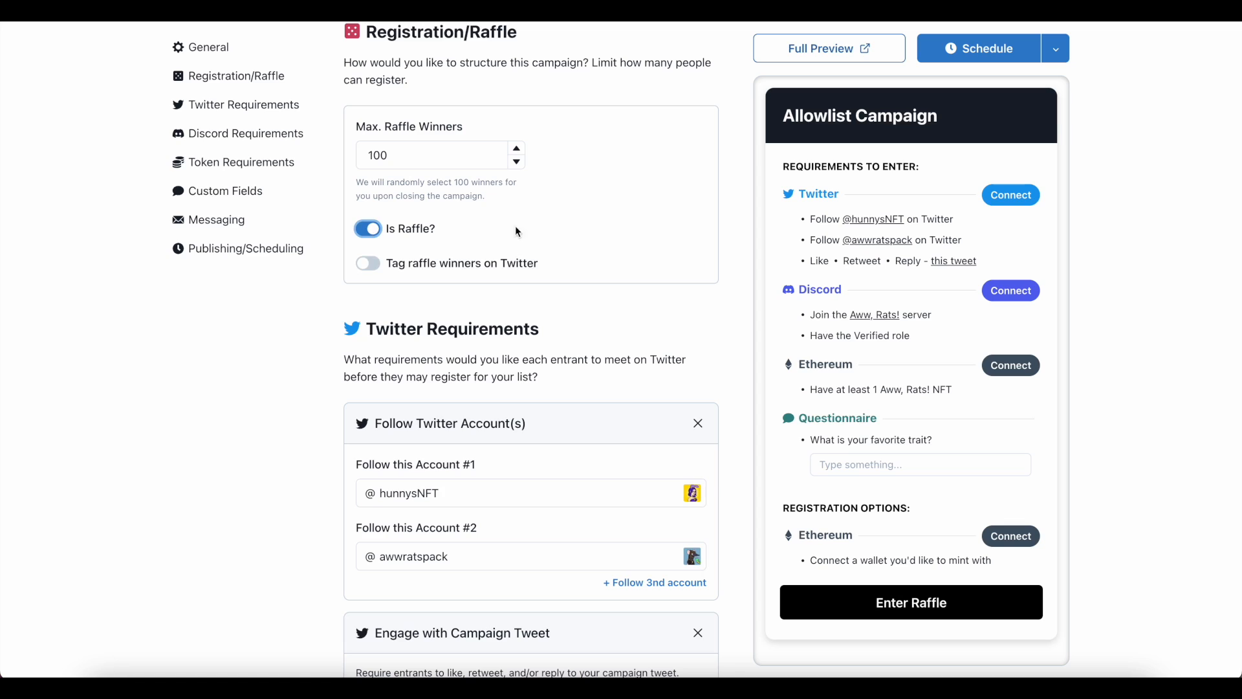
mouse_move(731, 249)
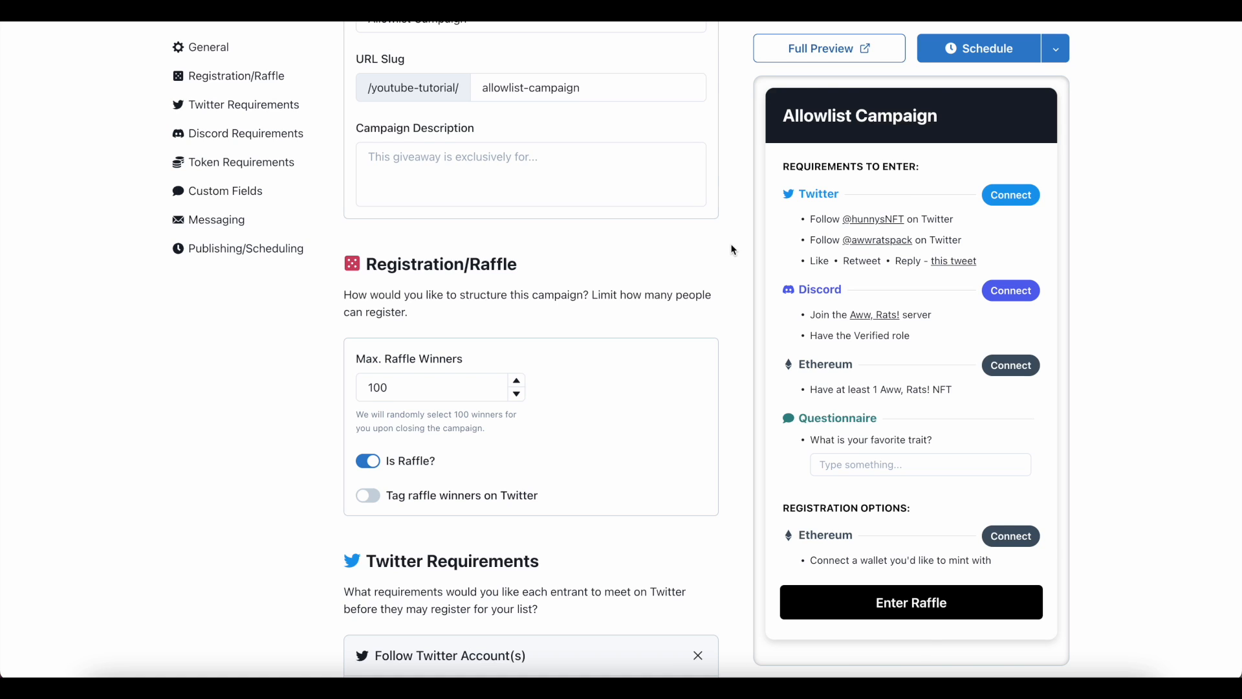
scroll("down", 3)
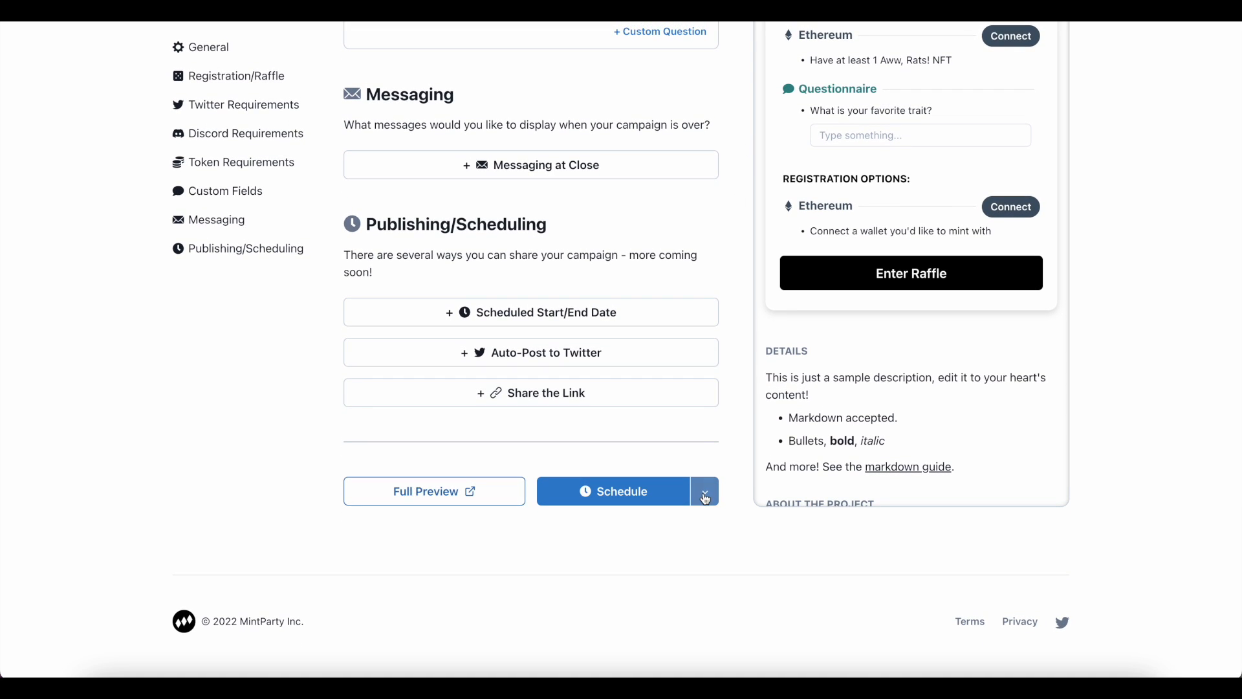
Publish the Allowlist Campaign immediately with Publish Now and confirm it.
left_click(705, 492)
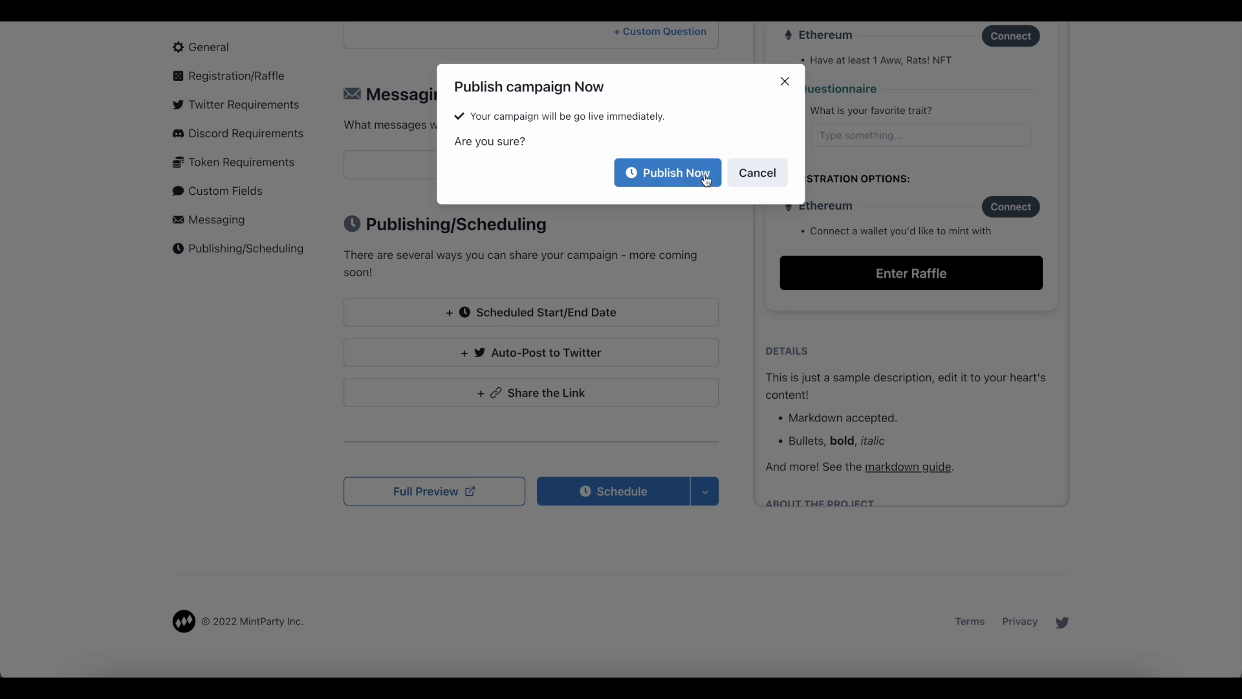
mouse_move(692, 178)
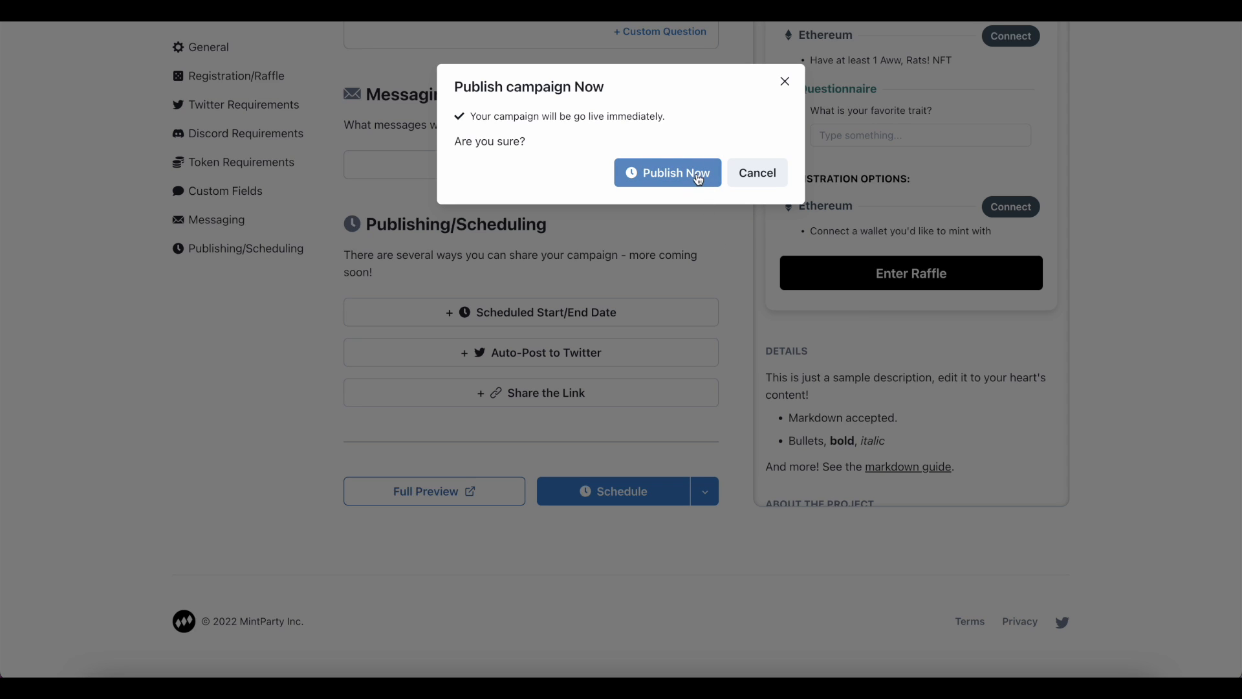
left_click(667, 173)
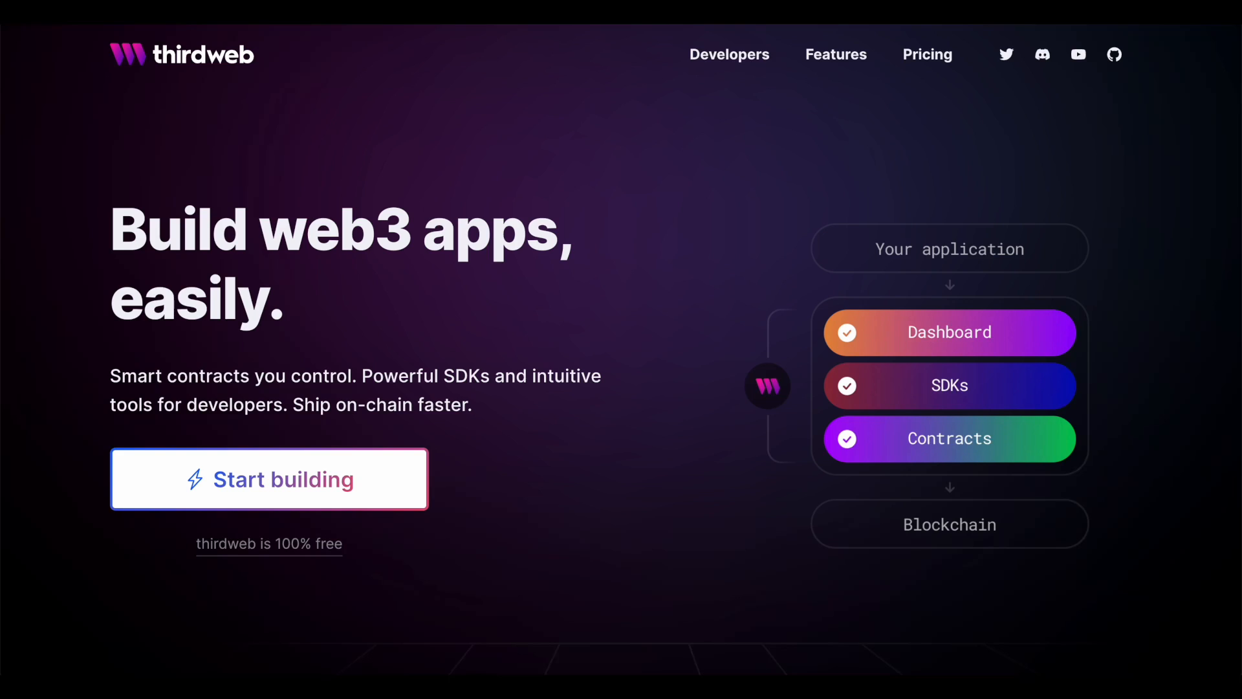
Deploy the NFT Drop 'My NFT Drop powered by MintParty' on Rinkeby and approve it.
left_click(269, 478)
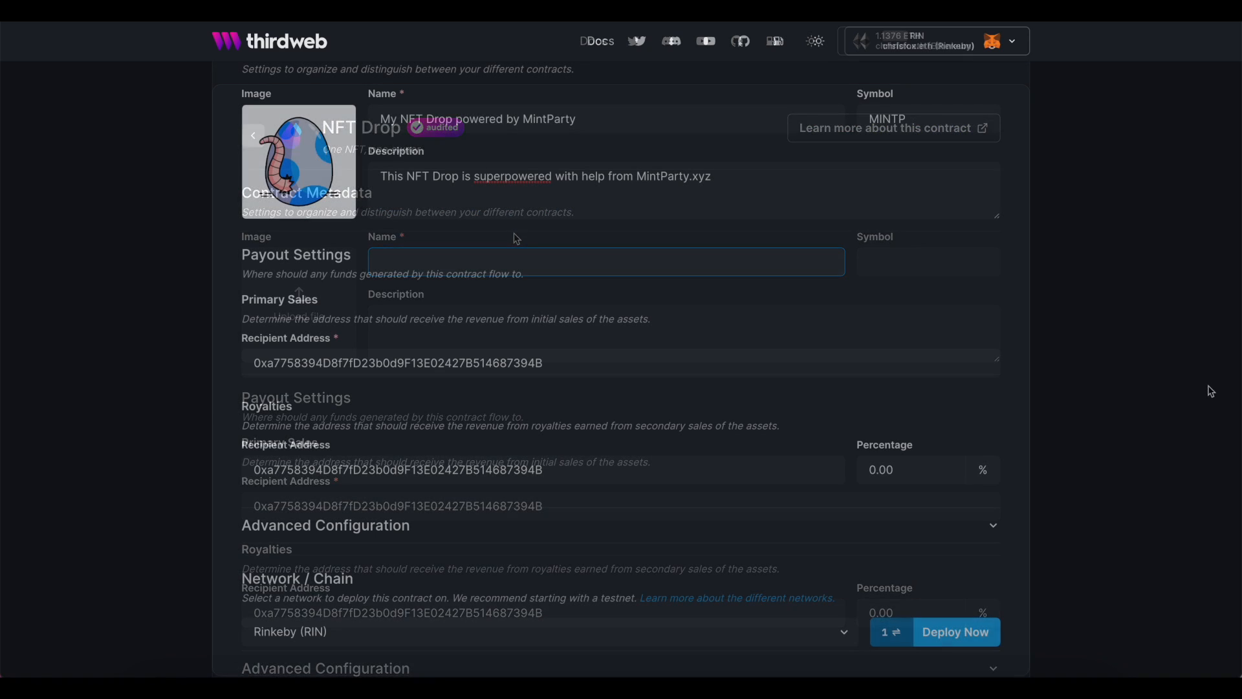
scroll("down", 3)
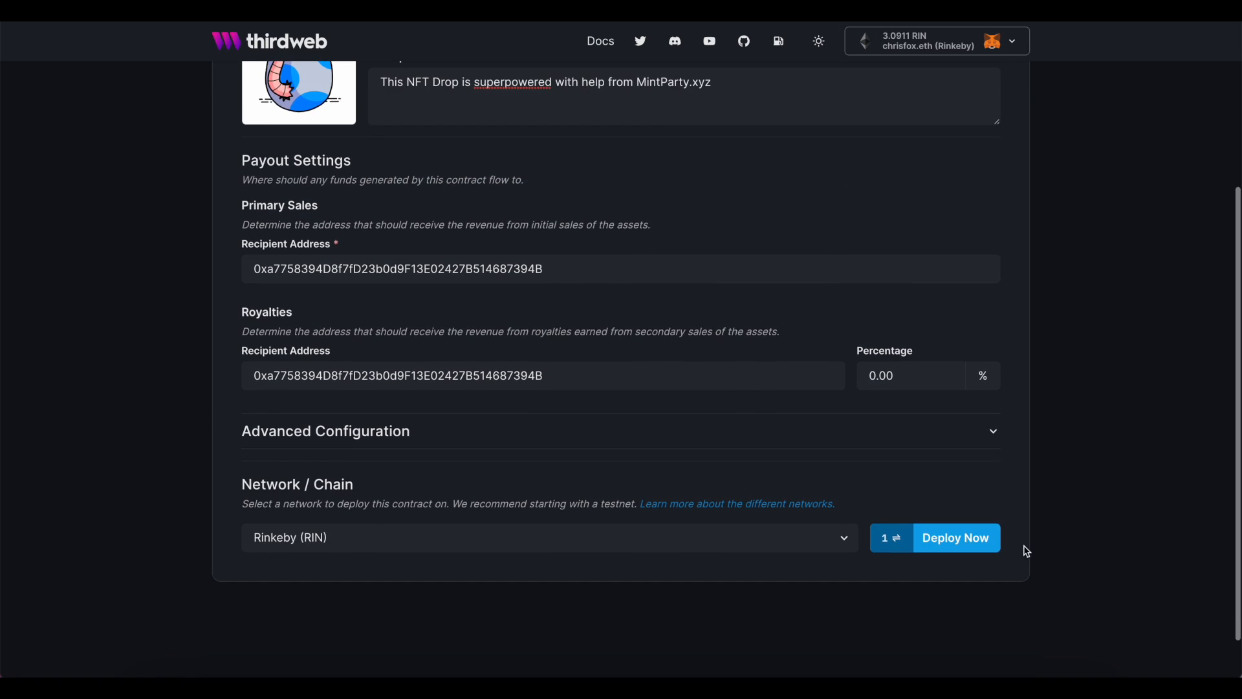
left_click(956, 538)
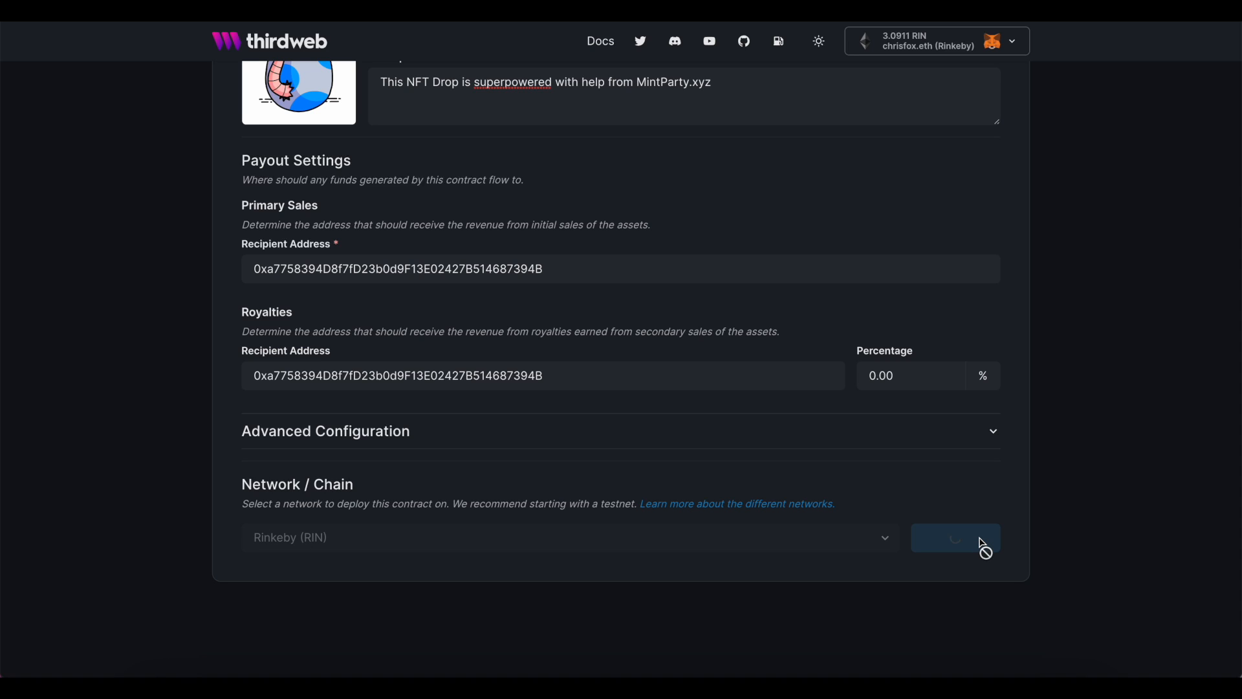
left_click(956, 539)
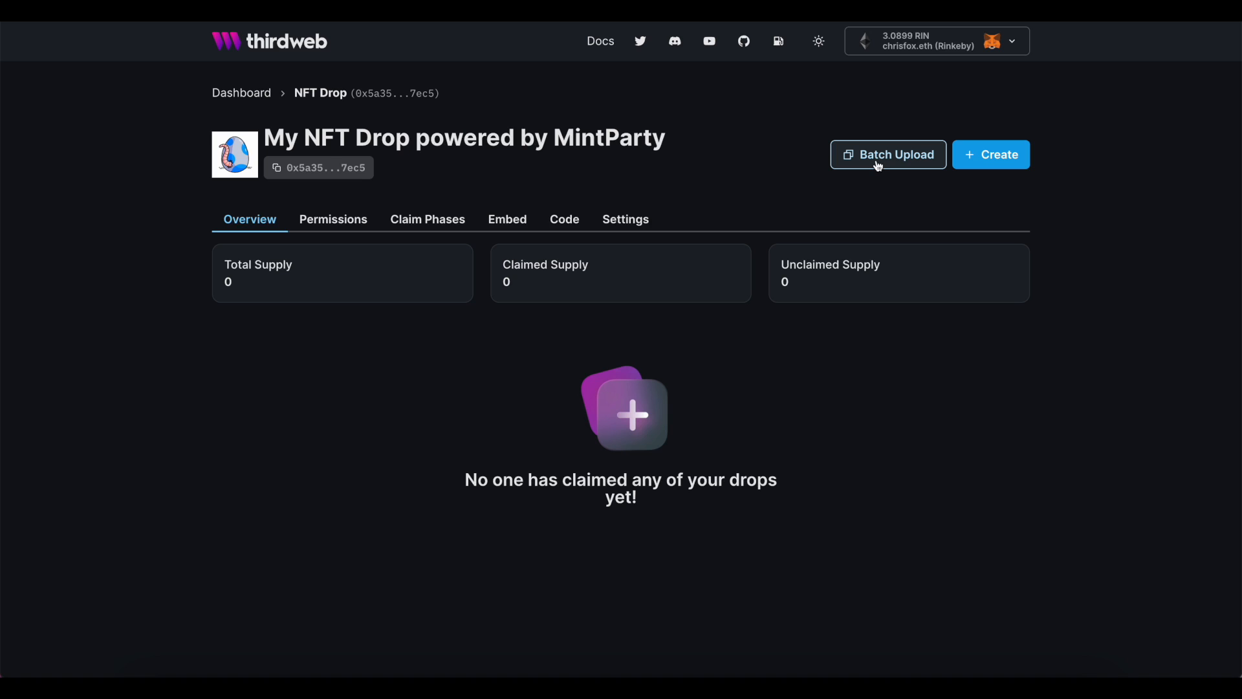
Batch-upload the image and CSV files for 20 NFTs, Aspen to Floraleen, and review the preview.
left_click(887, 154)
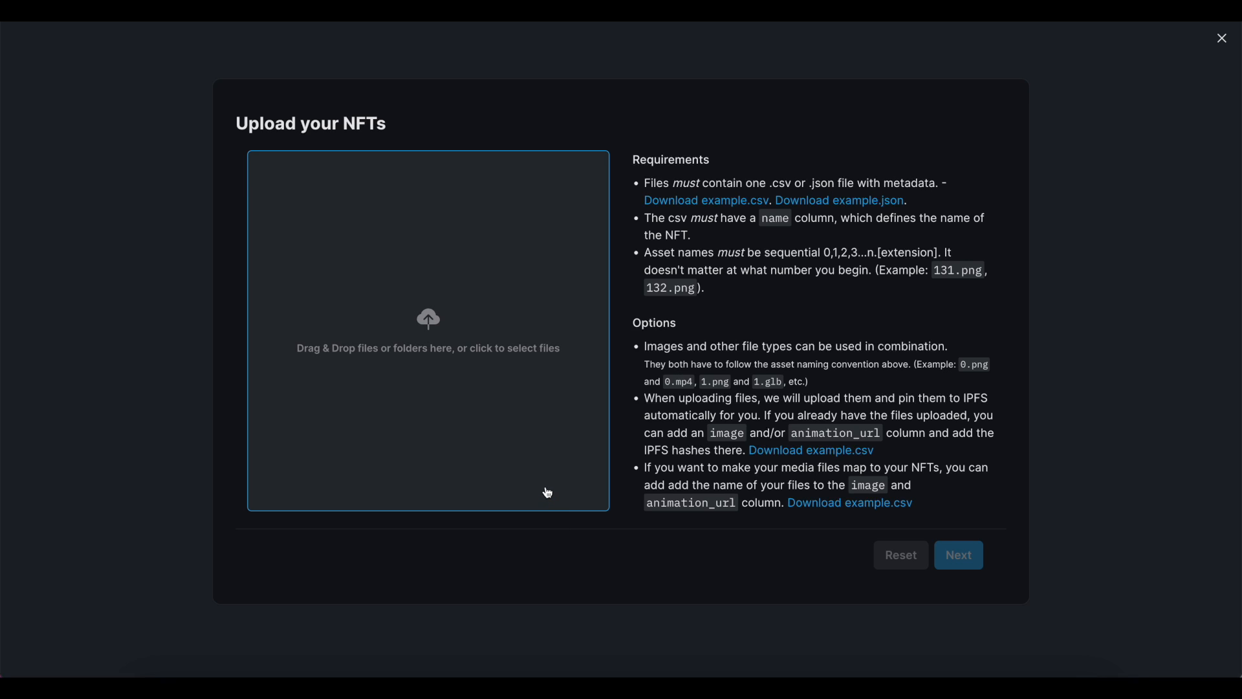
left_click(428, 332)
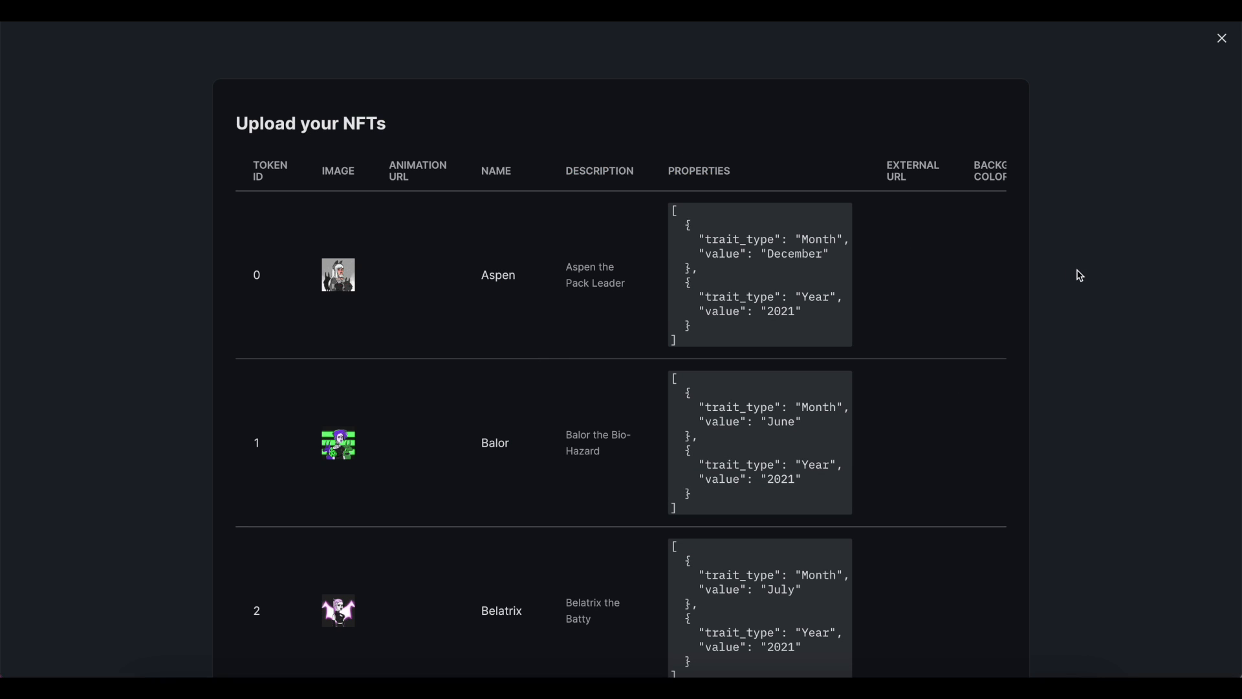
scroll("down", 3)
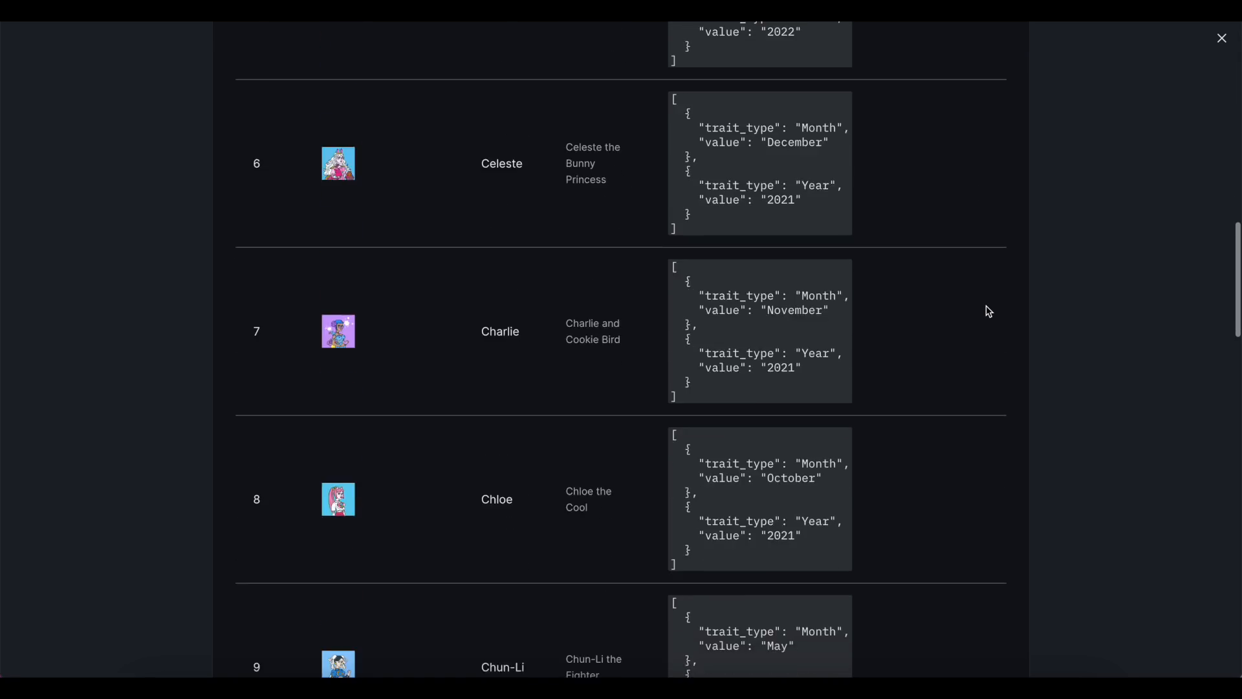
scroll("down", 3)
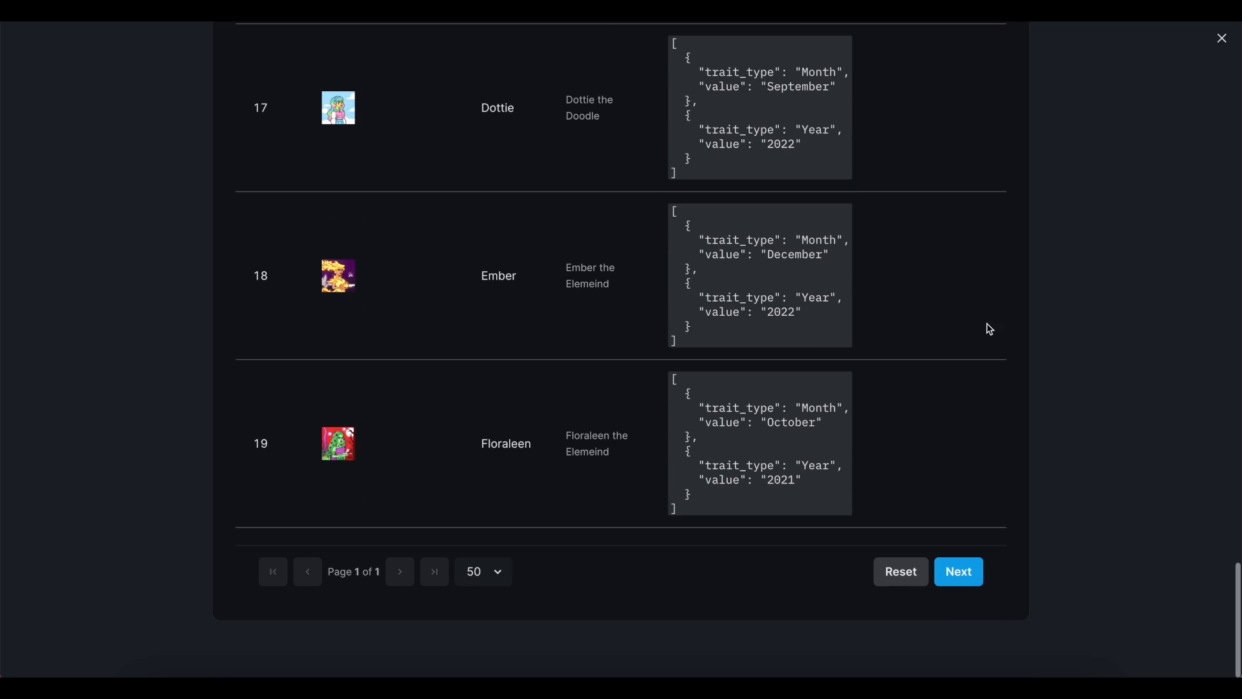
mouse_move(972, 580)
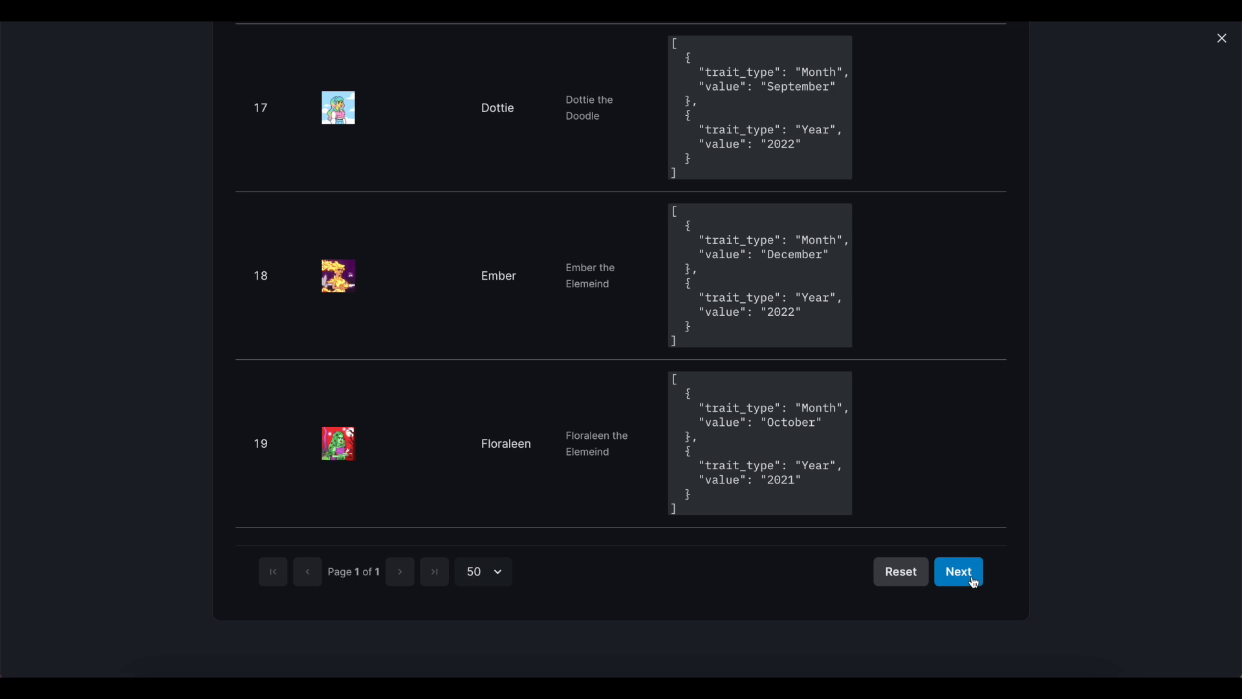
Set a reveal password, 'Pre-reveal...' name, 'Revealing on Friday!' description, and enable shuffling.
left_click(959, 571)
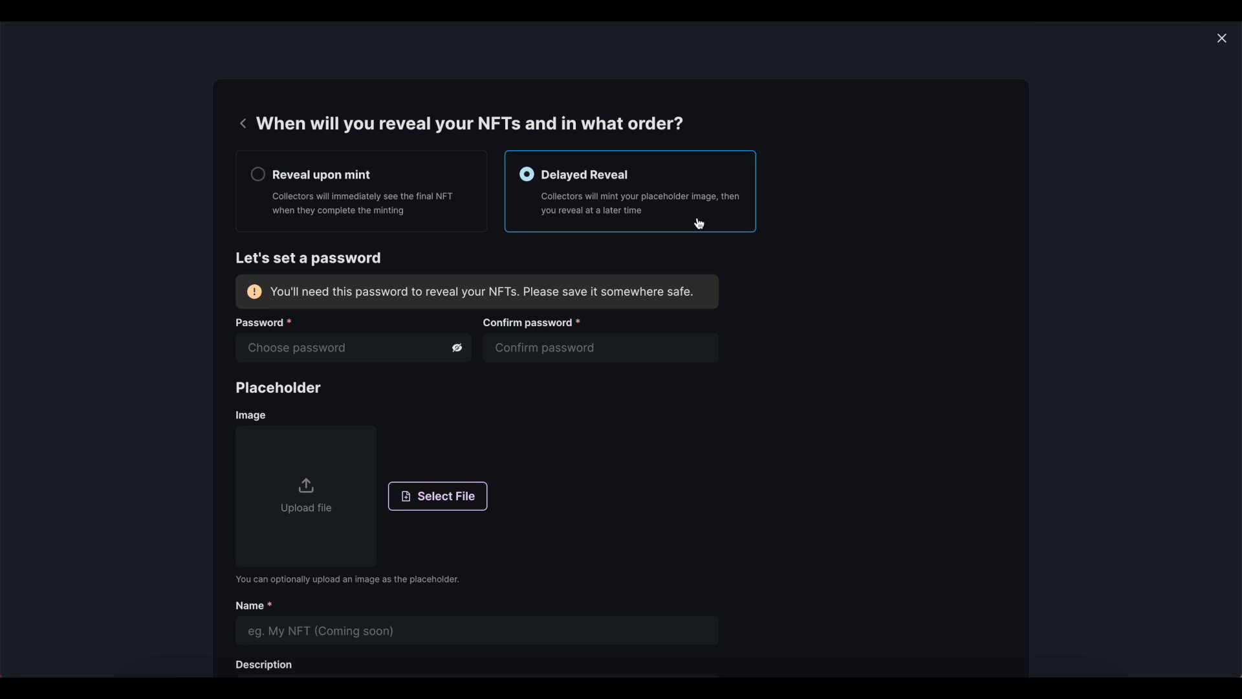
mouse_move(399, 411)
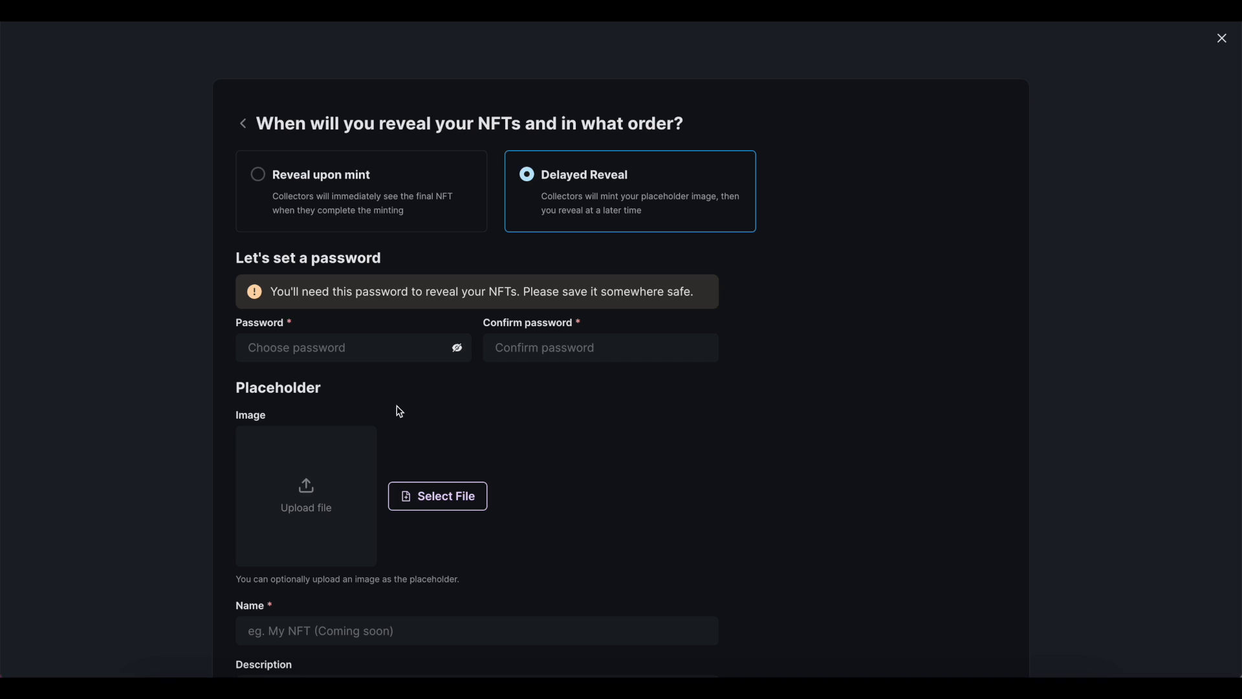
left_click(333, 348)
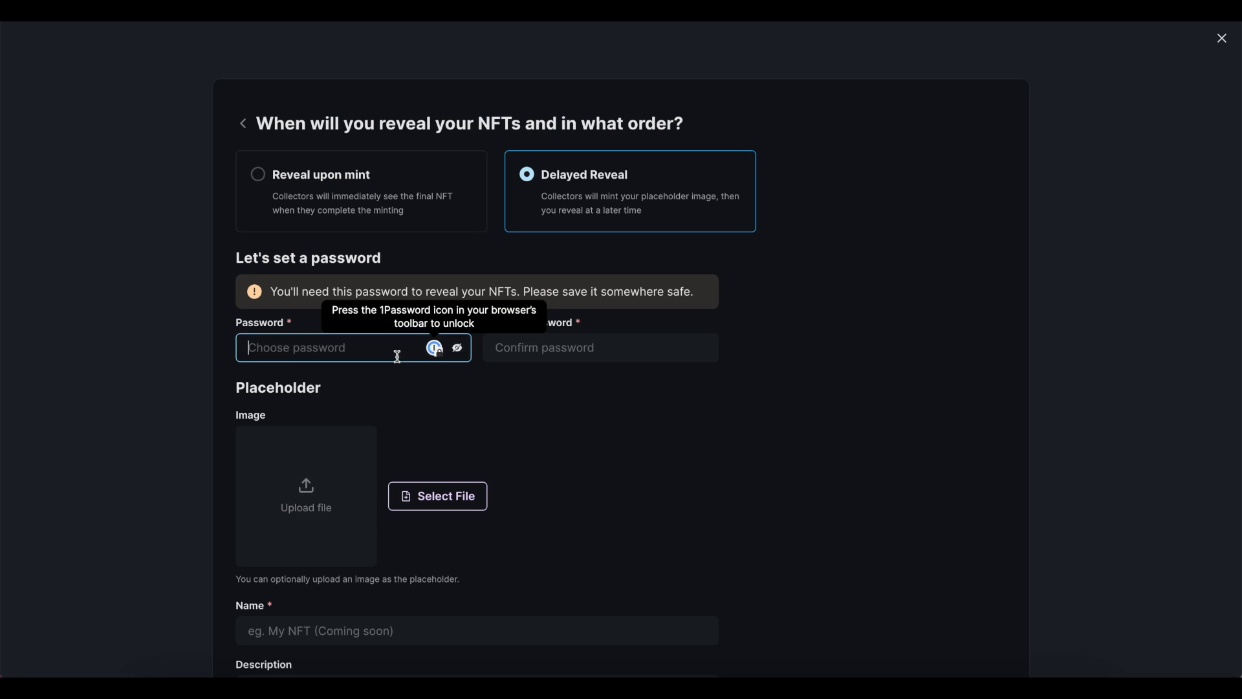
type("••••")
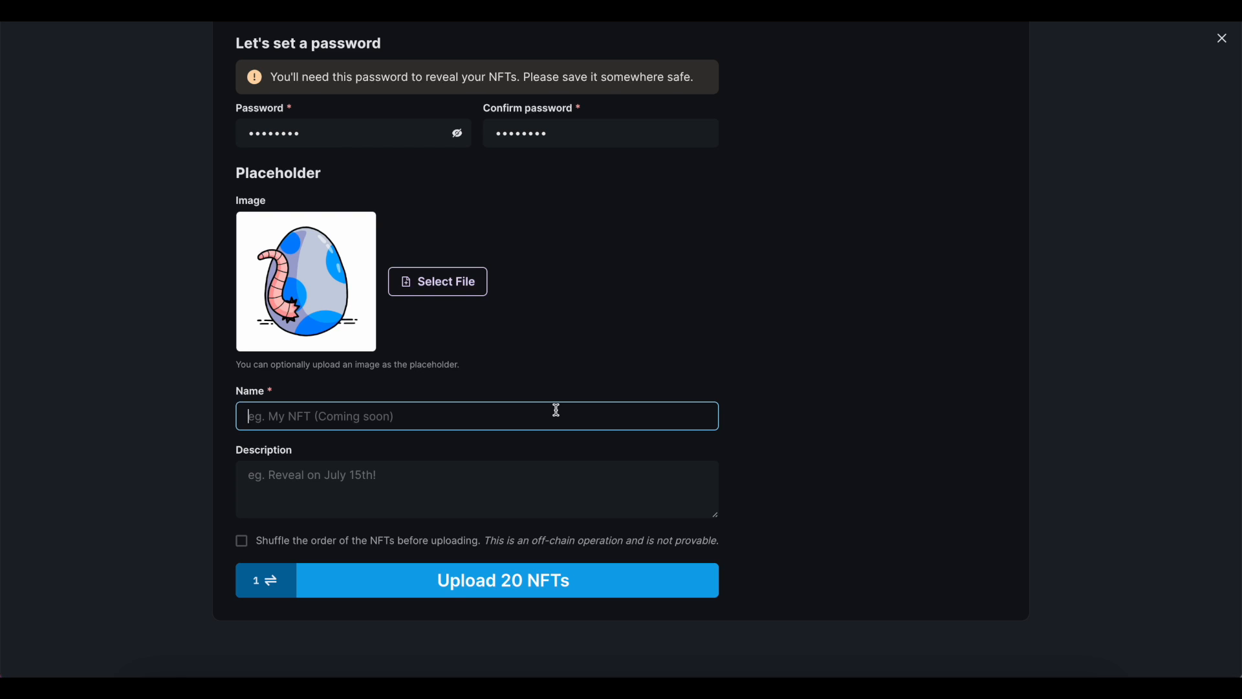
type("Pre-reveal")
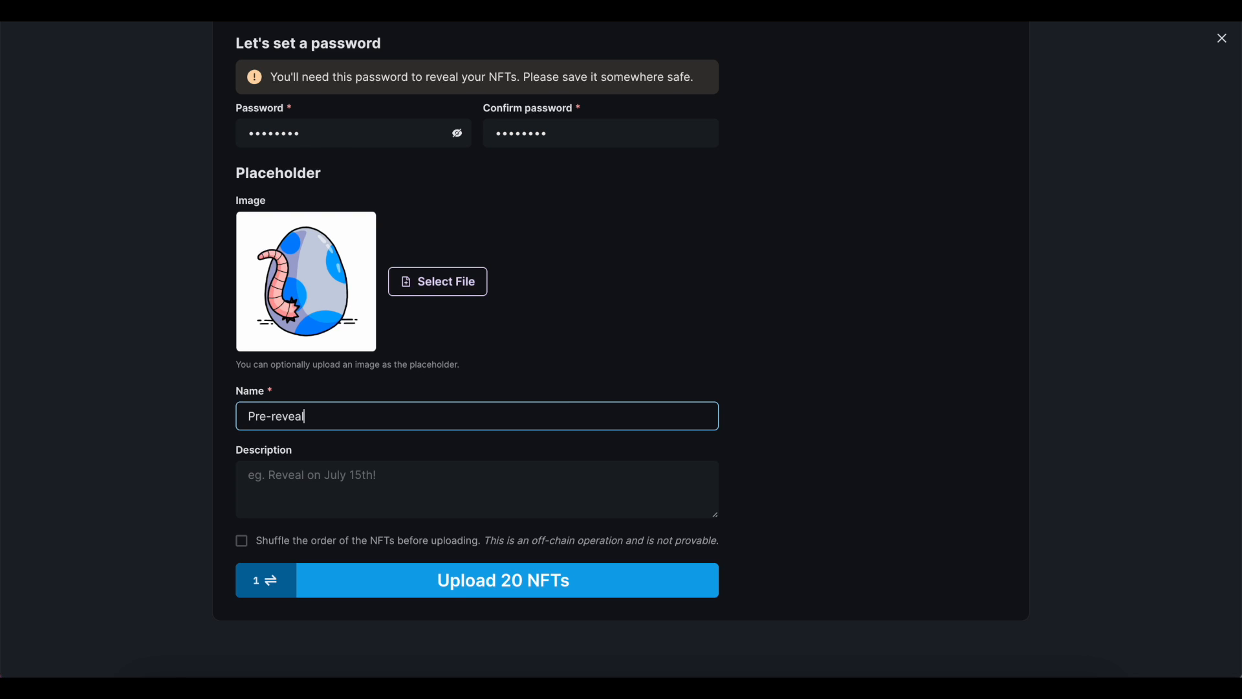
type("Revealing")
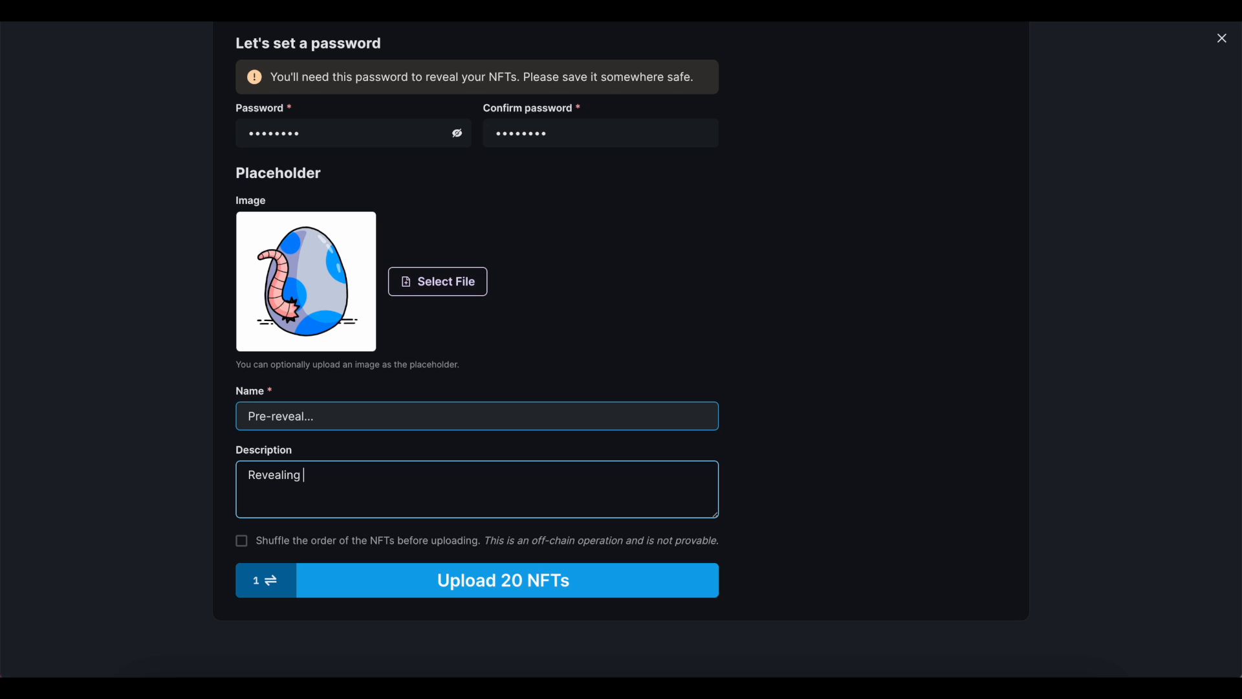
left_click(241, 540)
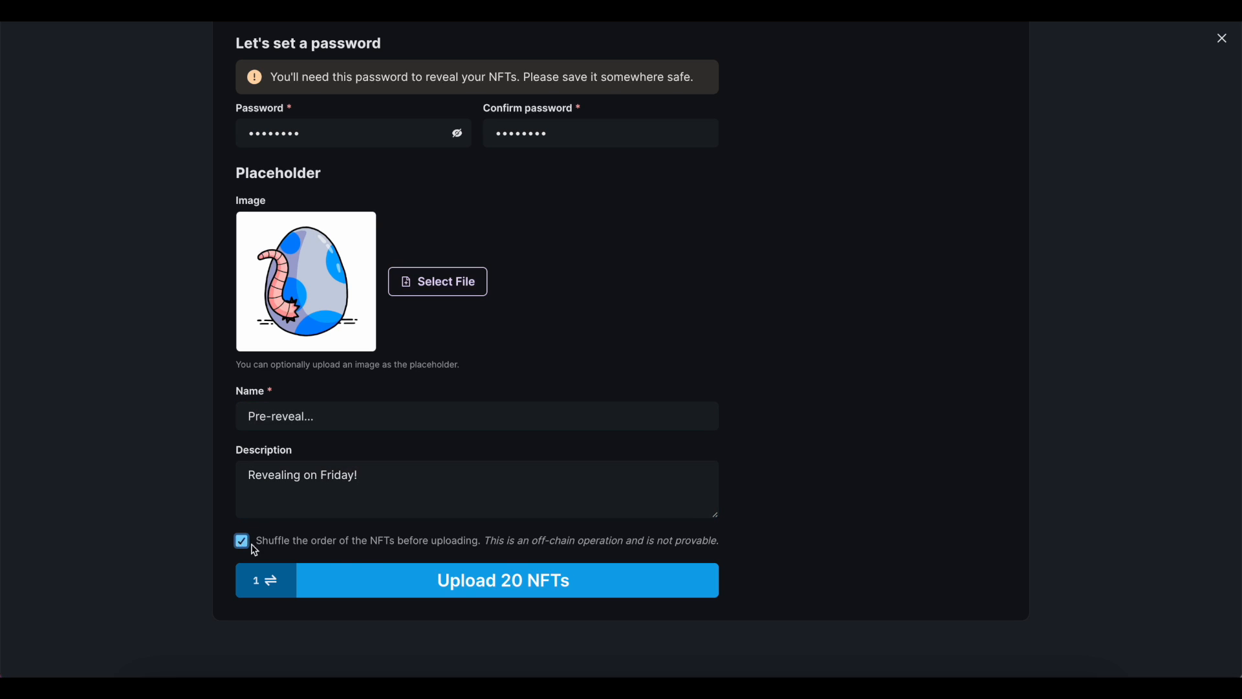
Upload the 20 NFTs and check the Overview lists them as 'Pre-reveal...' placeholders.
left_click(503, 579)
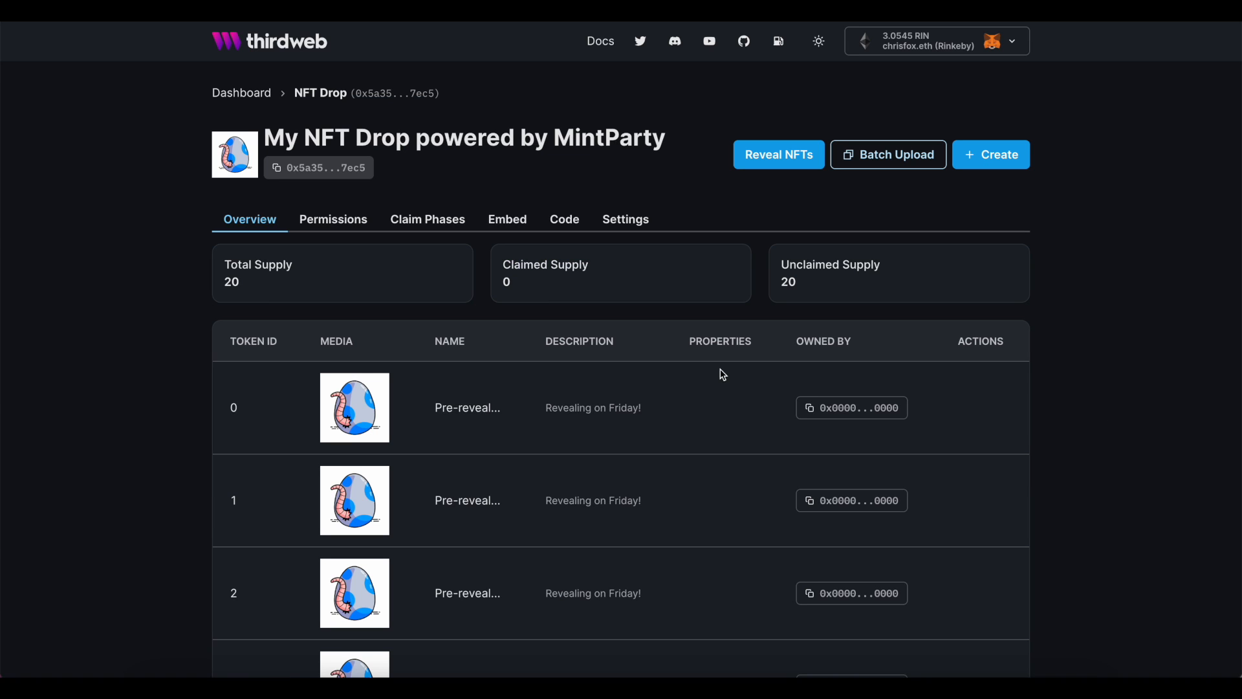
scroll("down", 3)
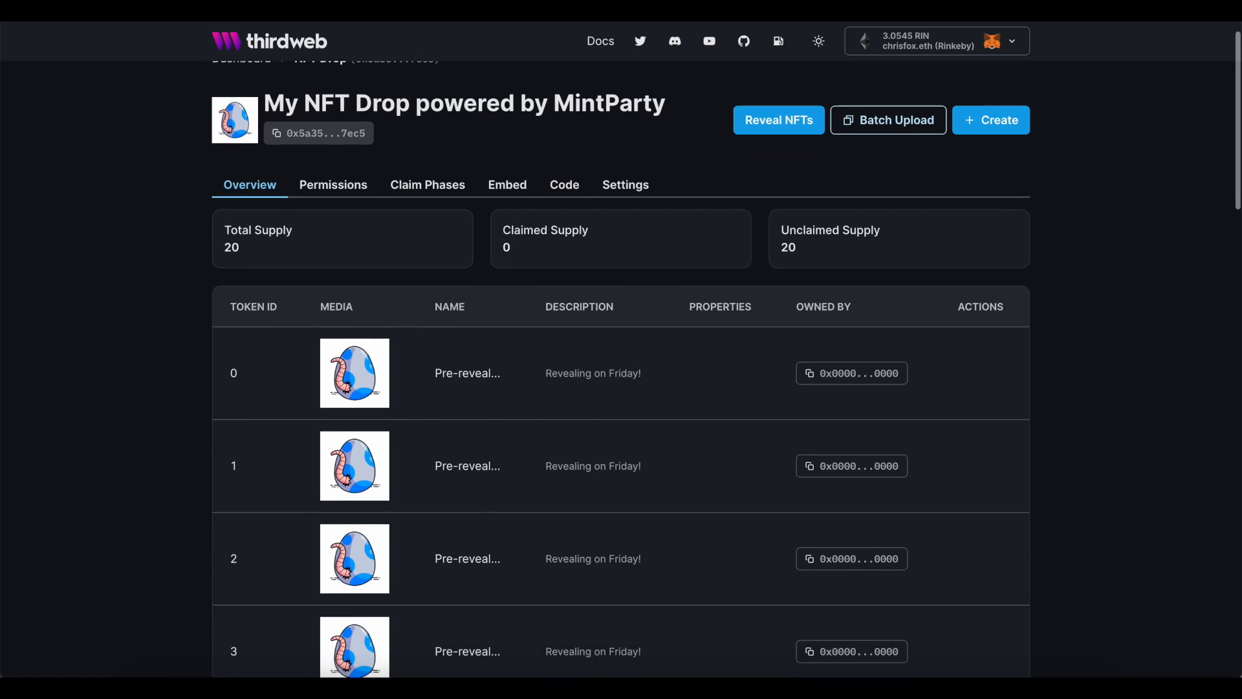
scroll("down", 3)
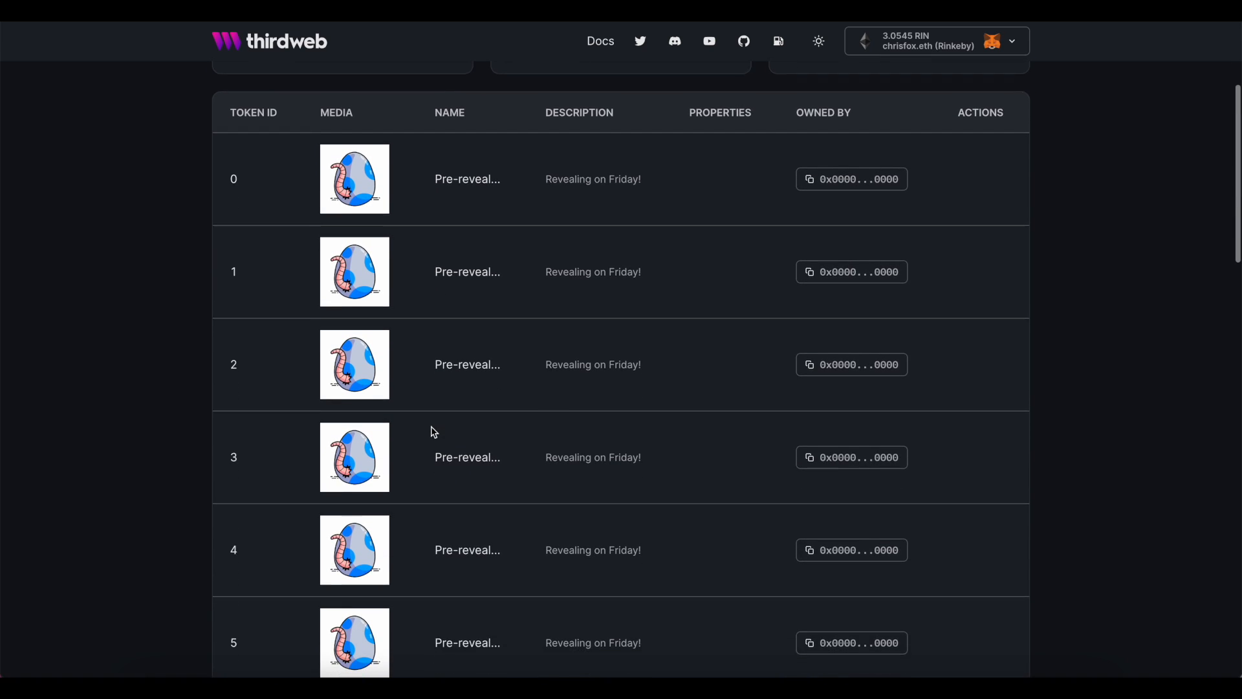
scroll("down", 3)
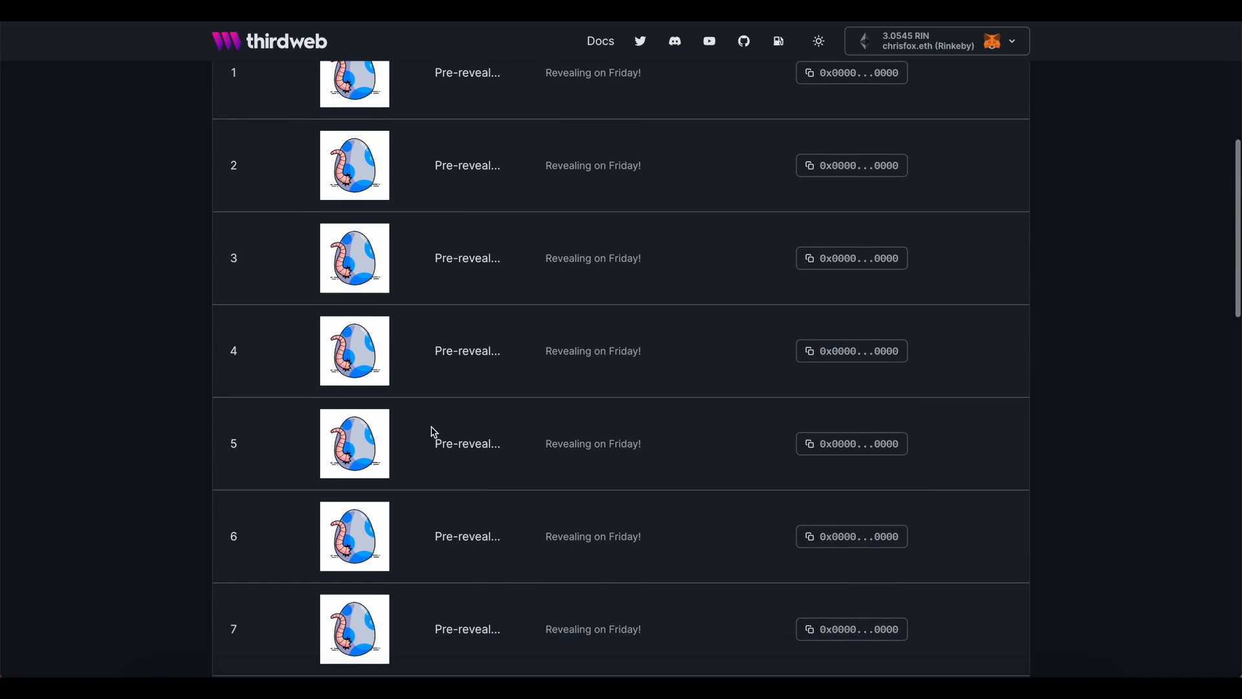
scroll("down", 3)
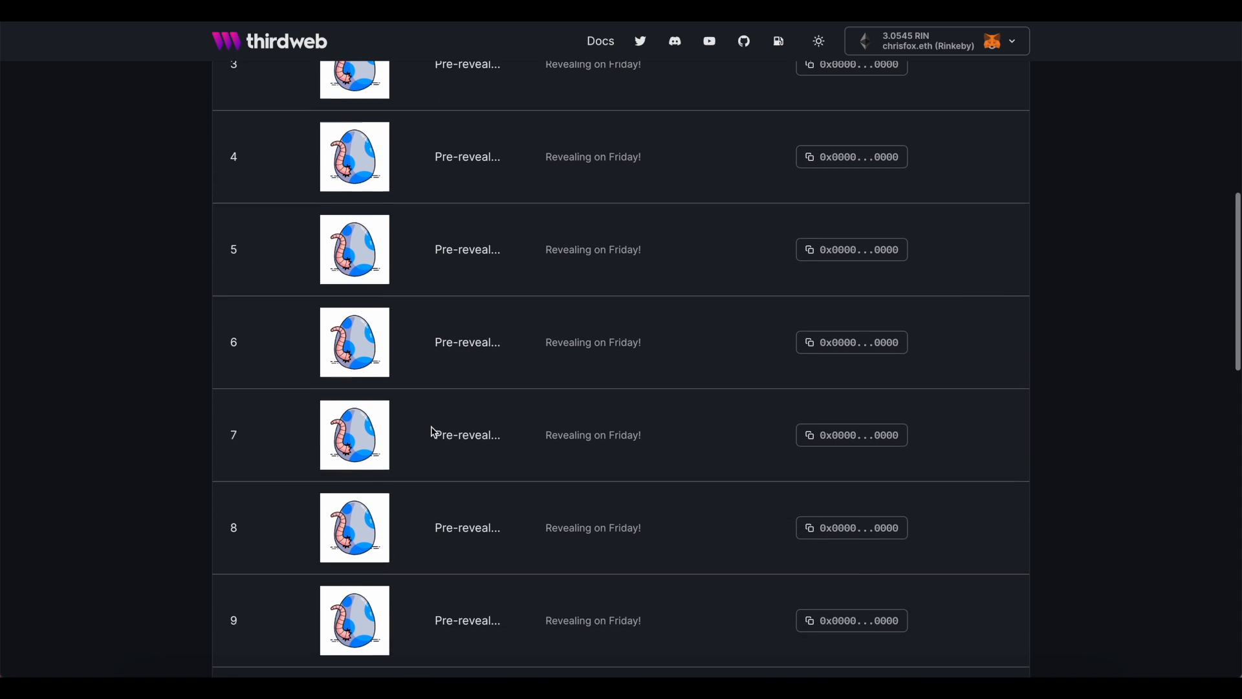
scroll("down", 3)
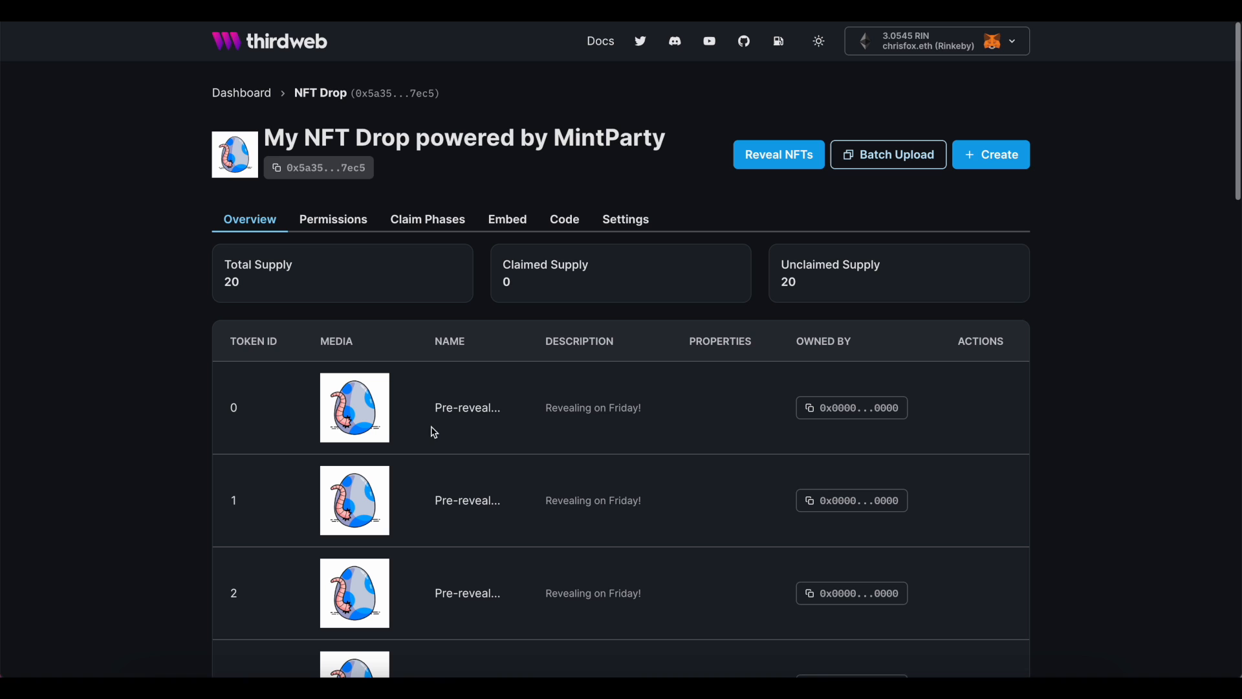
left_click(428, 219)
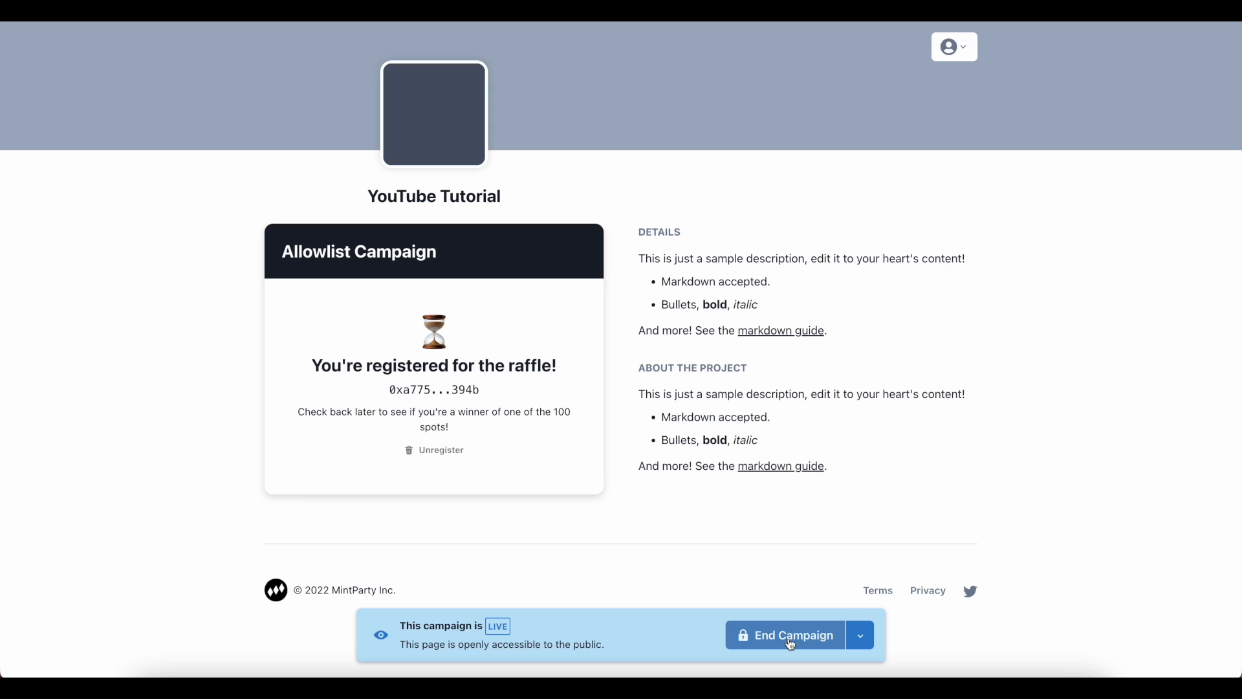
Close the Allowlist Campaign now and download its one winning address as a CSV.
left_click(793, 635)
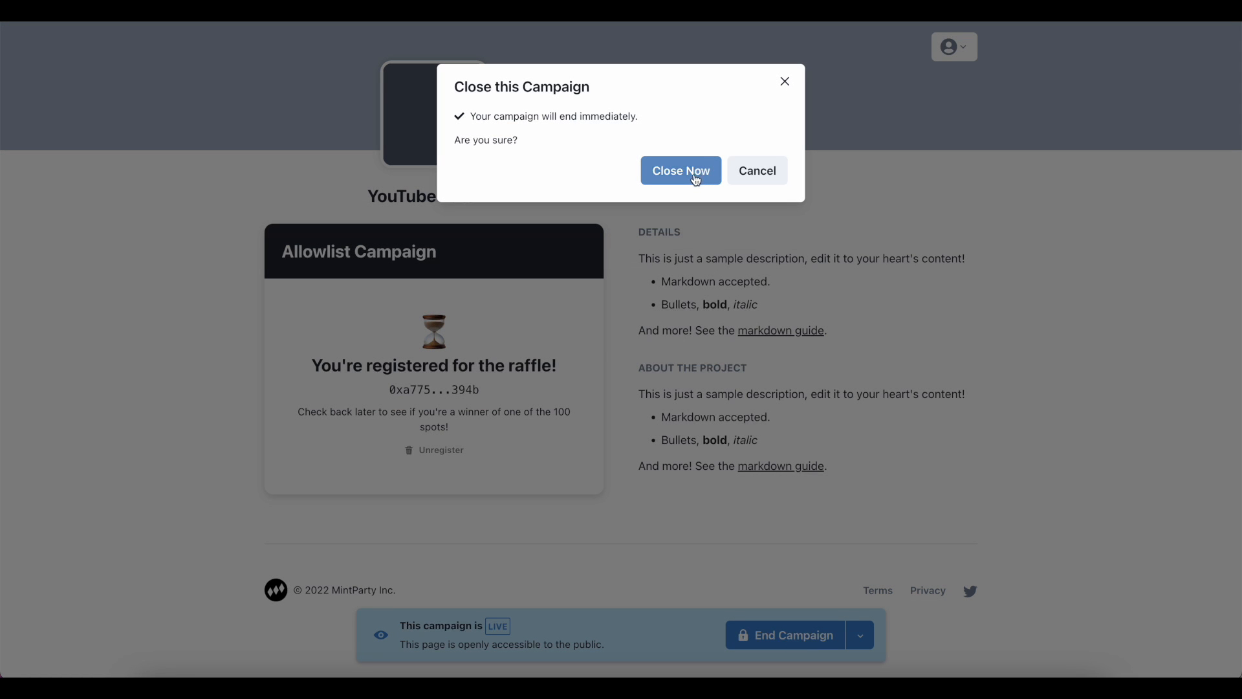
left_click(680, 170)
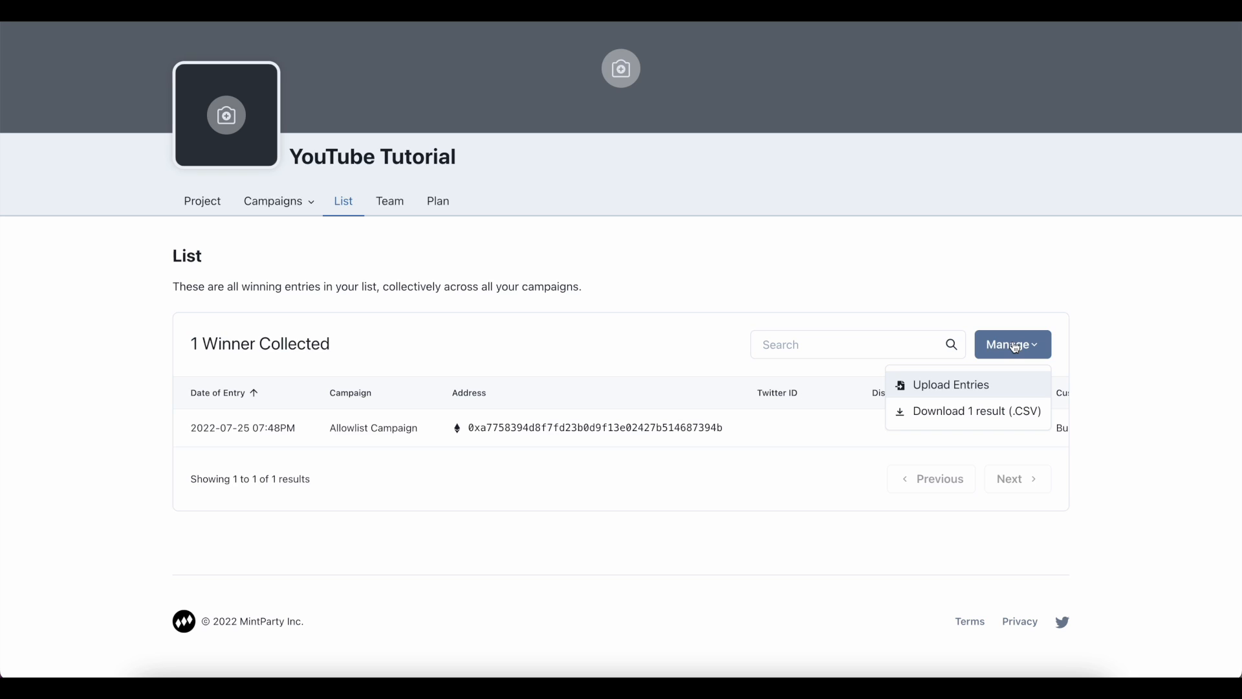
mouse_move(988, 417)
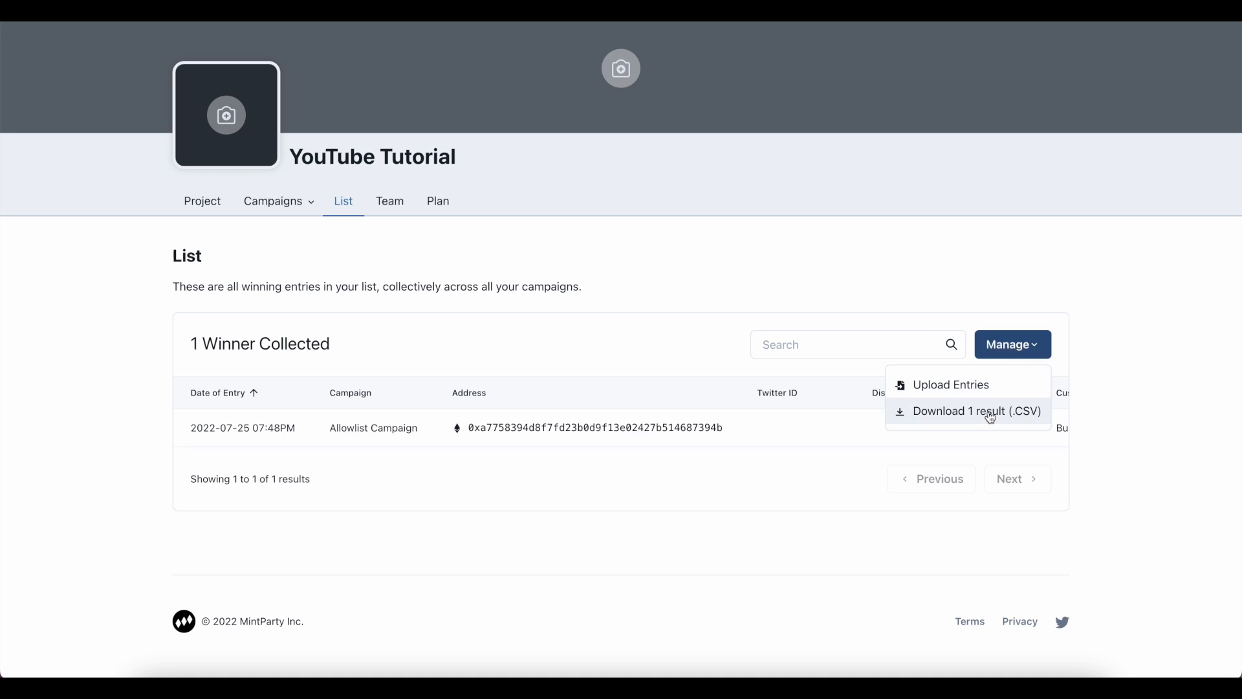
left_click(979, 411)
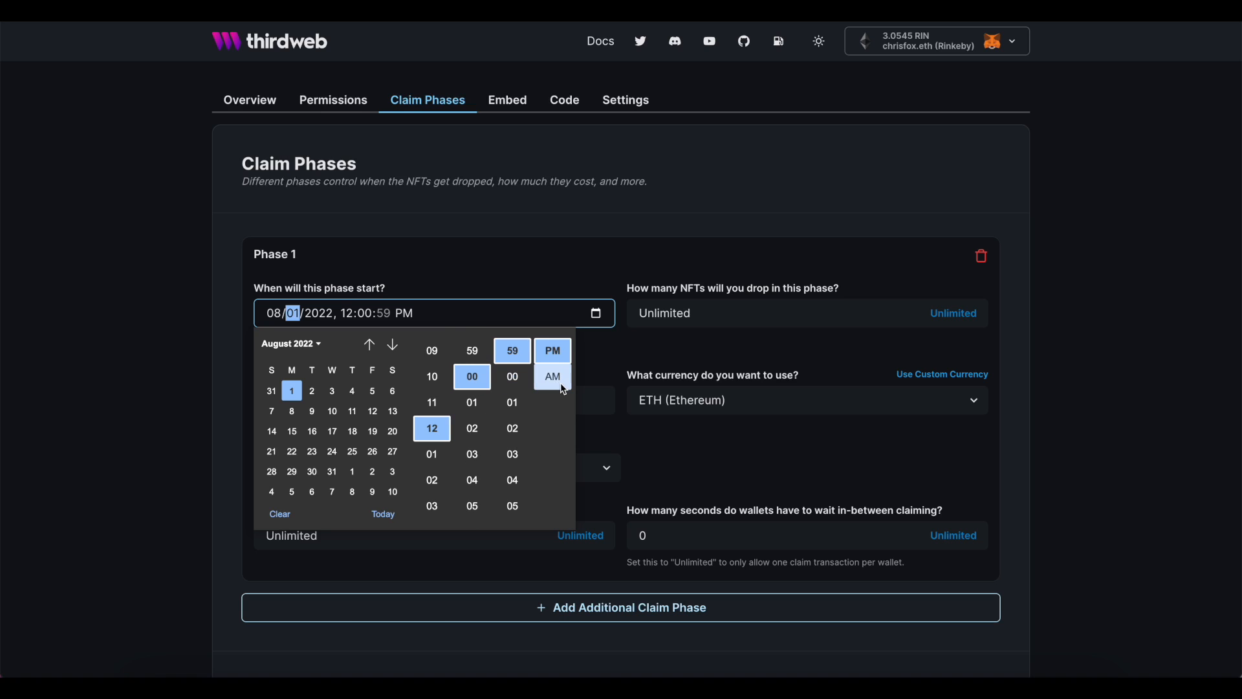
Set Phase 1 to start 08/01/2022 12:00 PM, limited to the one-address claimer snapshot.
left_click(512, 377)
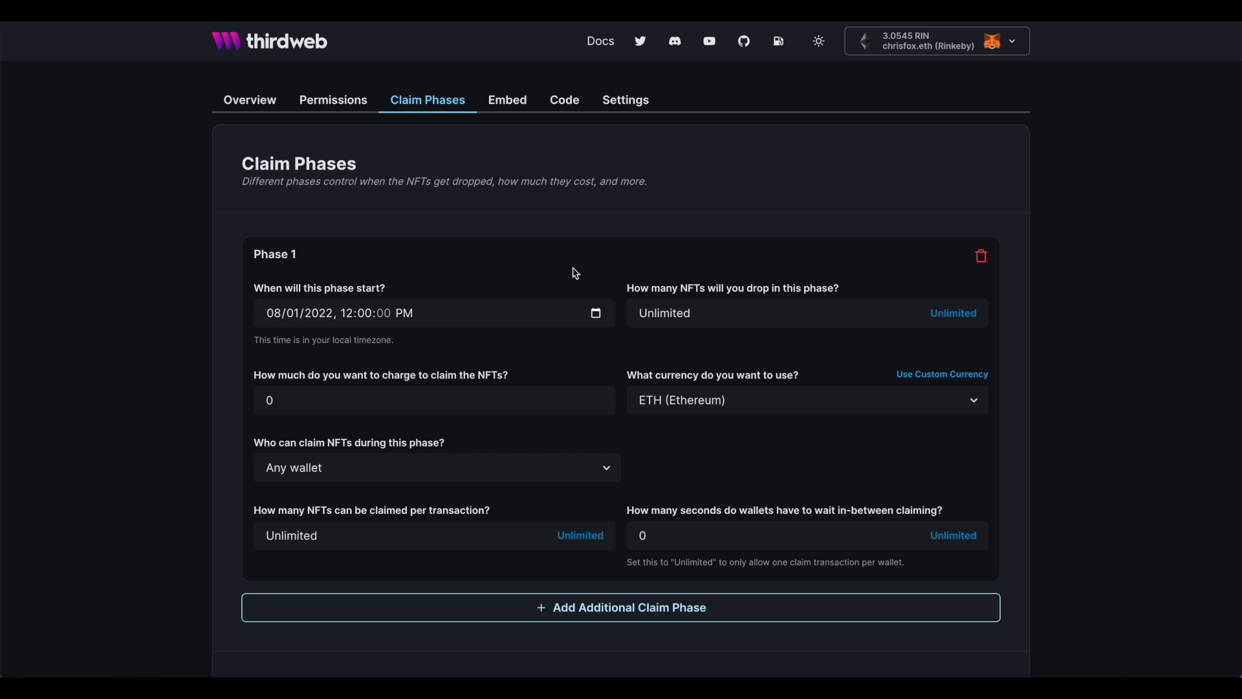
left_click(437, 467)
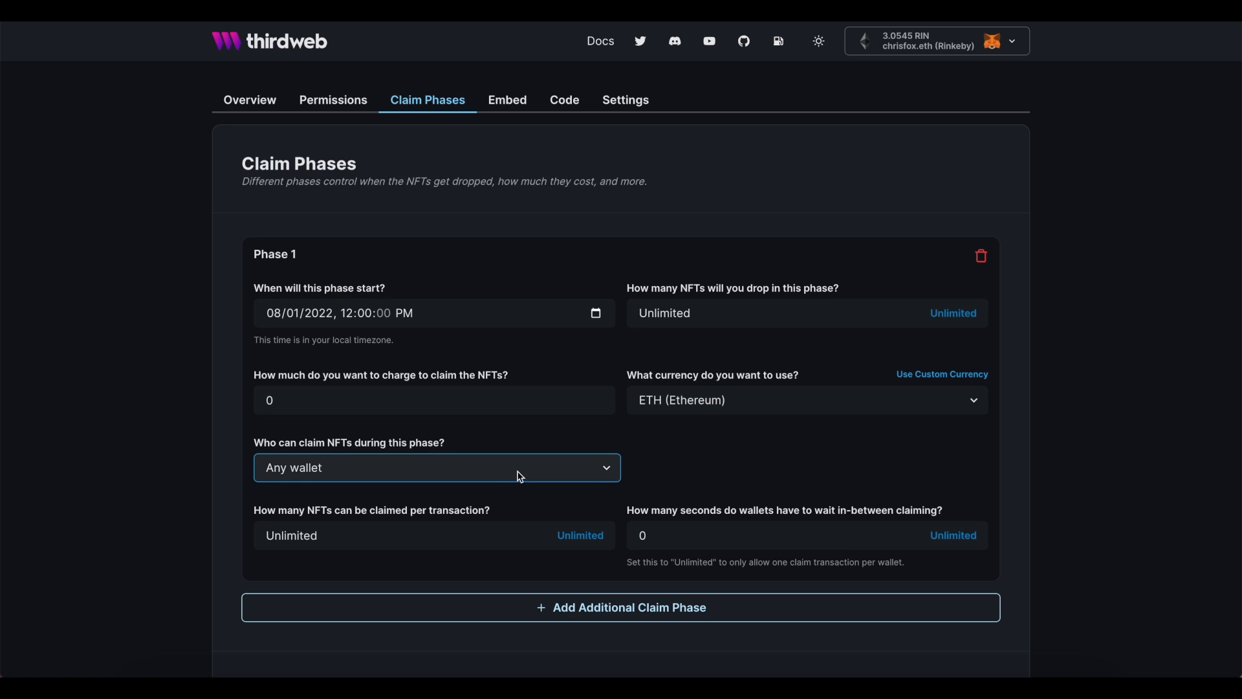
left_click(436, 467)
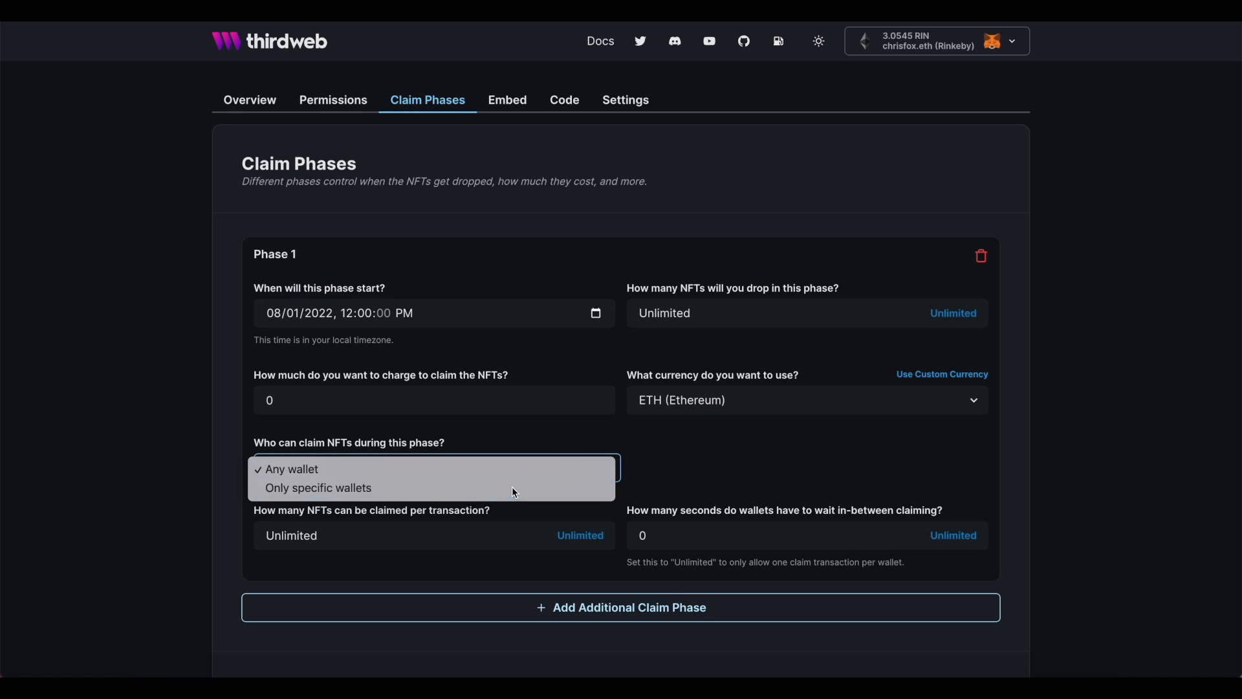
left_click(318, 488)
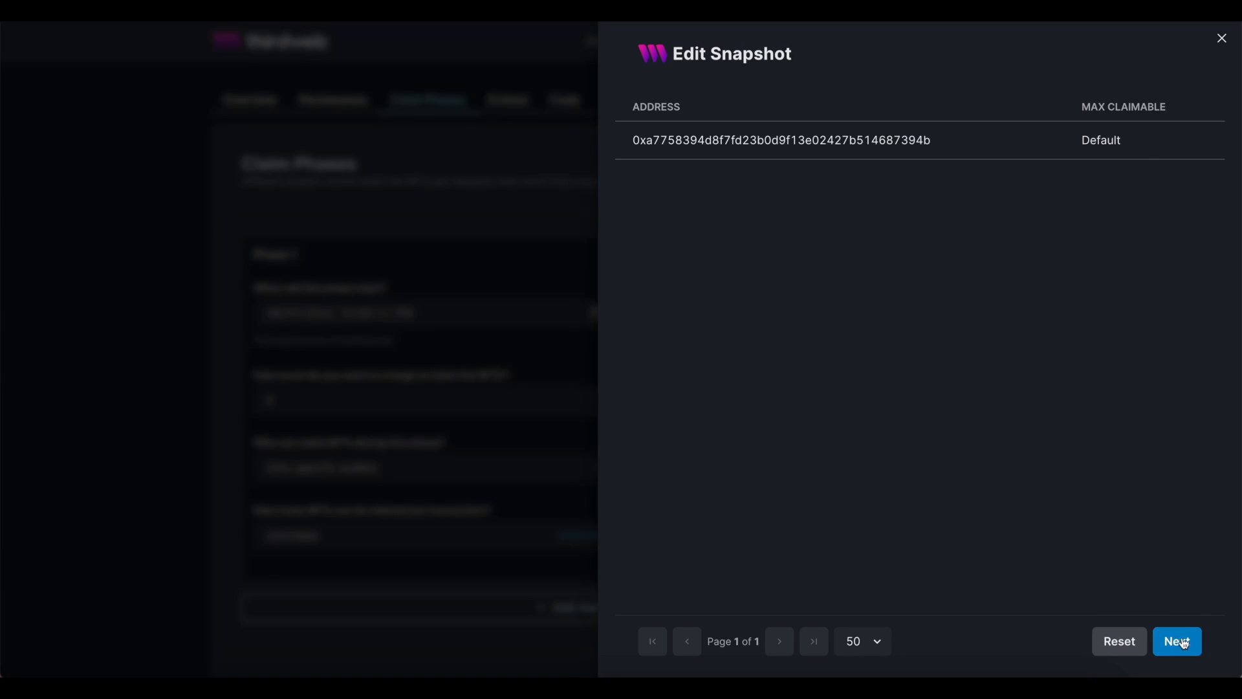
left_click(1177, 641)
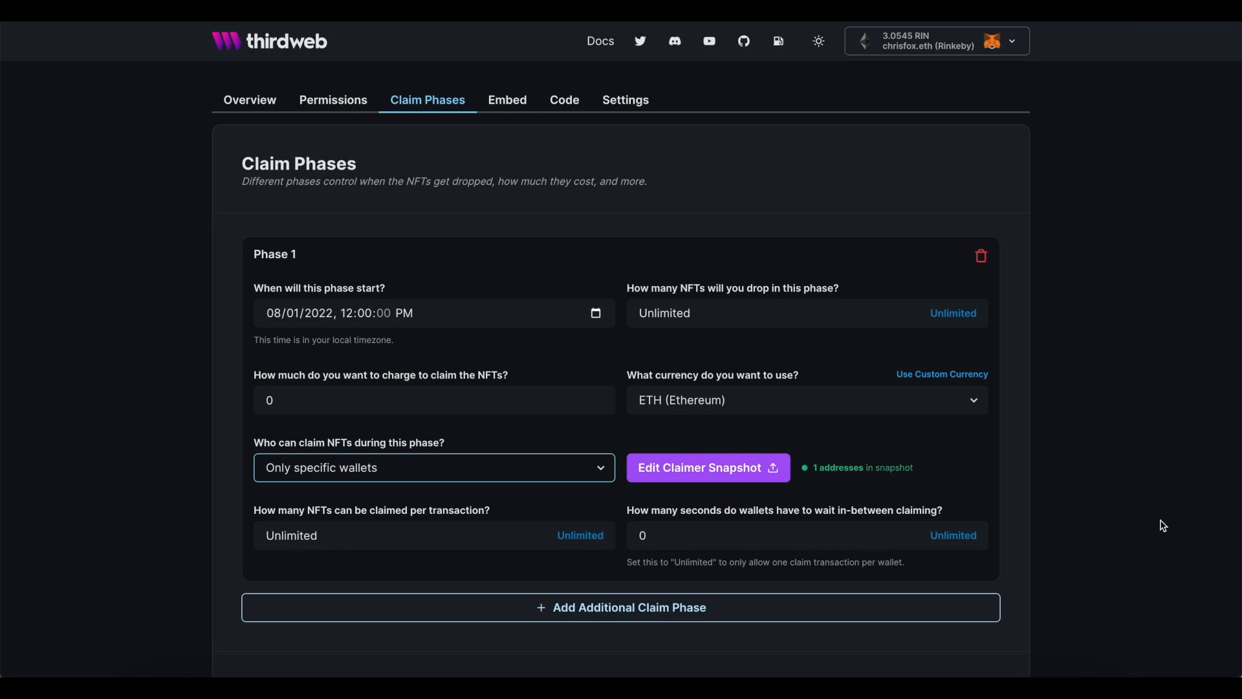
mouse_move(1141, 468)
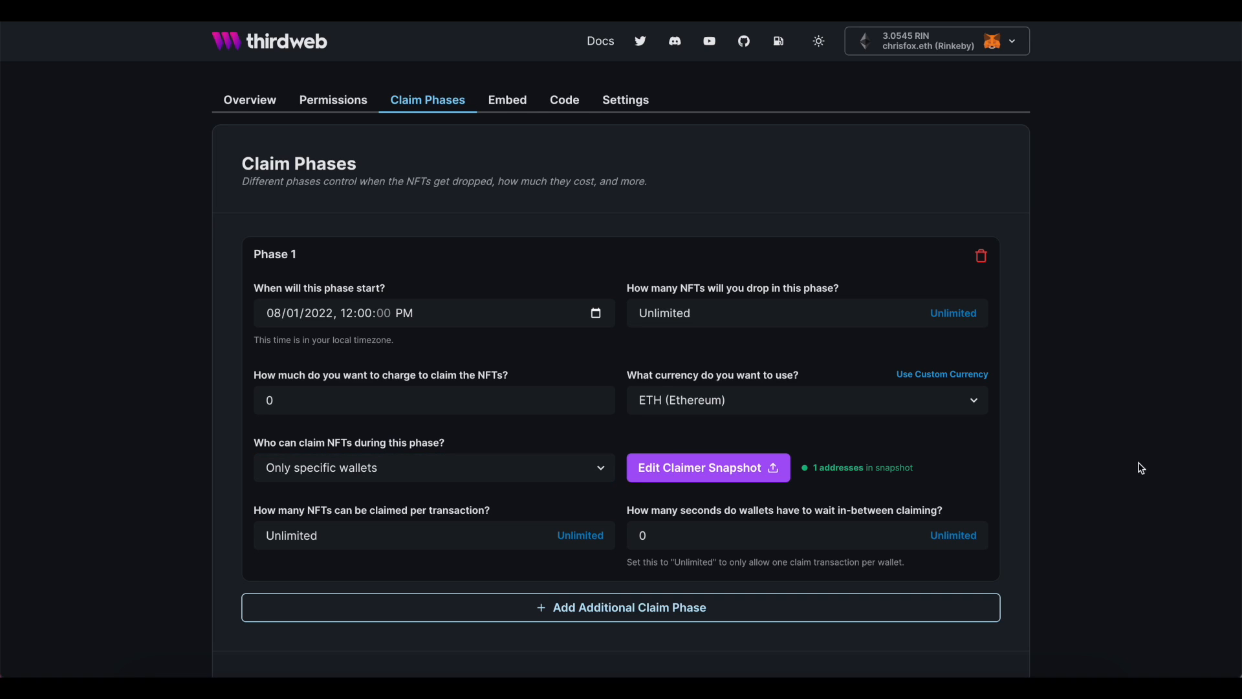
mouse_move(1064, 522)
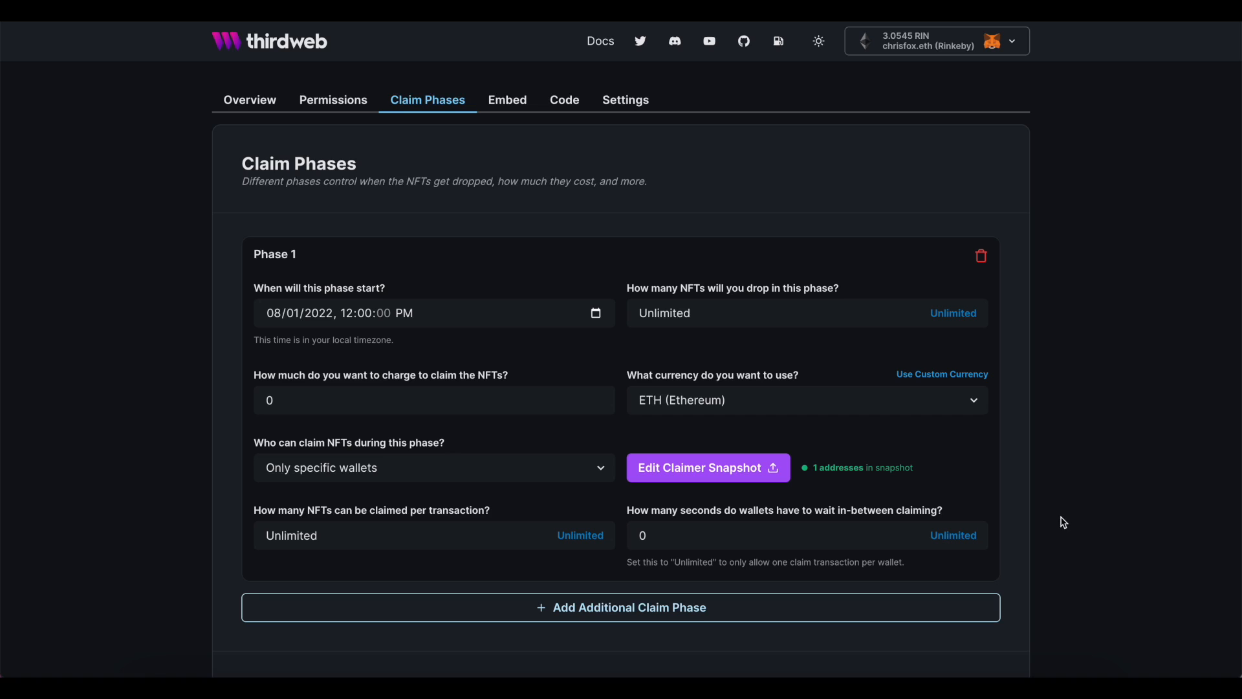
Give Phase 1 a 3-per-transaction limit, indefinite wait between claims, and 0.03 ETH price.
left_click(443, 535)
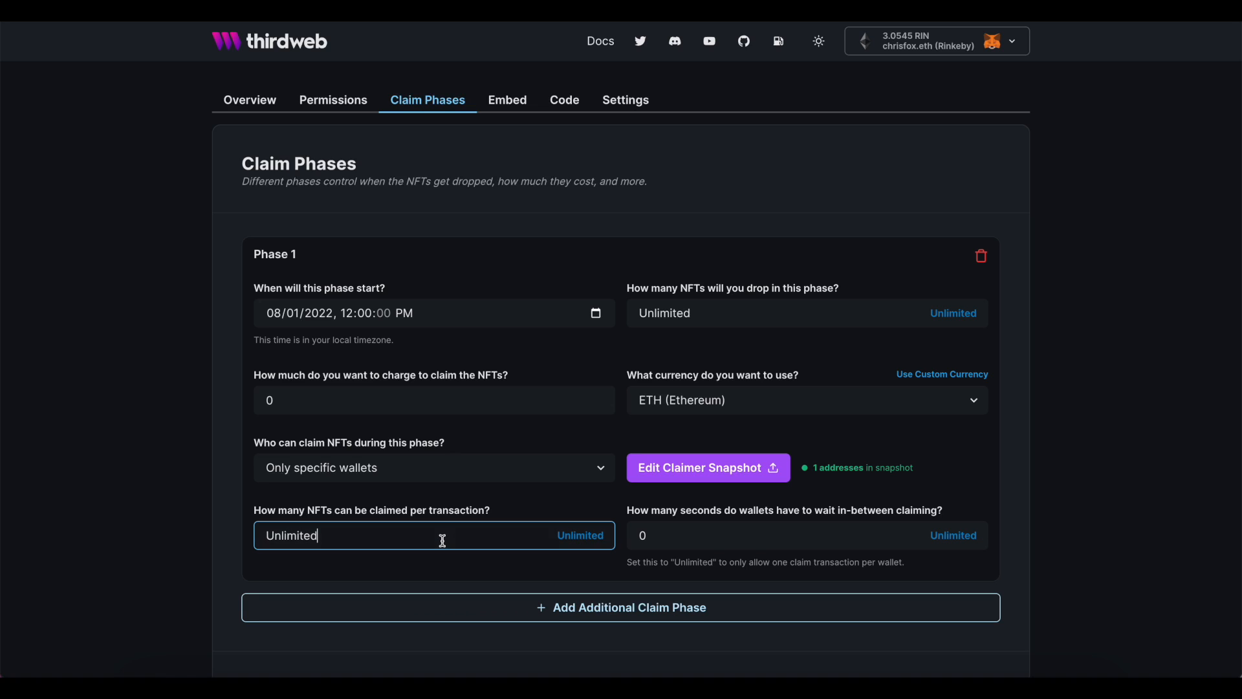
type("3")
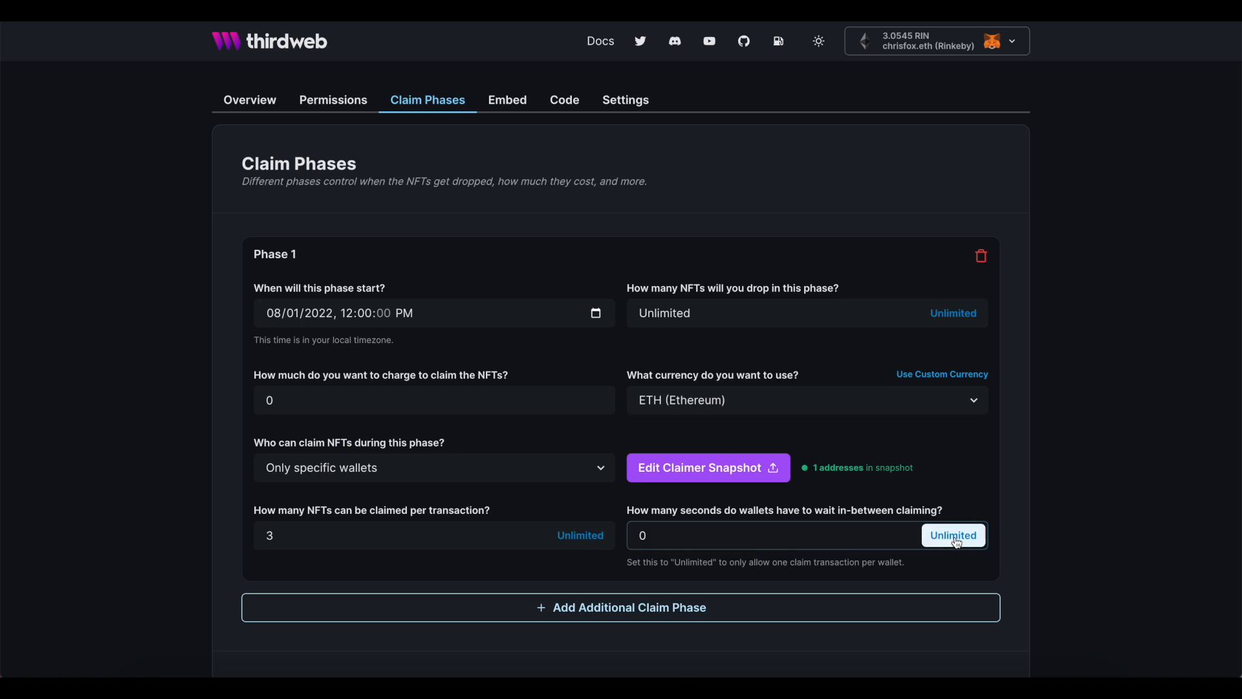
left_click(953, 535)
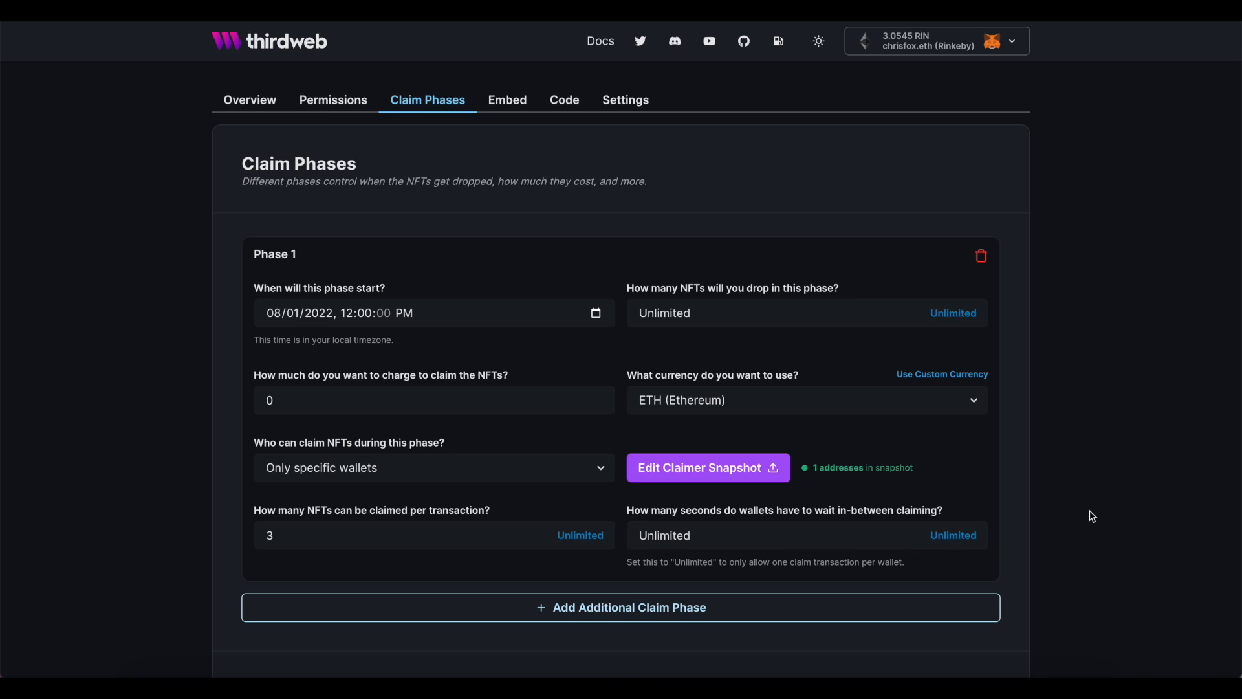
mouse_move(564, 426)
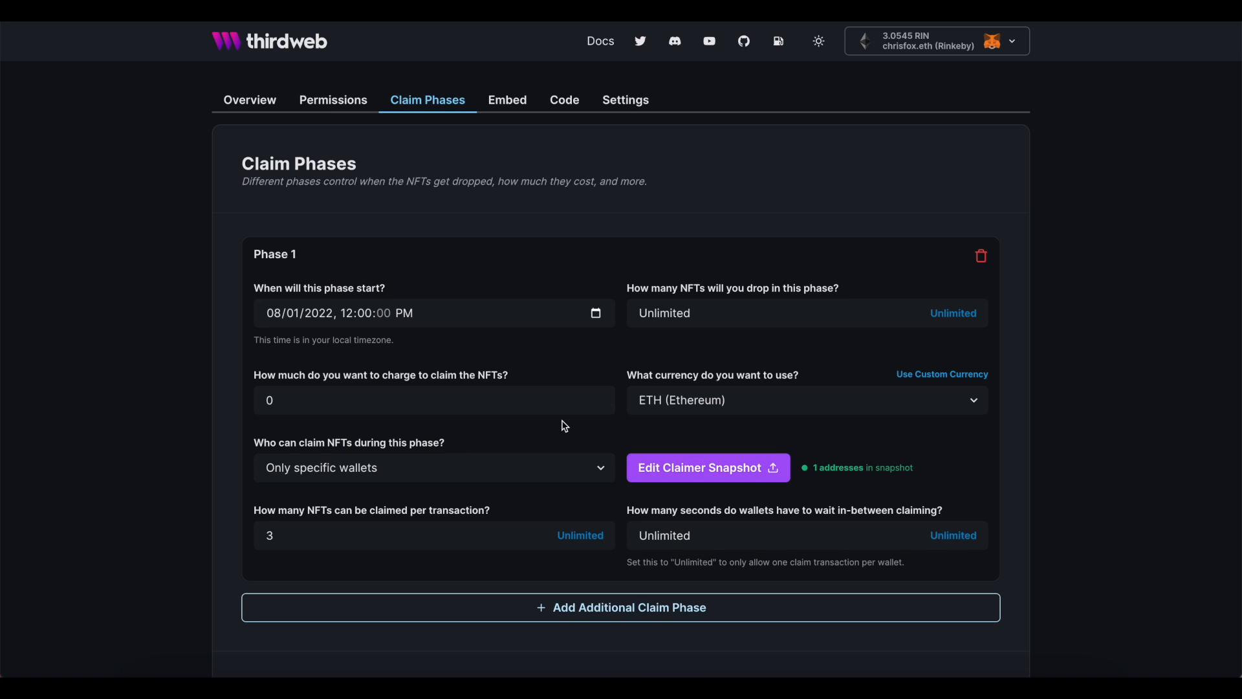
mouse_move(501, 425)
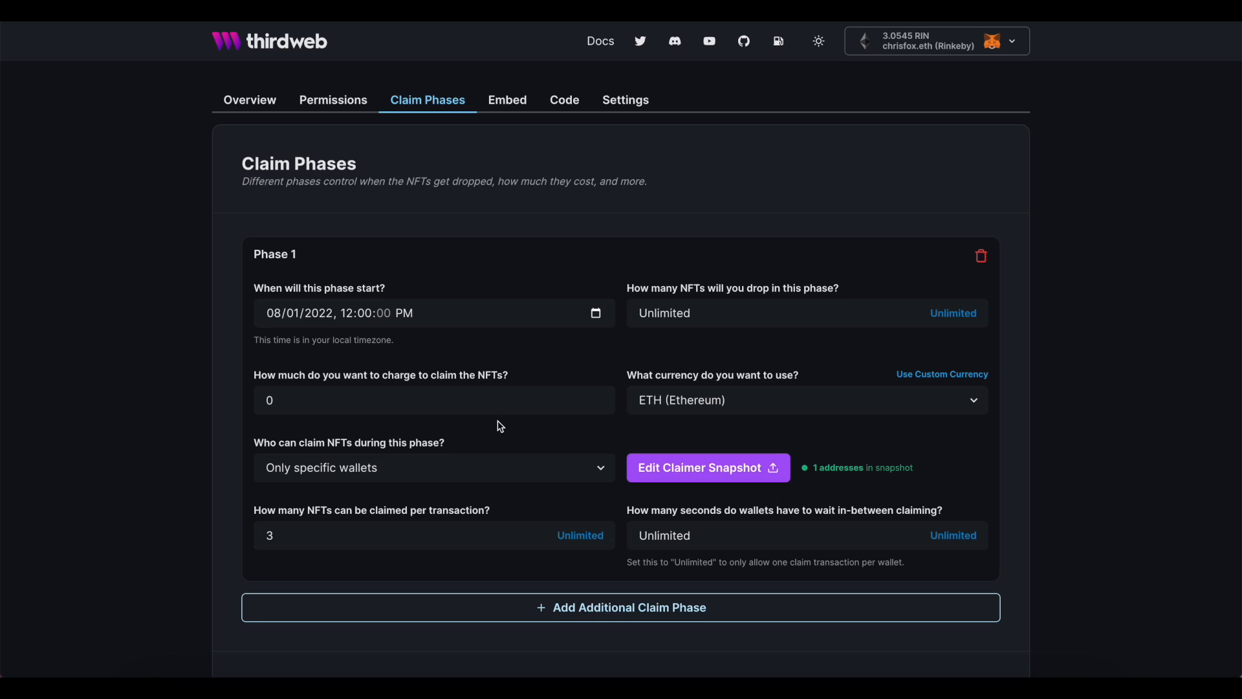
mouse_move(474, 424)
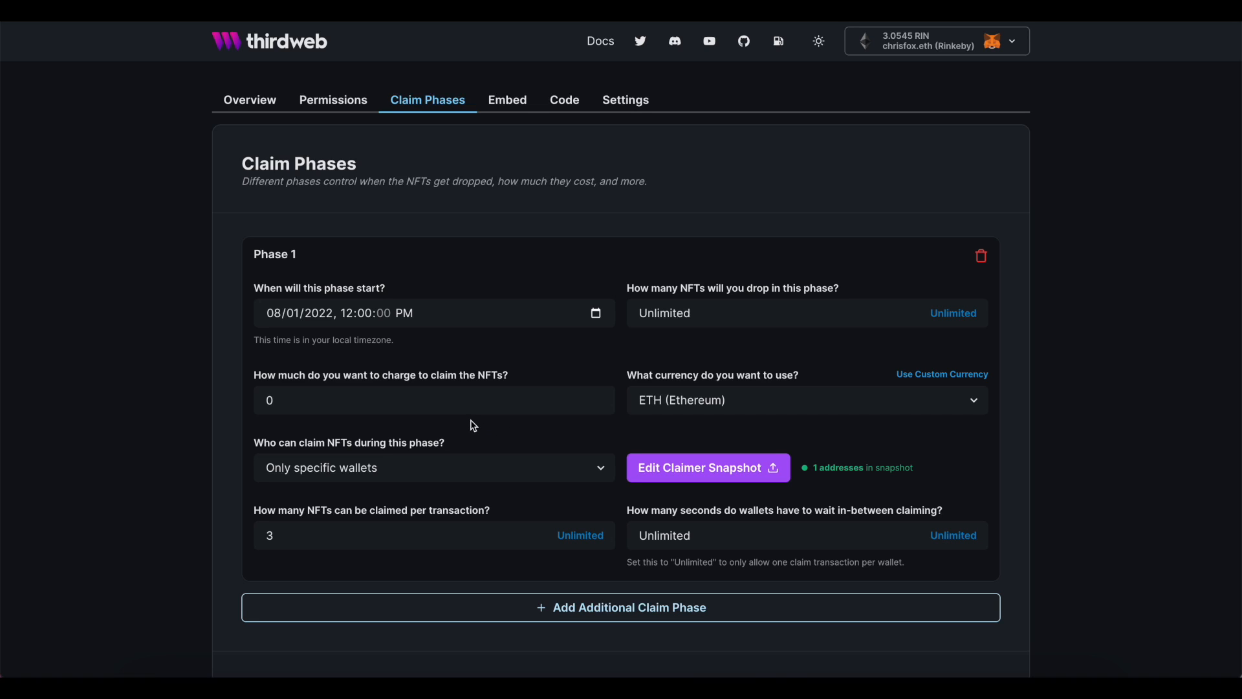
left_click(434, 400)
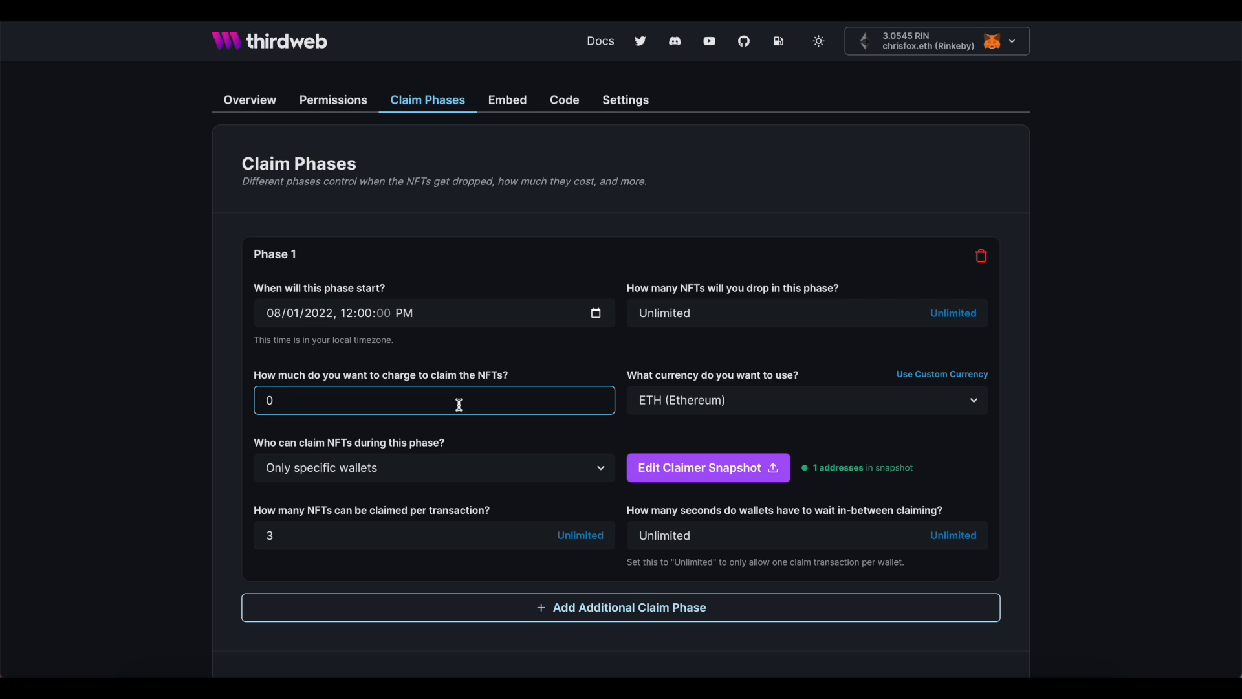
type("0.03")
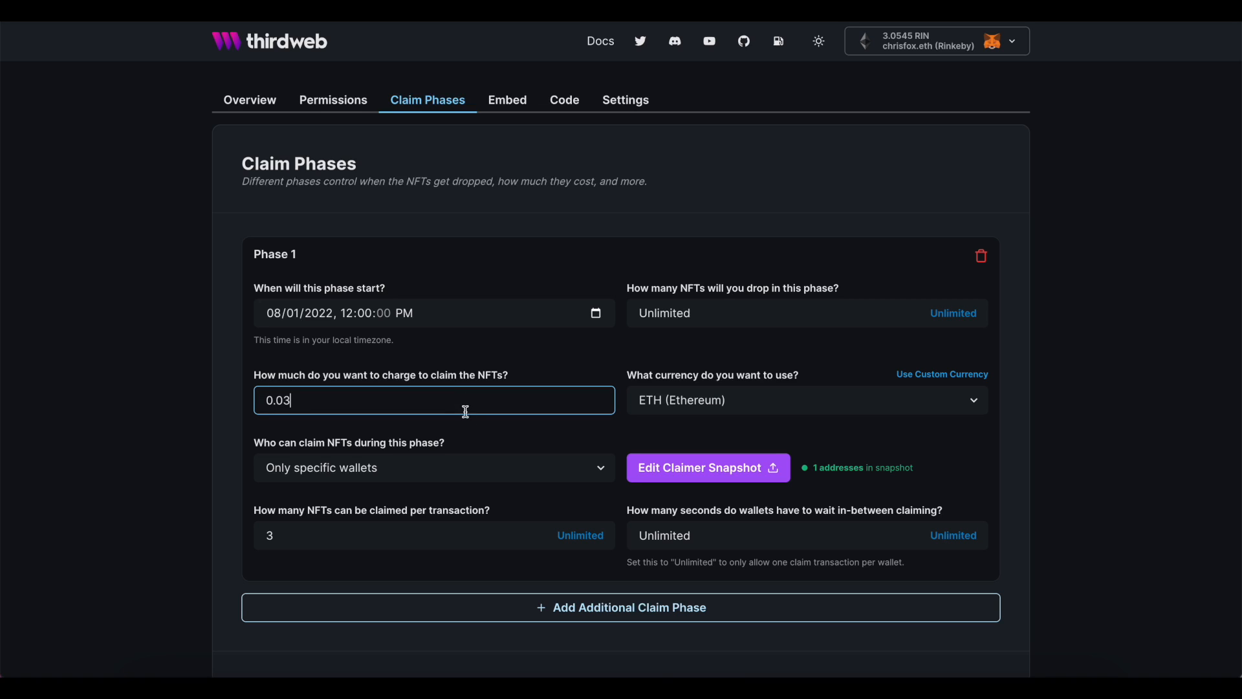
left_click(484, 437)
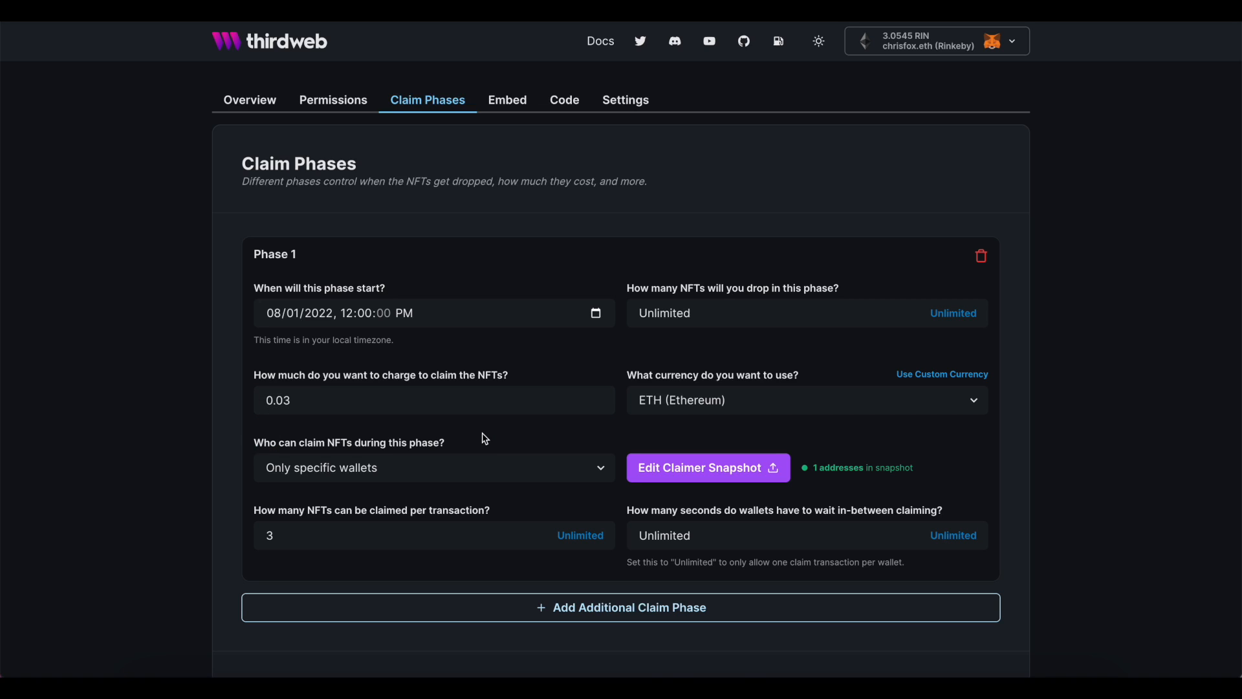
scroll("down", 3)
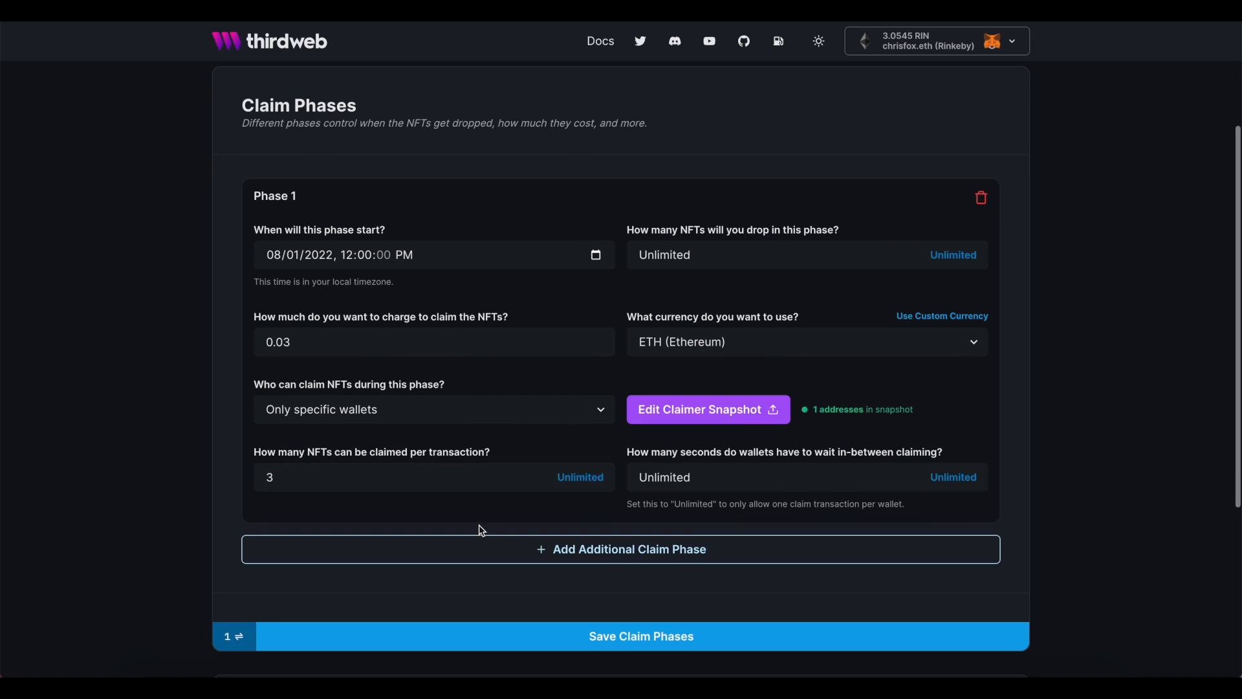
Add Phase 2 with a 10-per-transaction limit, 600-second claim wait, and 0.04 ETH price.
left_click(630, 549)
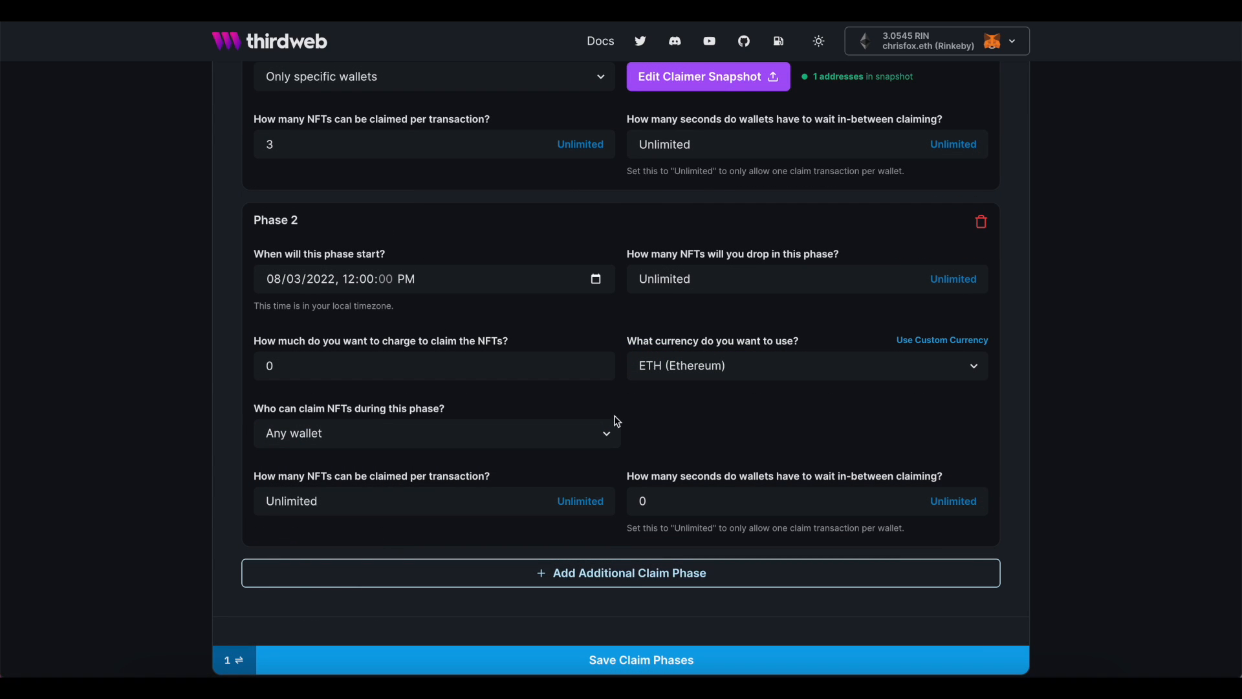
left_click(435, 432)
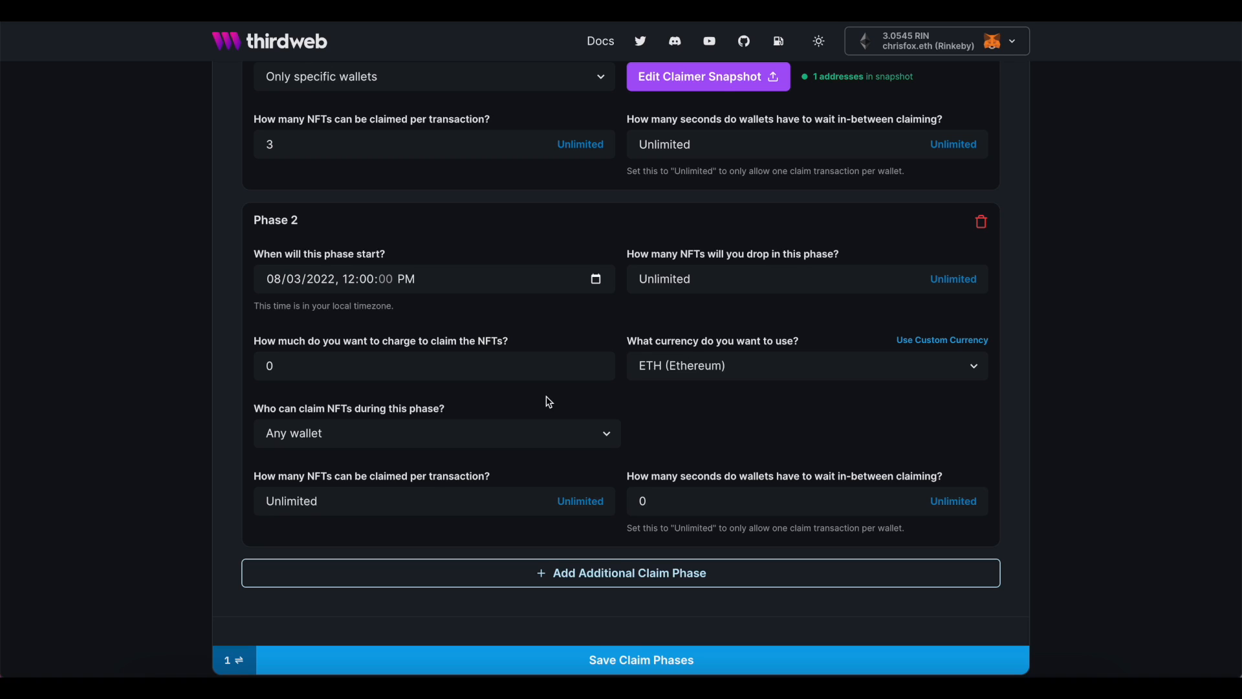
type("10")
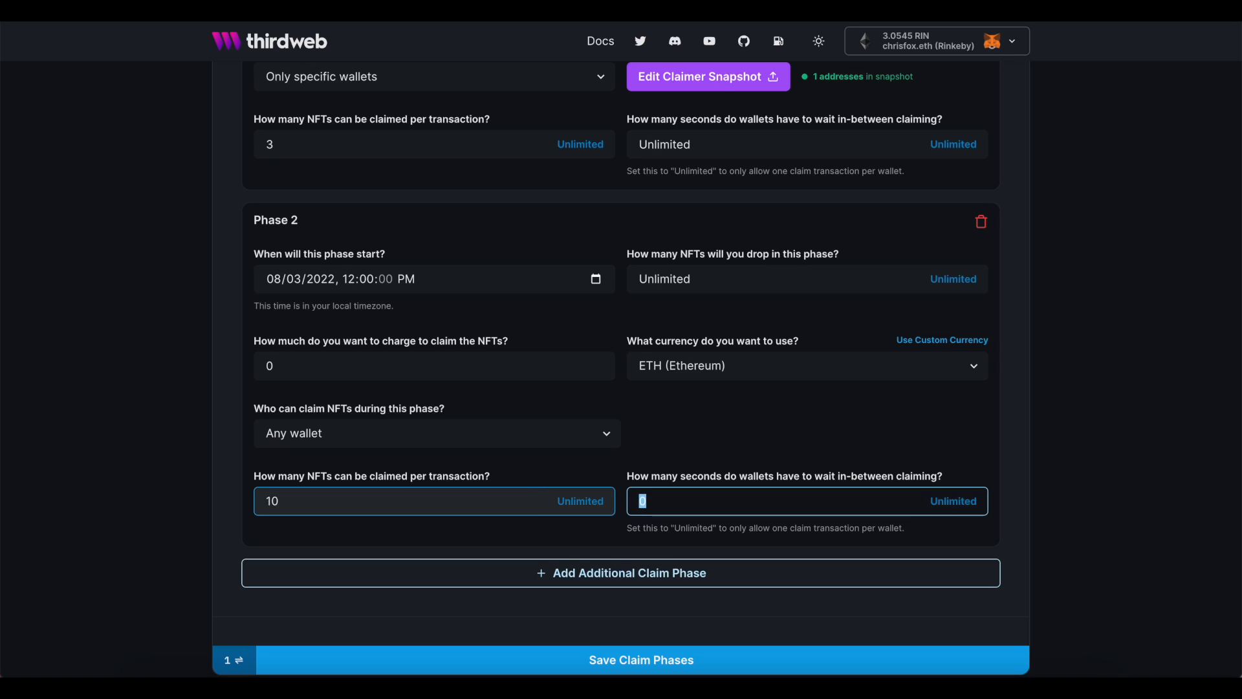
type("600")
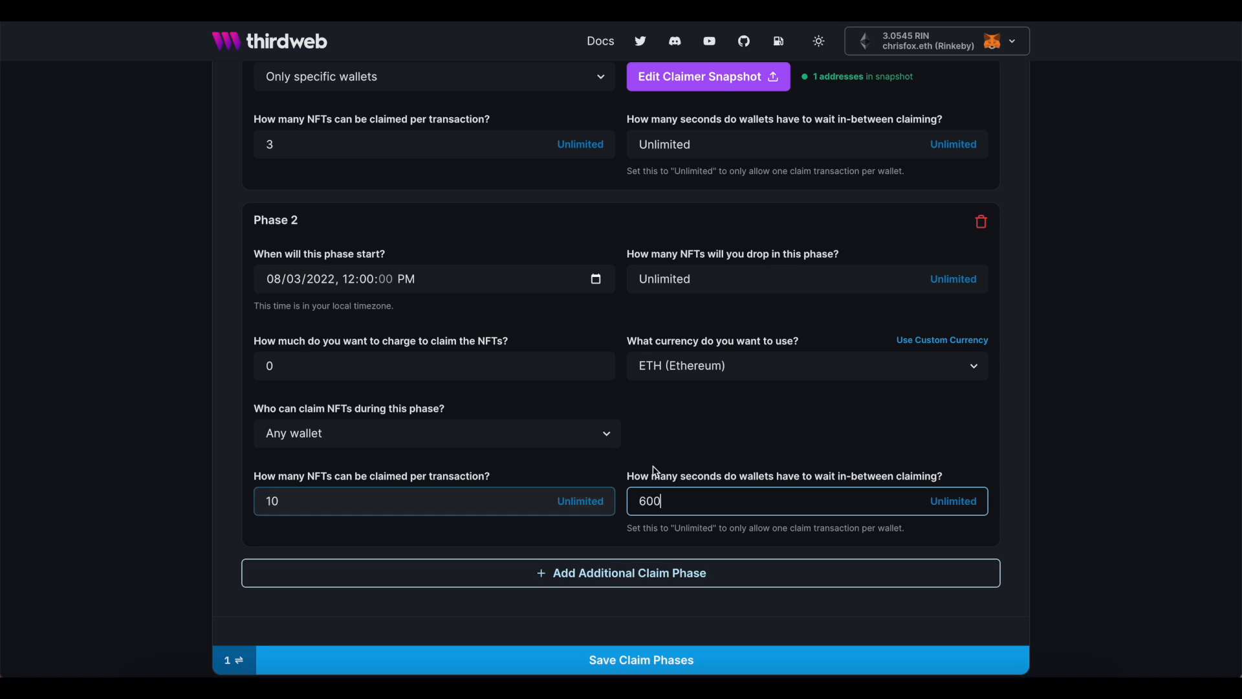
left_click(698, 448)
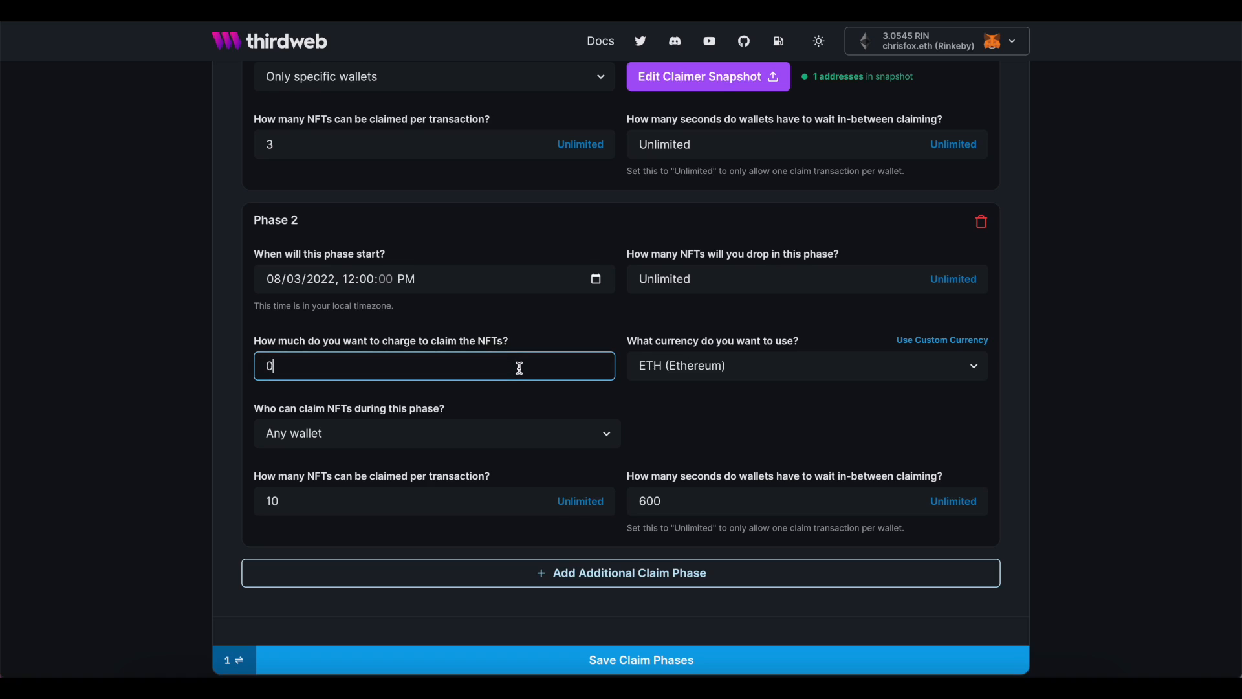
type(".04")
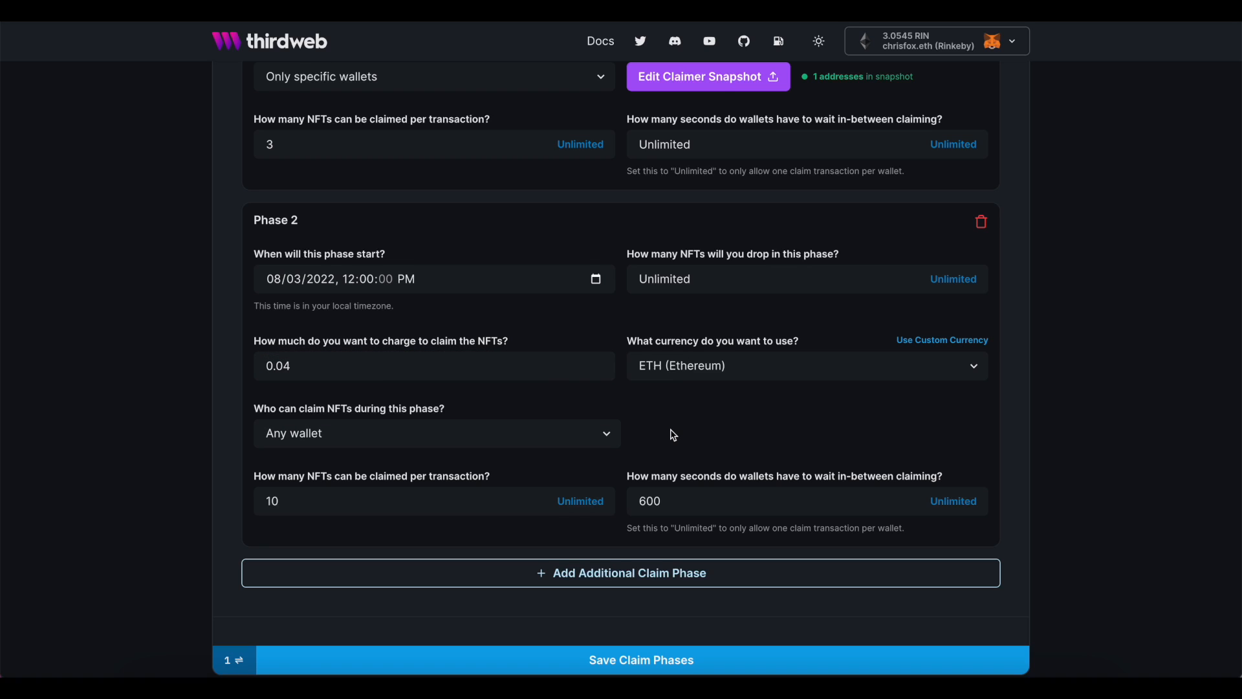
mouse_move(654, 442)
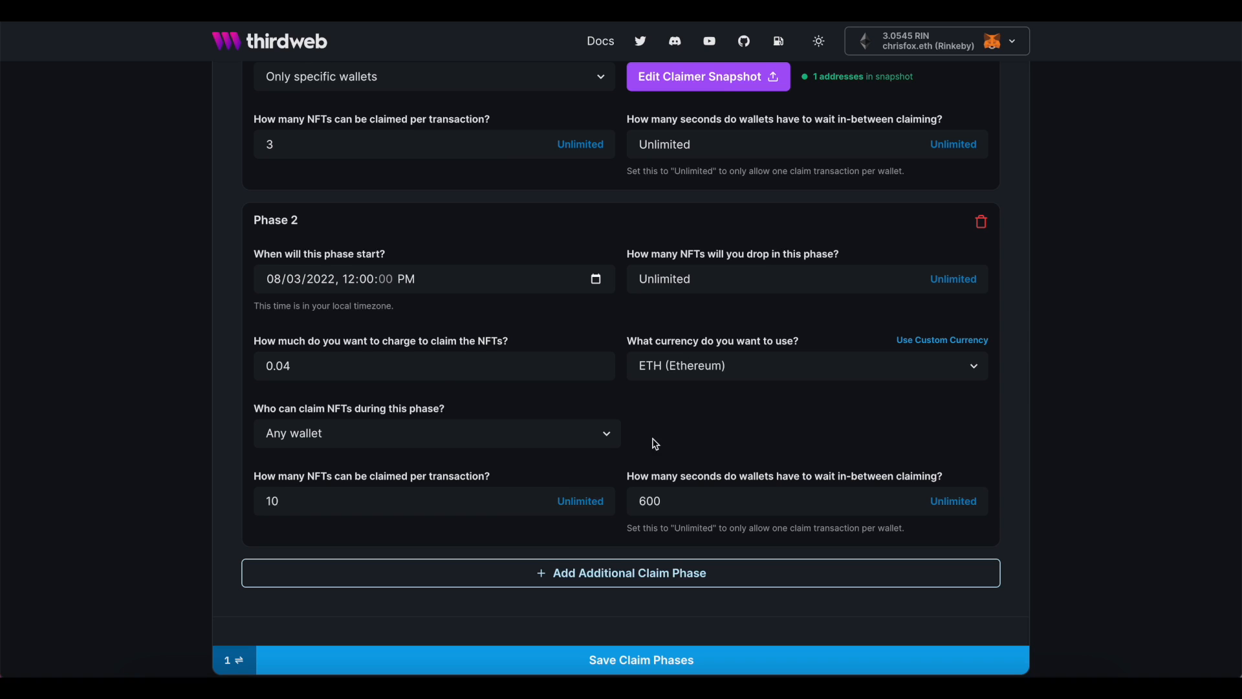
Add Phase 3 starting 08/05/2022 12:00 PM for any wallet, priced at 0.04 ETH.
left_click(629, 573)
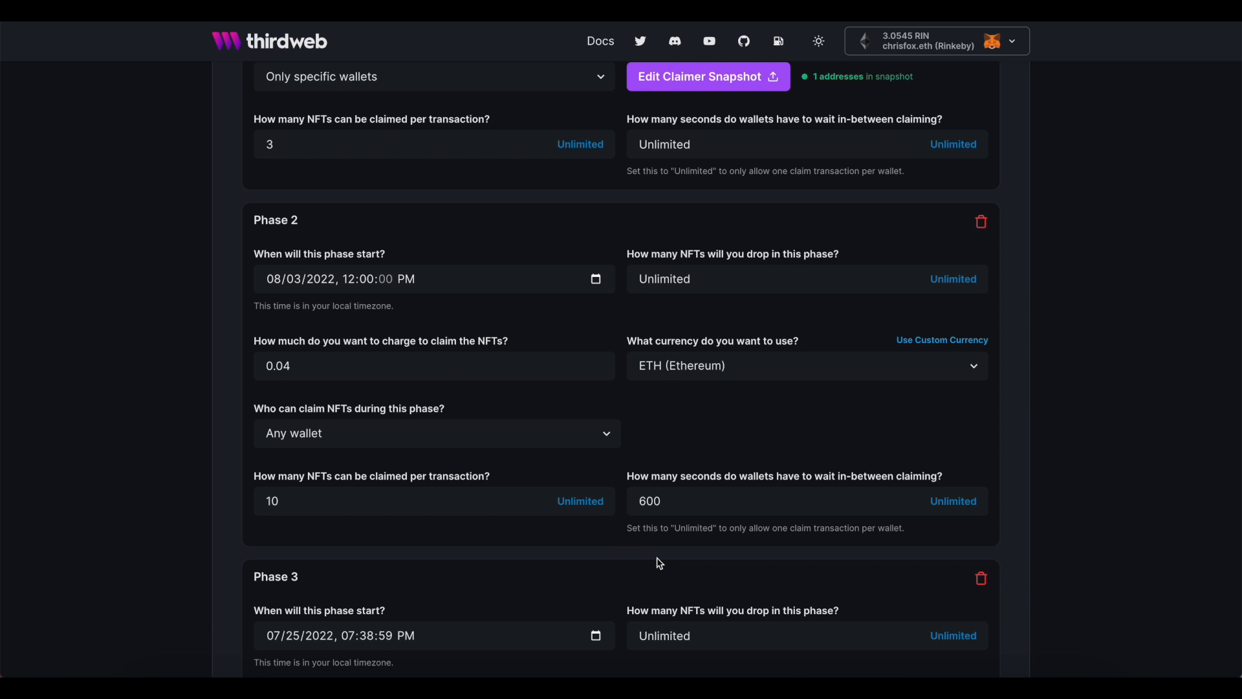
scroll("down", 3)
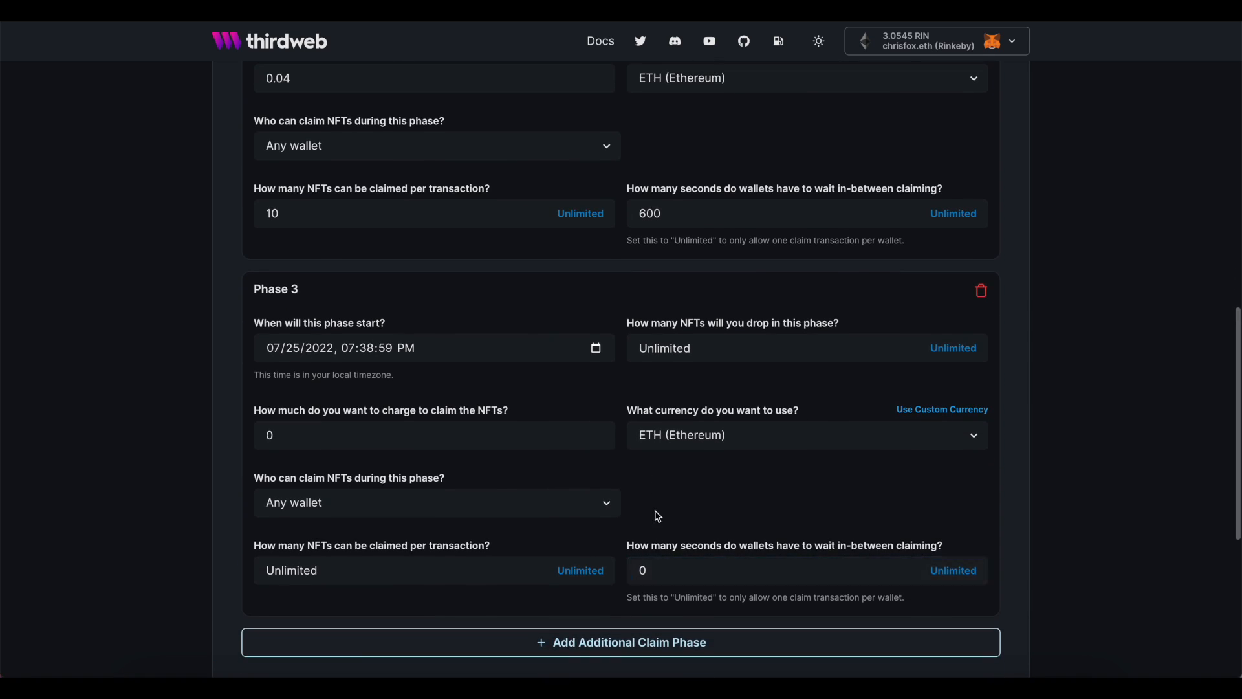
left_click(435, 349)
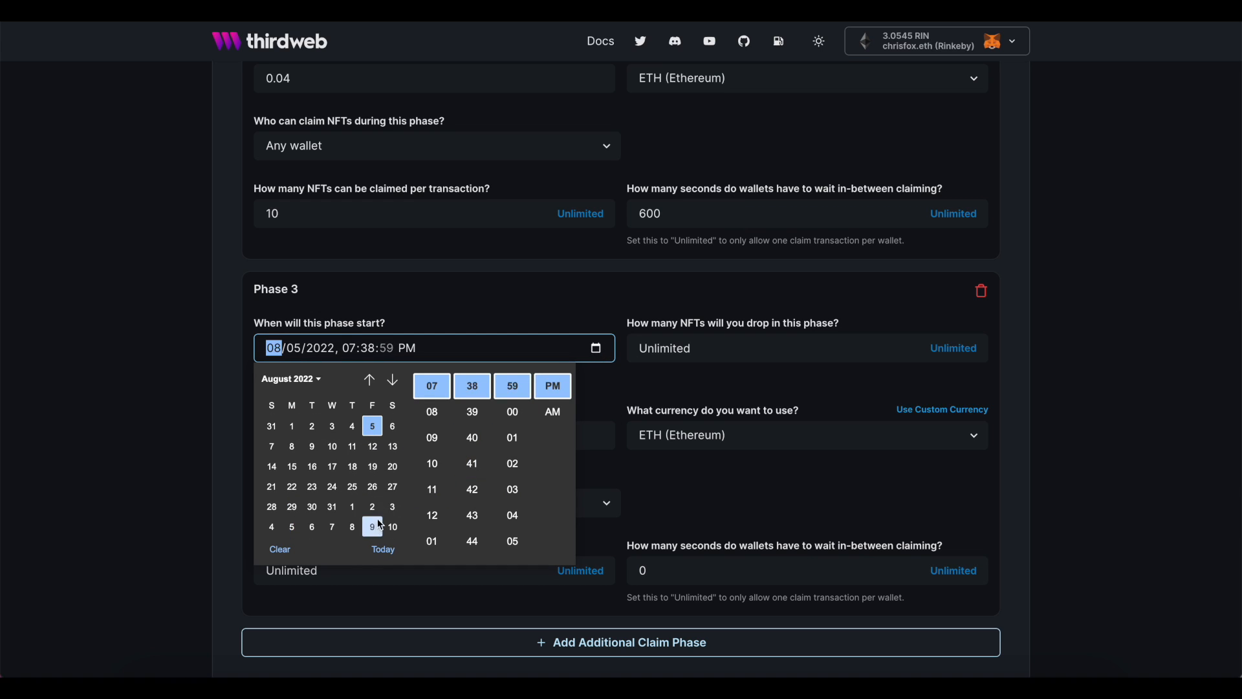
left_click(431, 515)
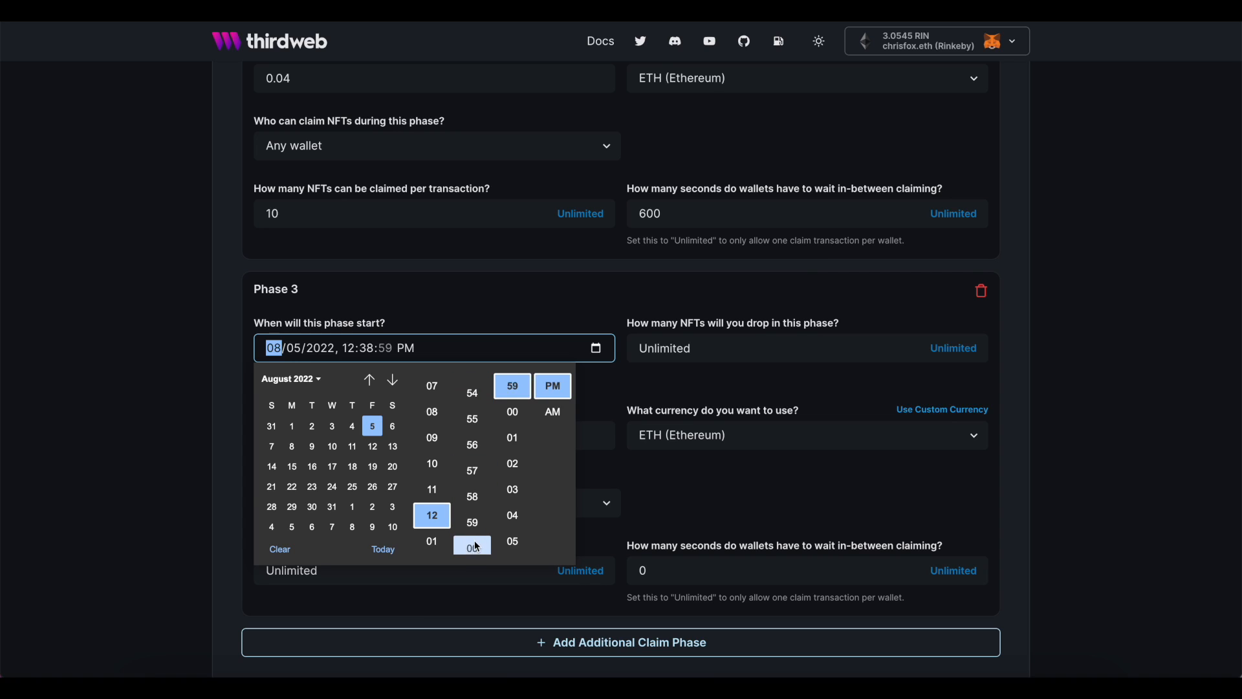
left_click(472, 545)
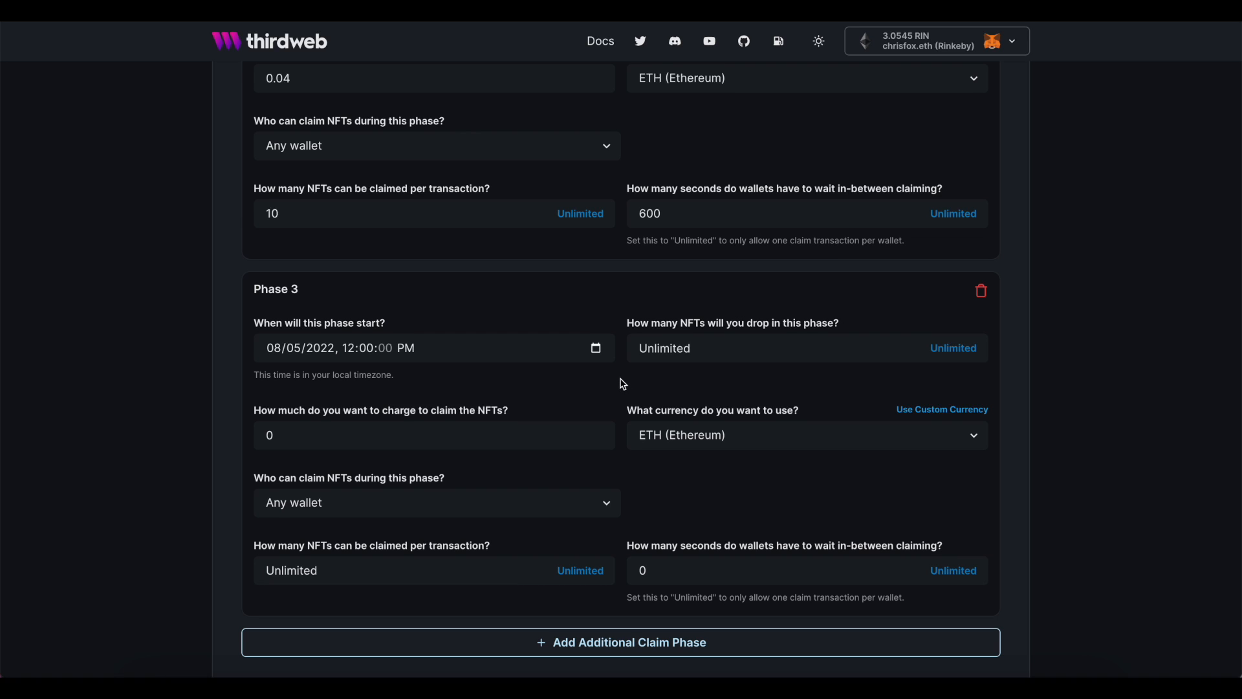
scroll("down", 3)
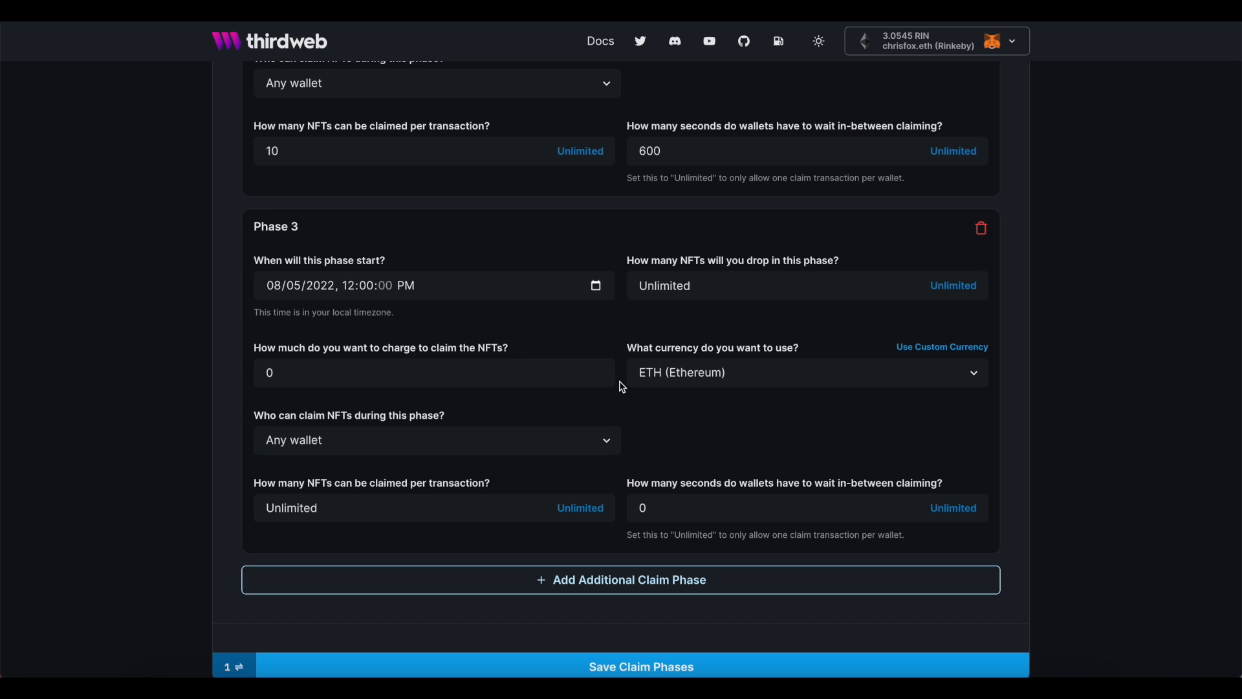
left_click(434, 373)
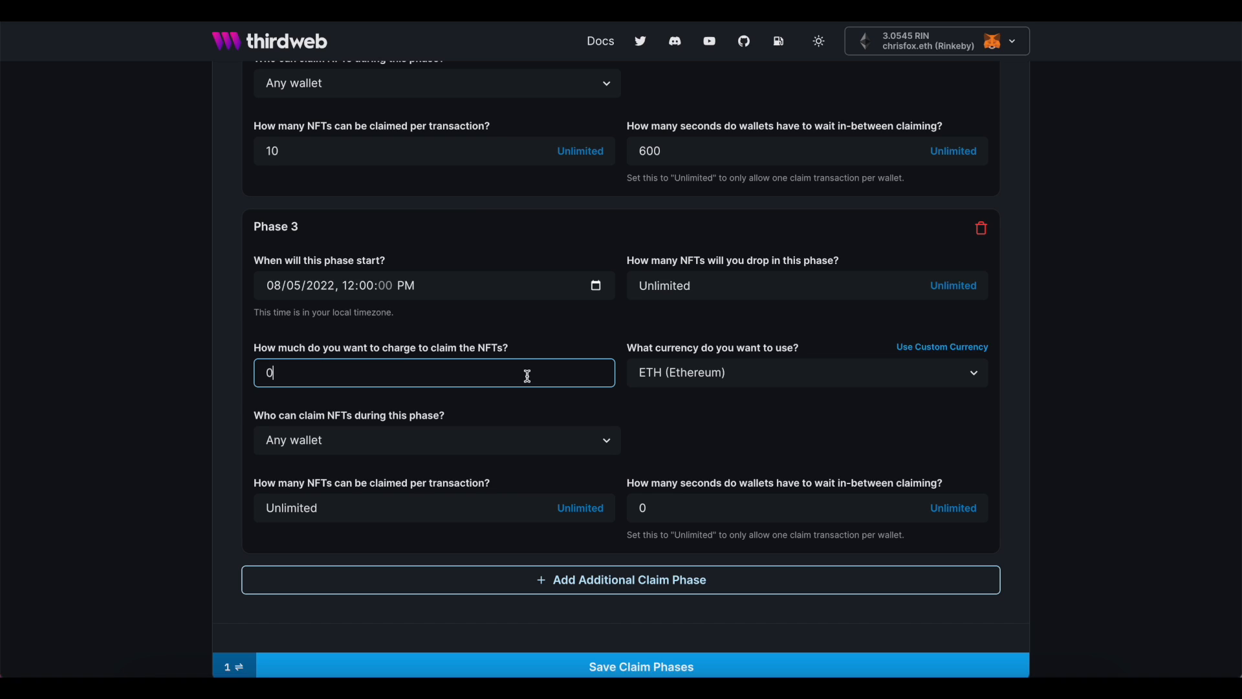
type(".04")
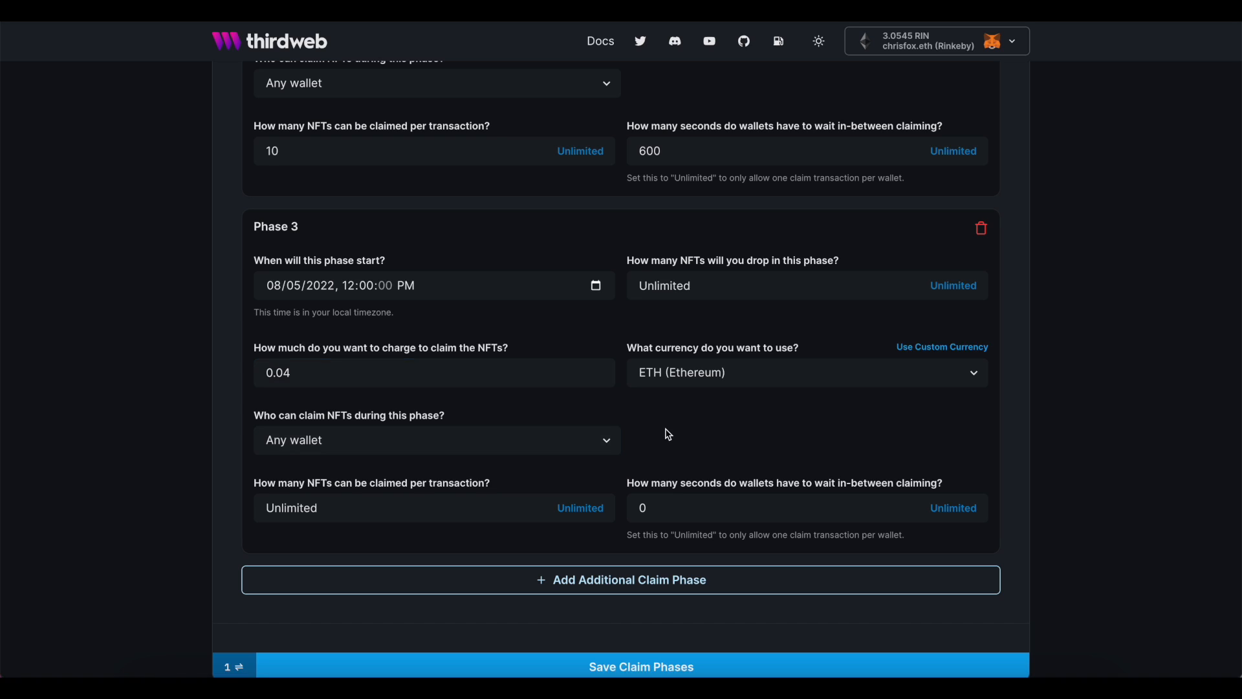
mouse_move(799, 431)
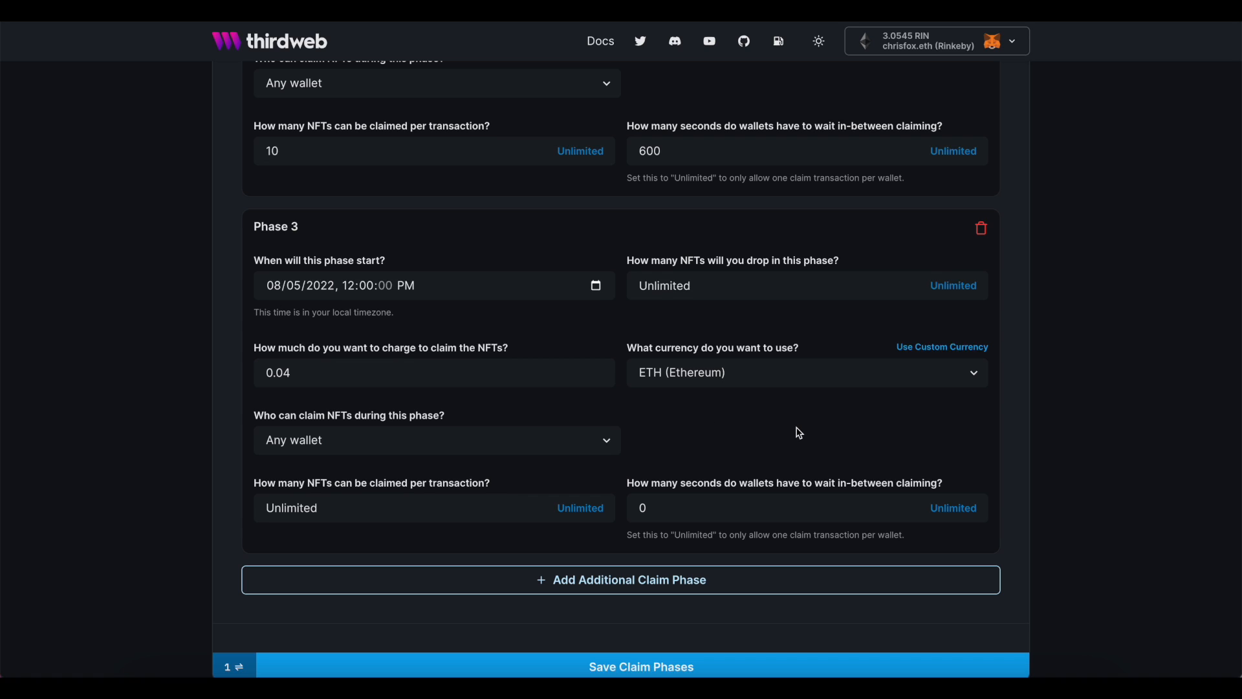
scroll("down", 3)
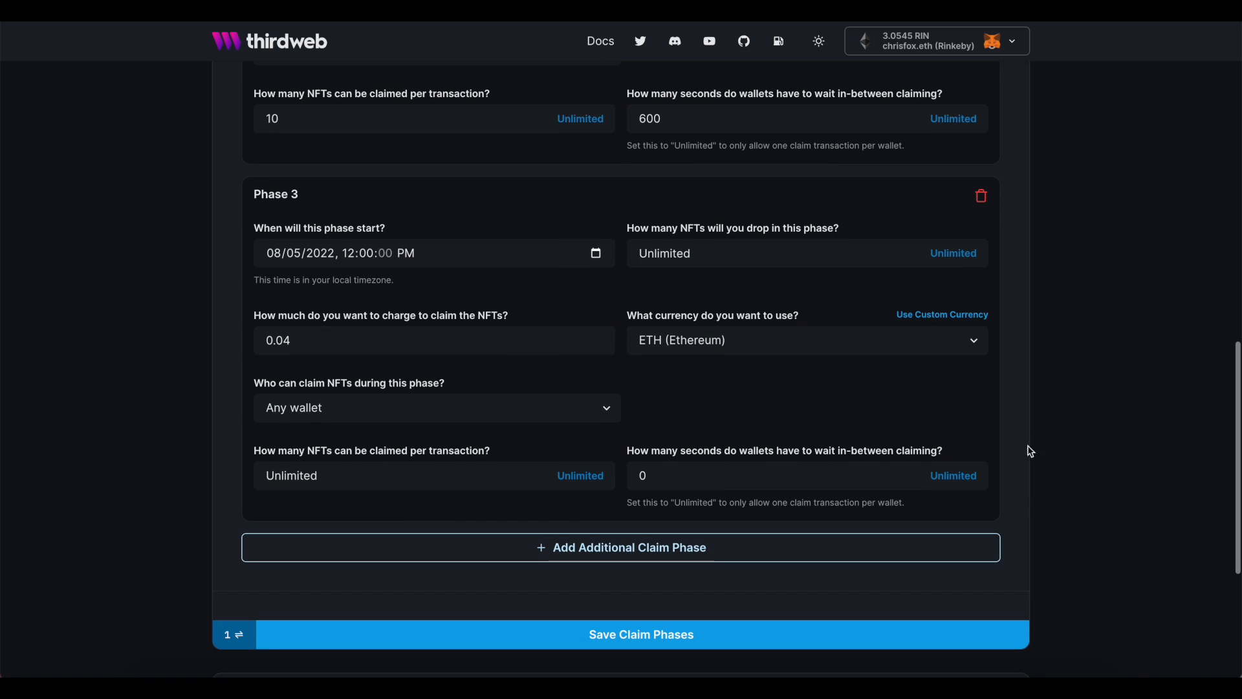
Save the three claim phases, then submit the reveal password for the pre-reveal batch.
left_click(641, 634)
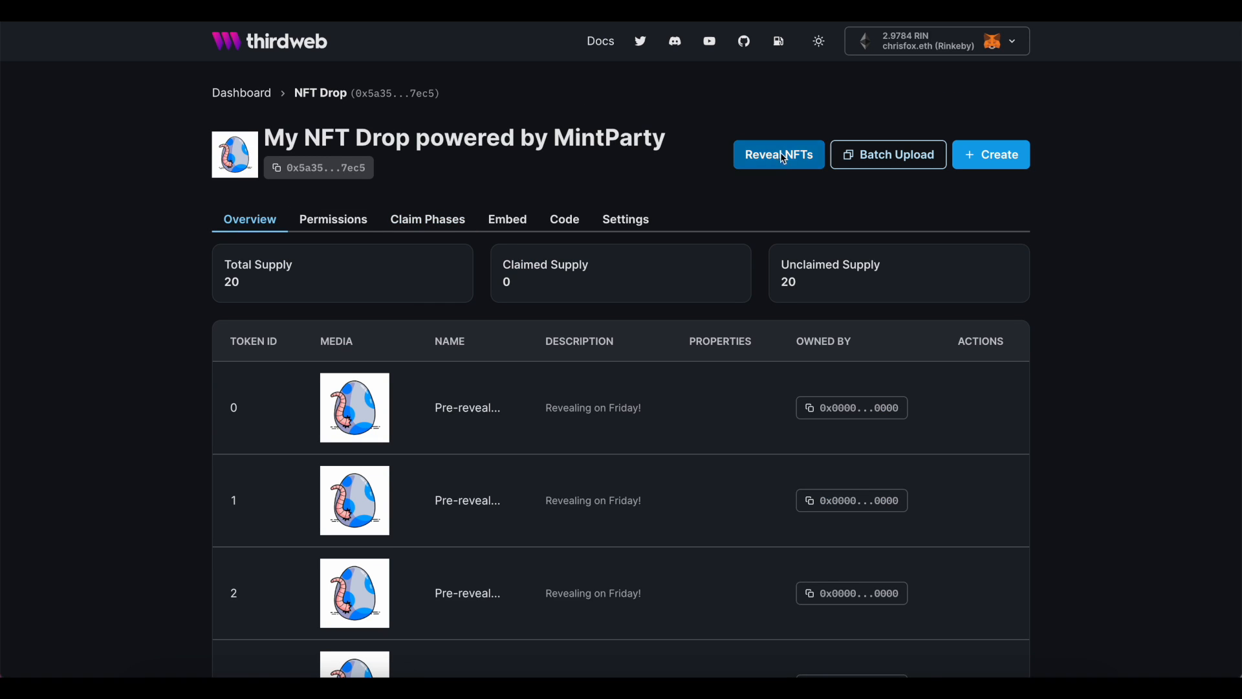
left_click(779, 154)
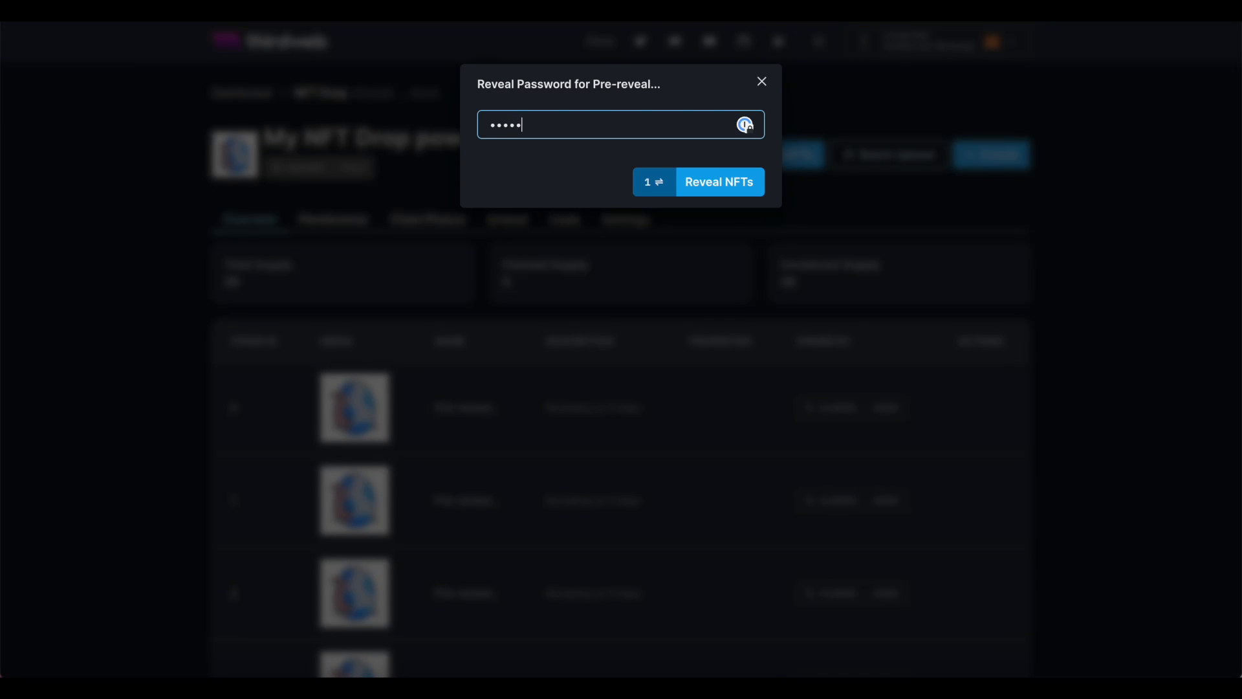
left_click(718, 182)
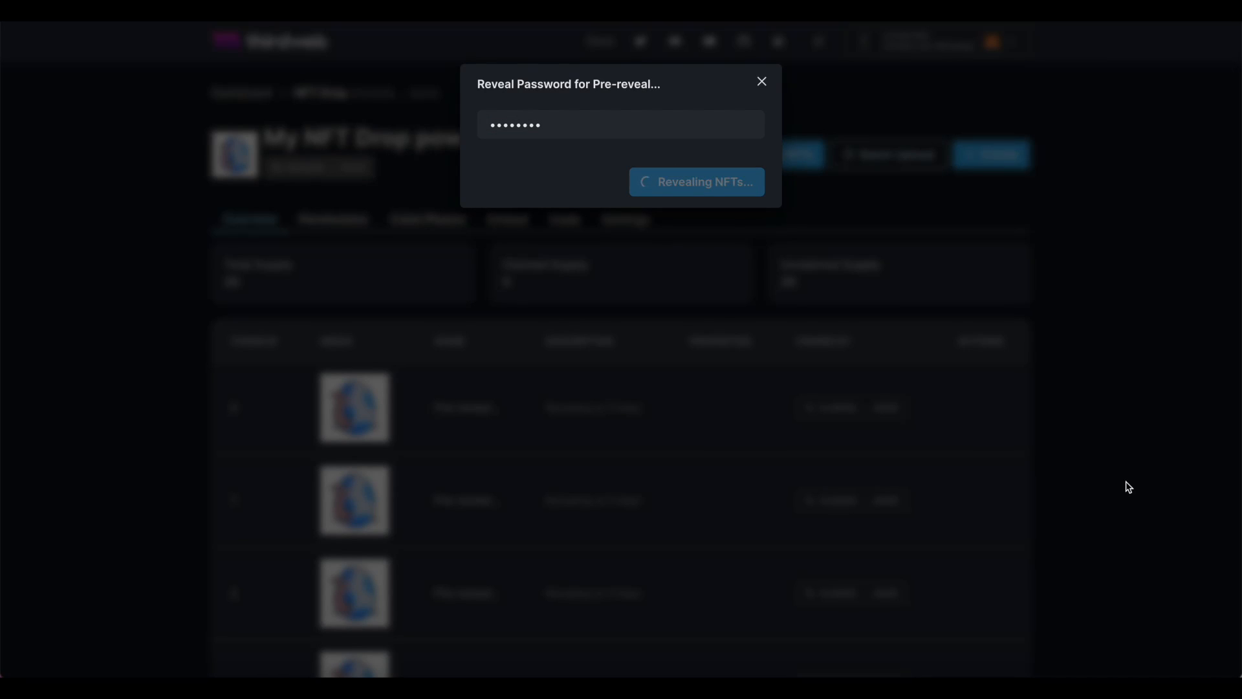
Scroll through the Overview token table to verify all 20 NFTs are revealed.
left_click(697, 182)
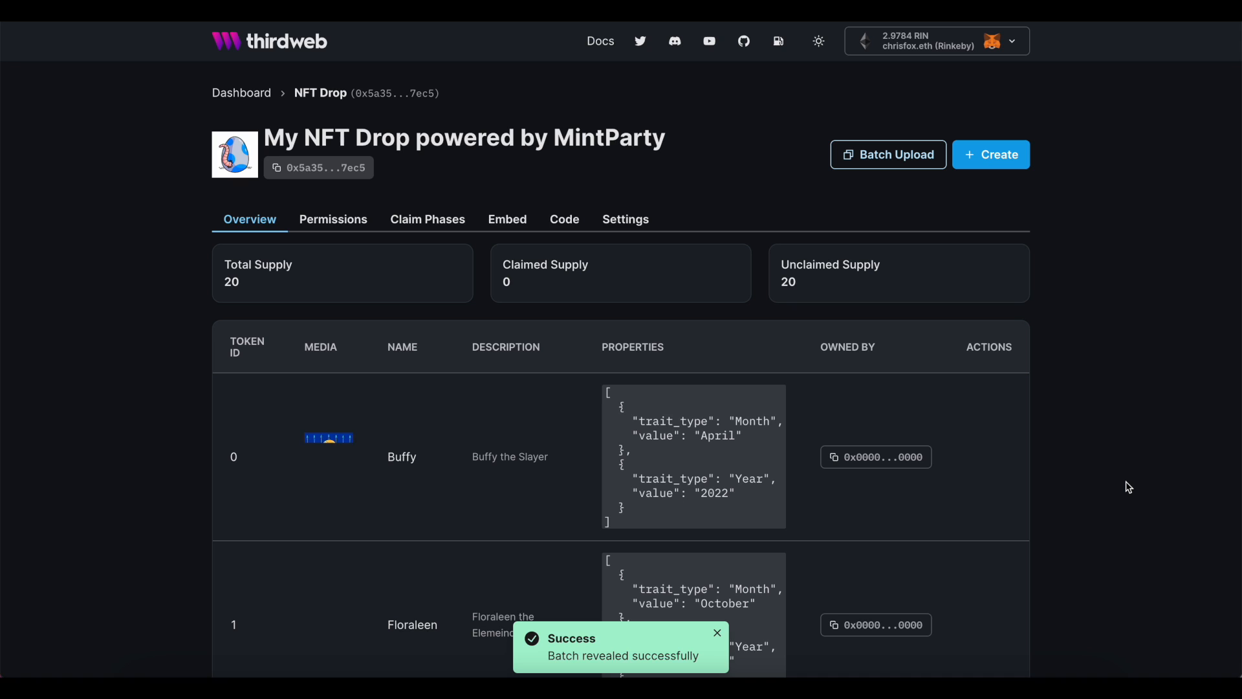
scroll("down", 3)
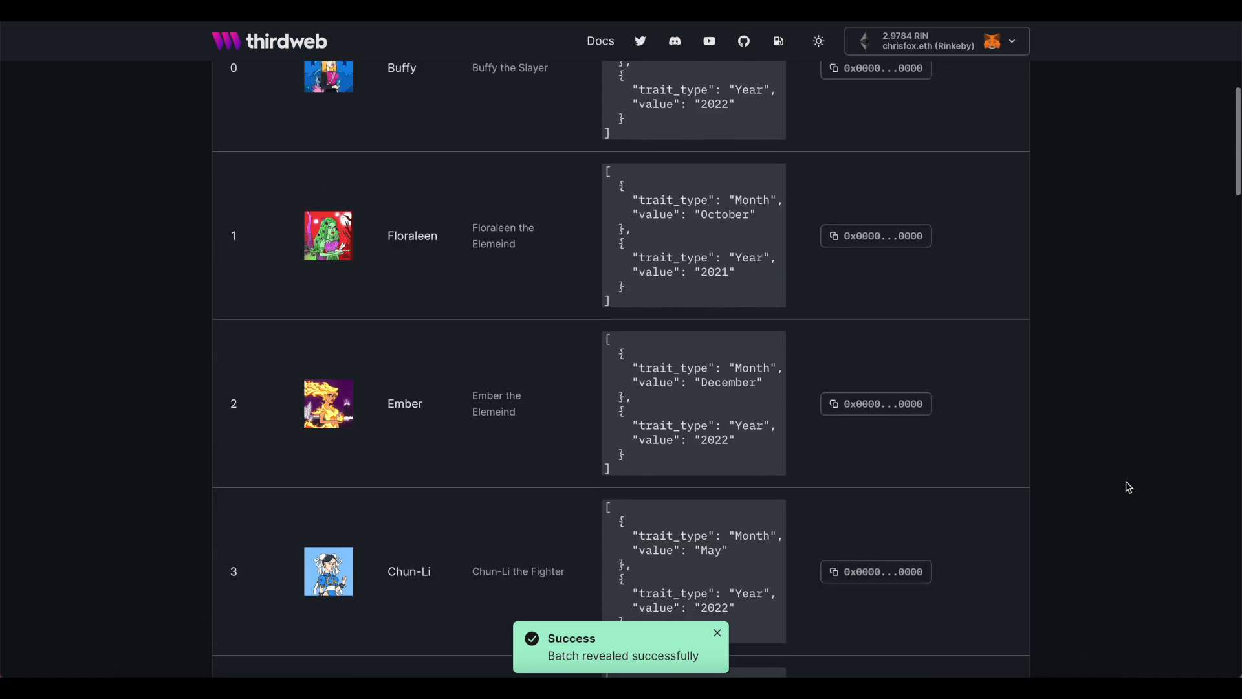
scroll("down", 3)
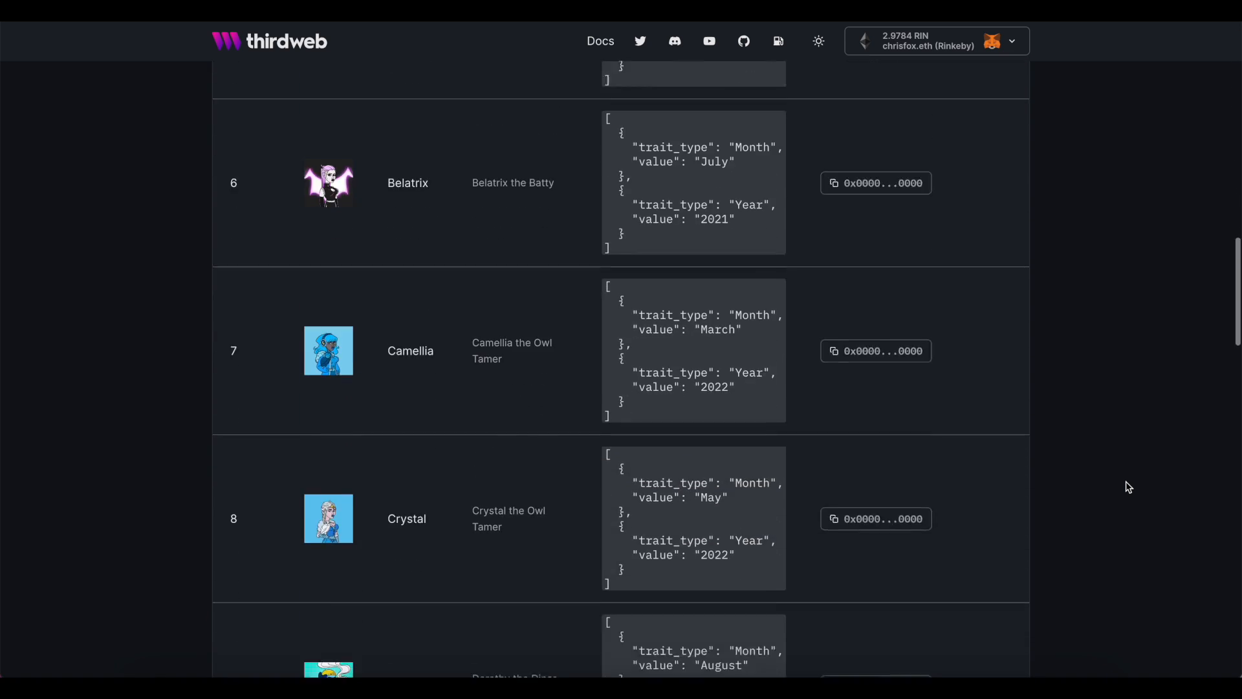
scroll("down", 3)
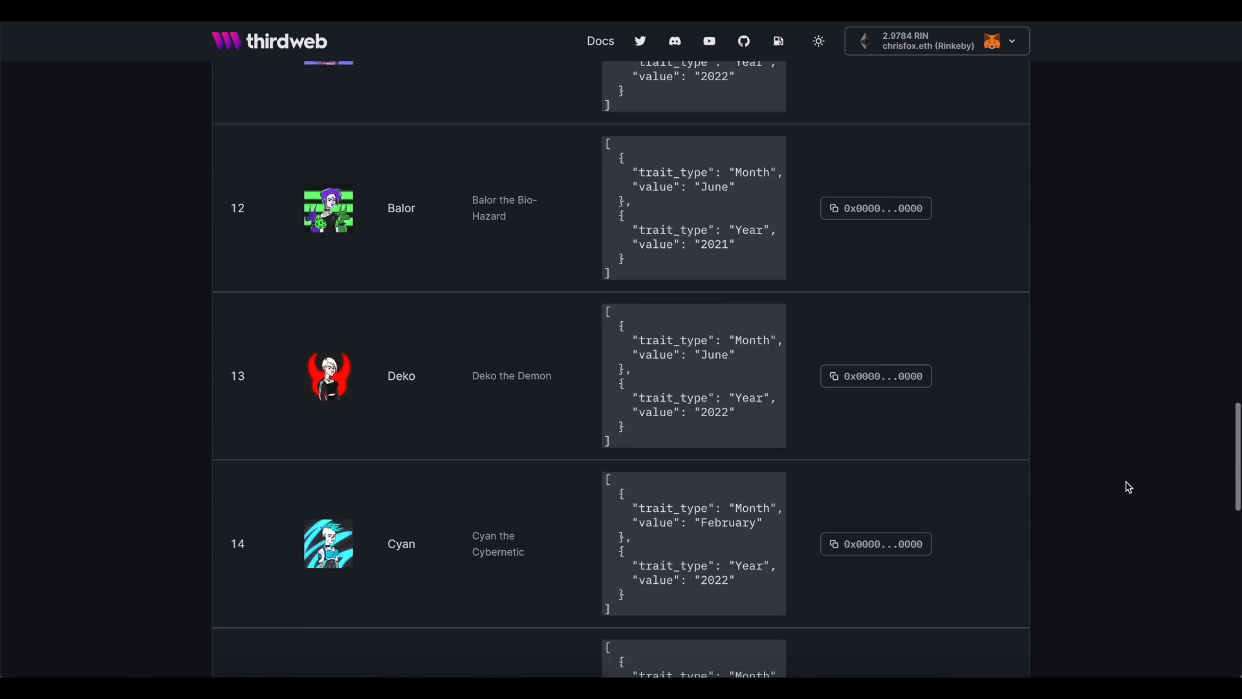
scroll("down", 3)
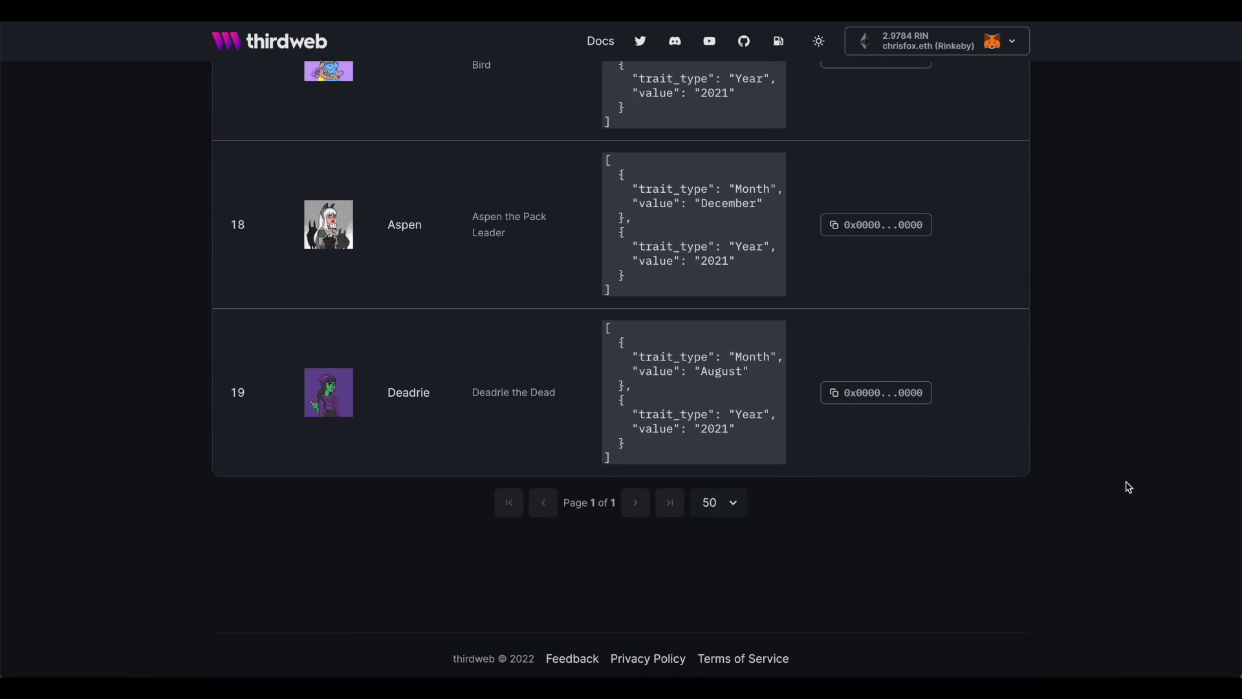
scroll("up", 3)
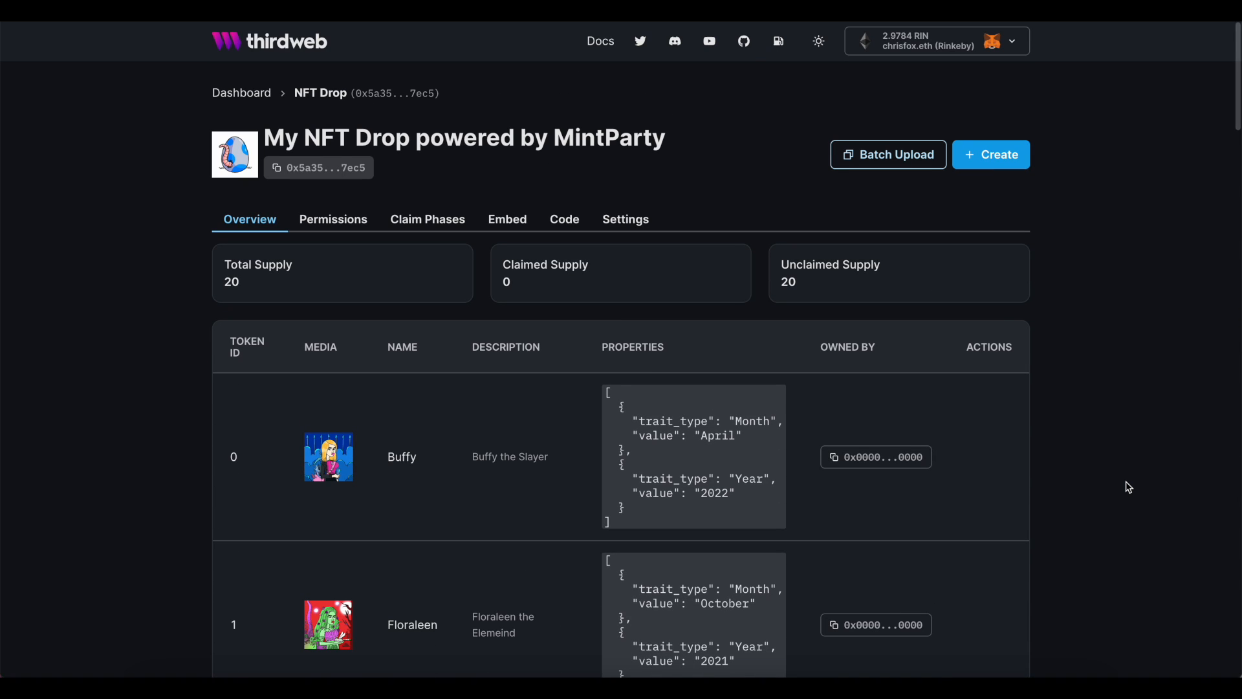